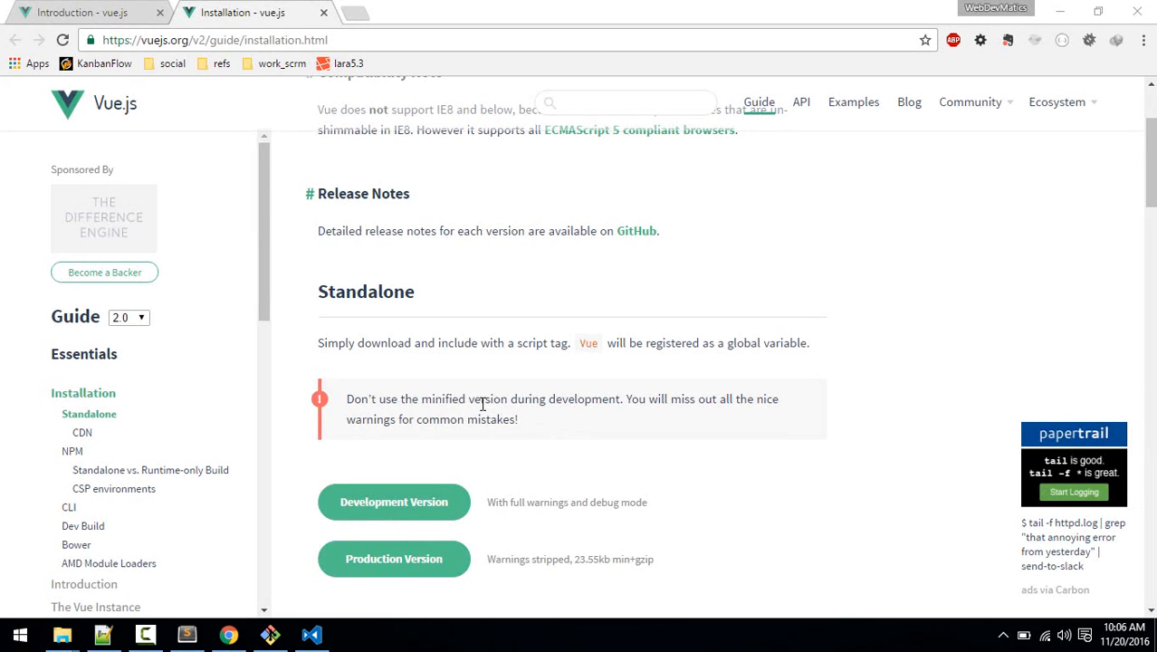
# Step: Scroll the Vue.js Installation page down to the Standalone development build link
pyautogui.scroll(-3)
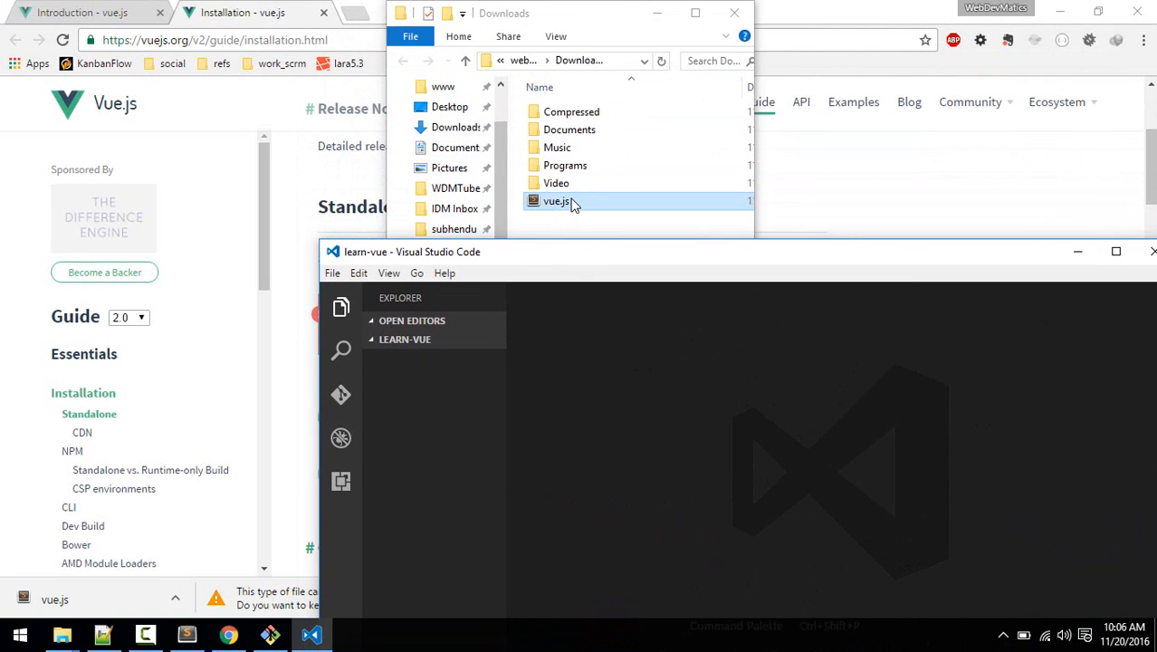
# Step: Pick the downloaded vue.js in File Explorer to bring it into the learn-vue folder
pyautogui.doubleClick(558, 199)
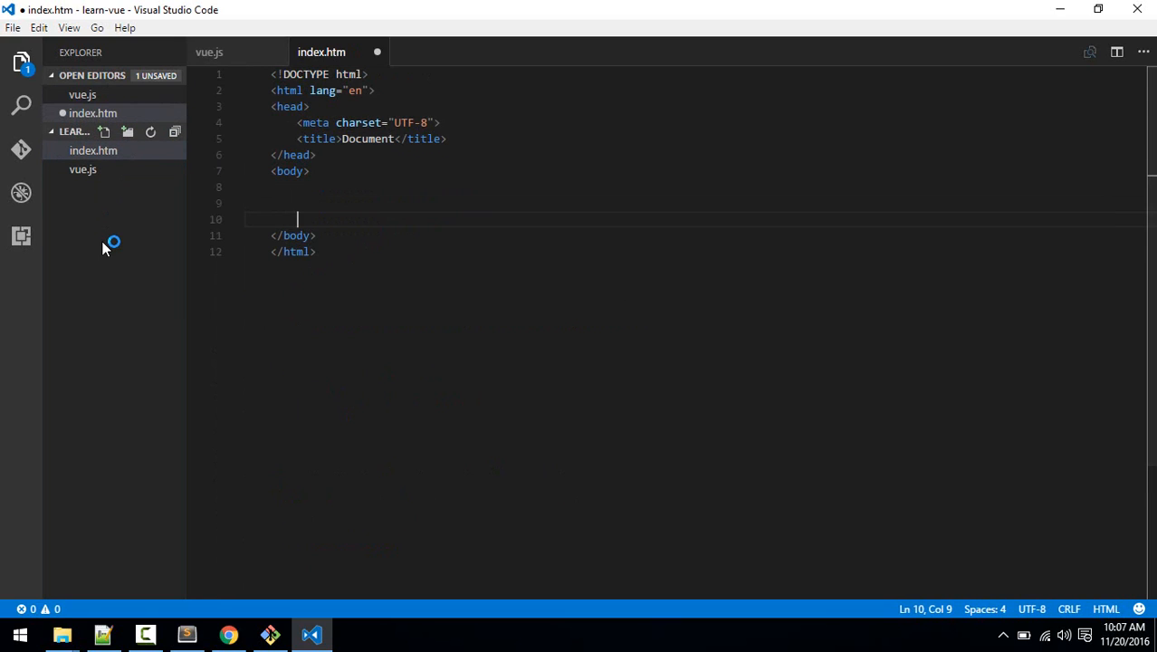
# Step: Load vue.js via <script src="vue.js"> and start a second script block below the app div
pyautogui.write('<script src="vue.js"></script>')
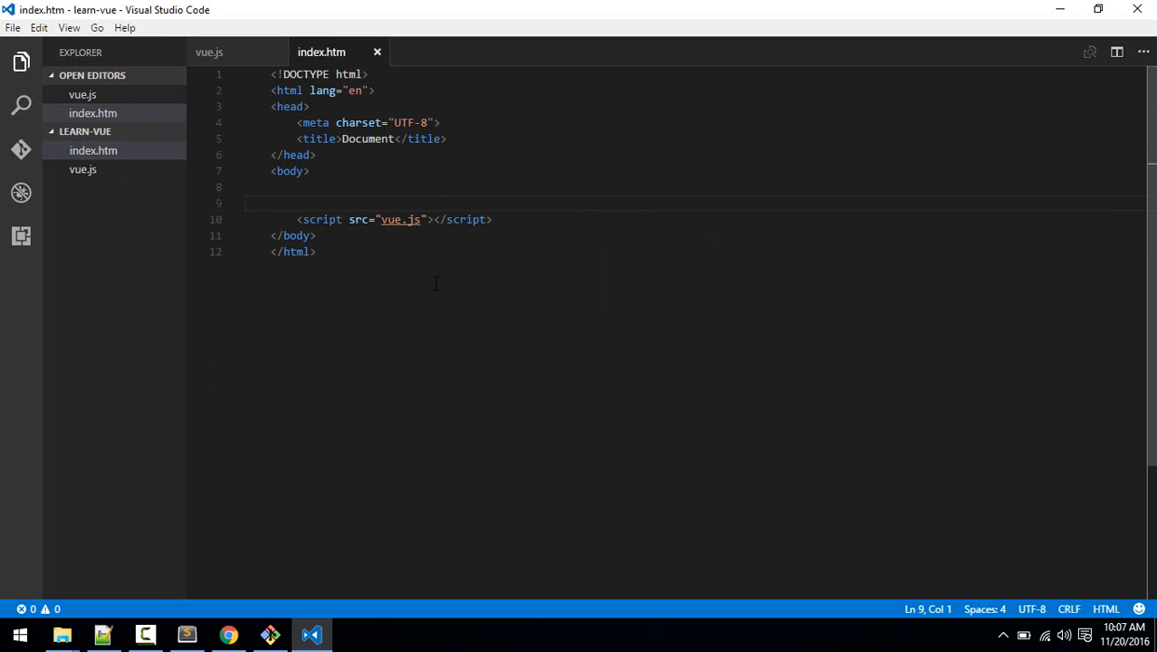
pyautogui.click(492, 219)
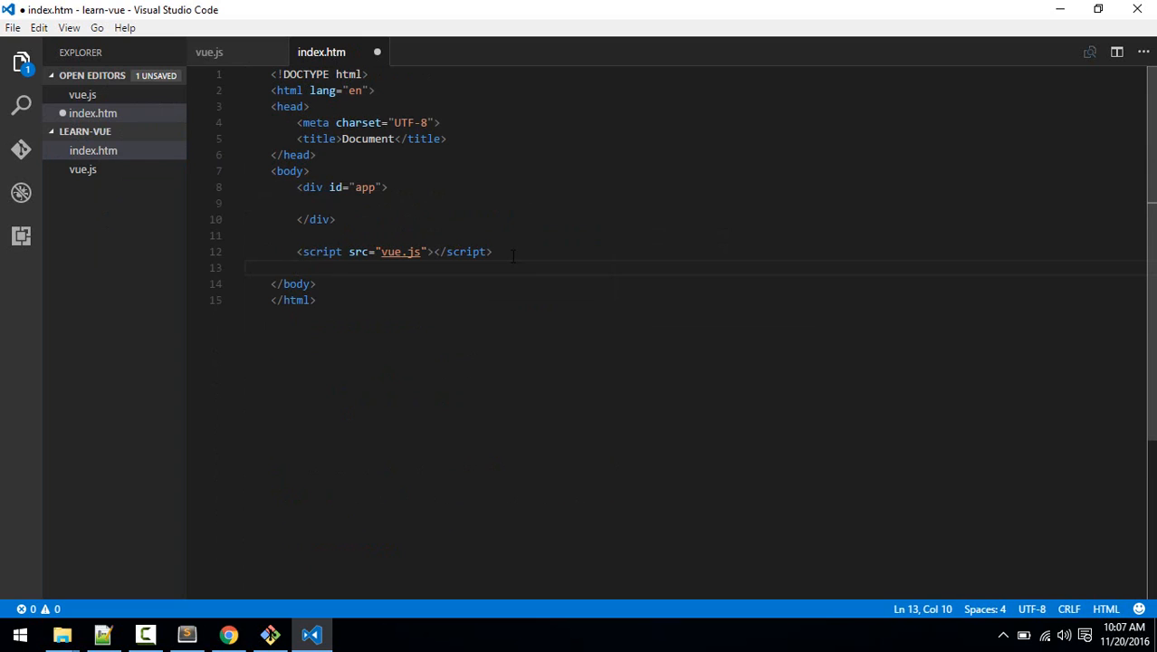
pyautogui.write('script>')
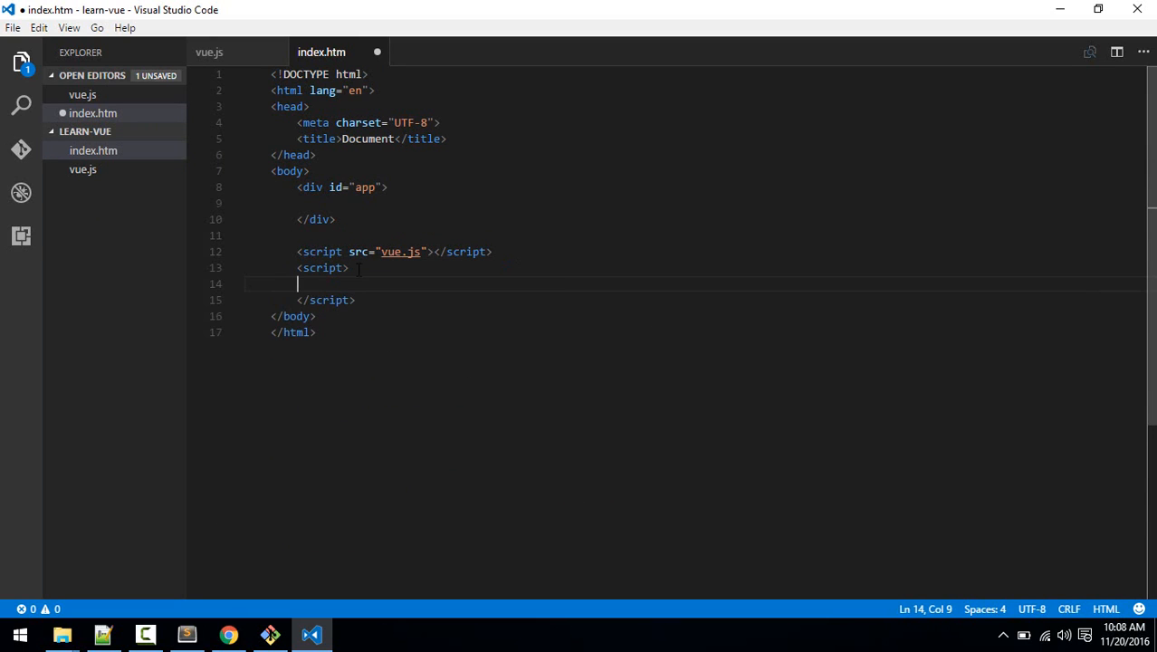
# Step: Begin a new Vue({}) instance and add an h2 showing {{message}} inside the app div
pyautogui.write('new Vu')
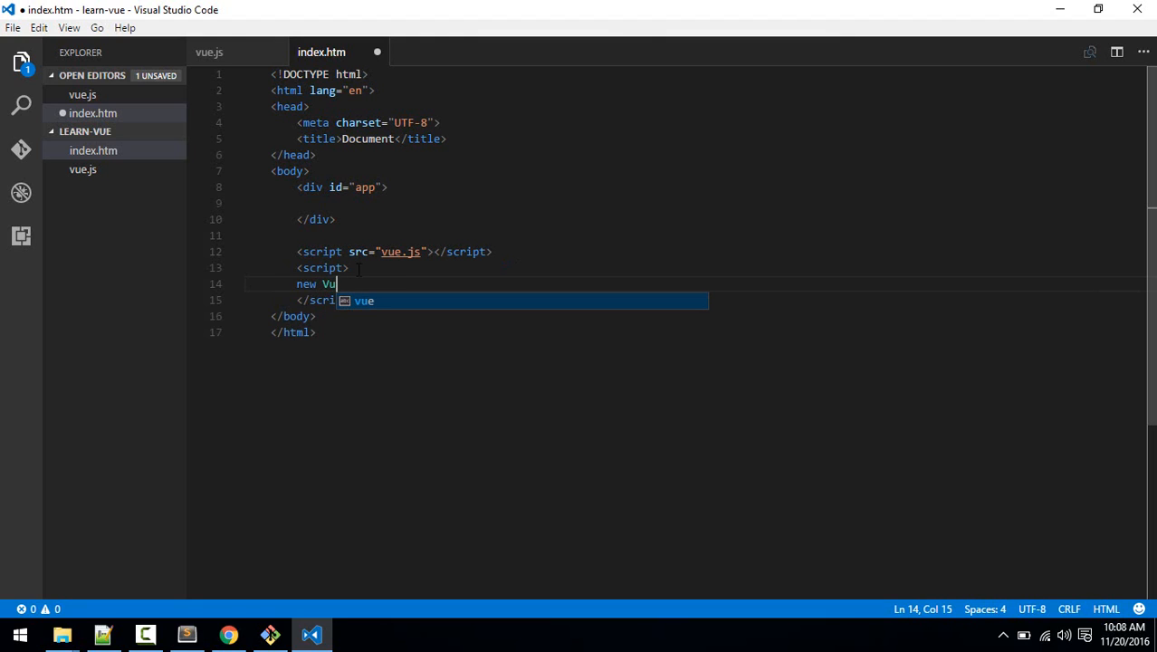
pyautogui.write('e({')
pyautogui.click(693, 203)
pyautogui.write('<h2></h2>')
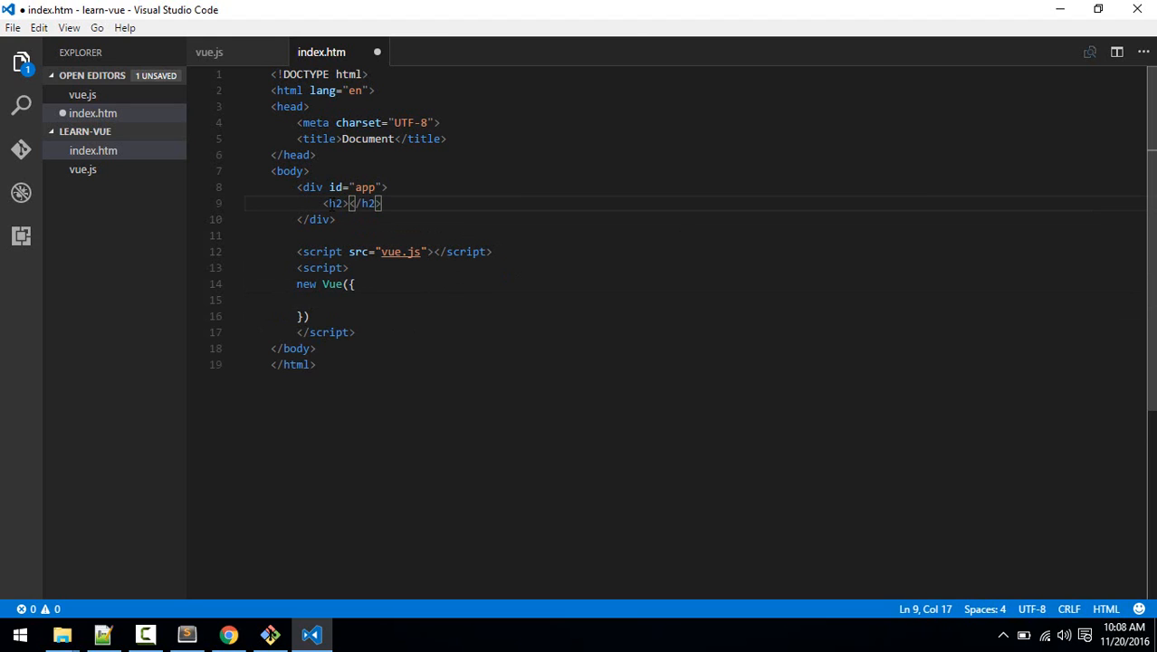
pyautogui.write('{{}}')
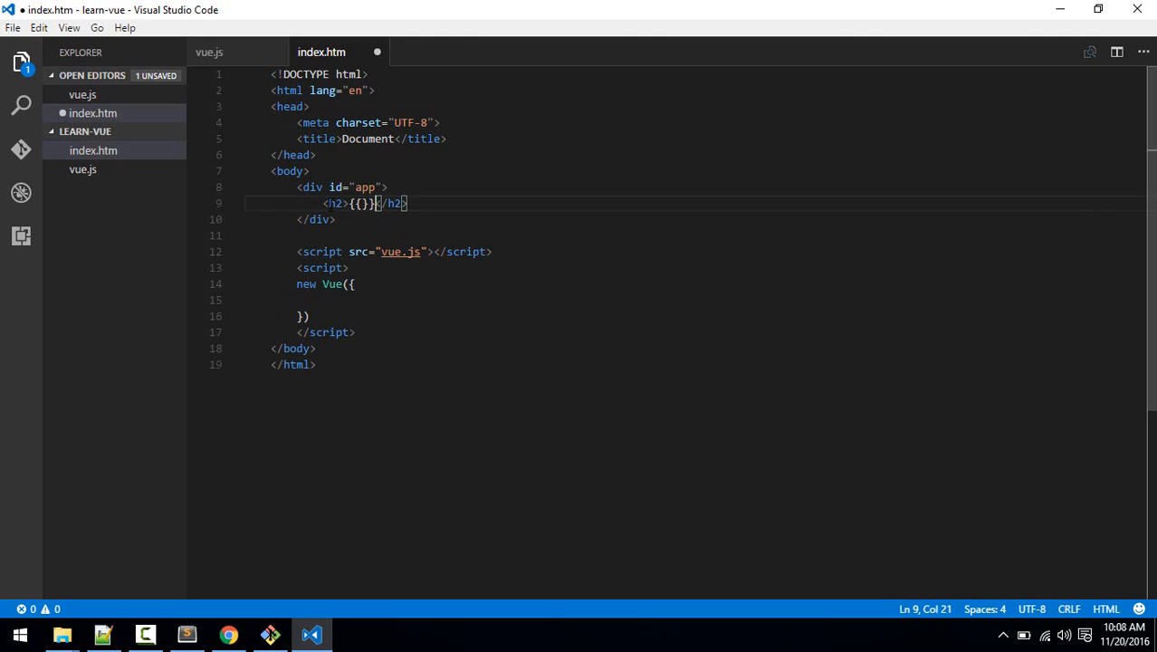
pyautogui.write('message')
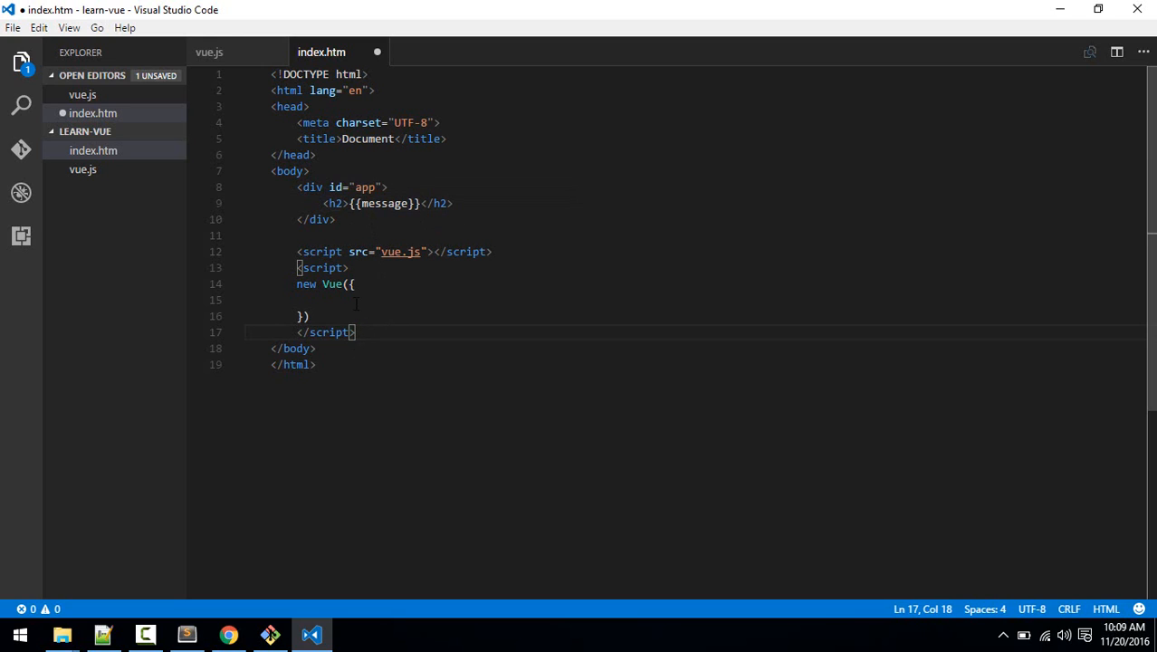
# Step: Give the Vue instance el: "#app" inside the script block
pyautogui.click(348, 268)
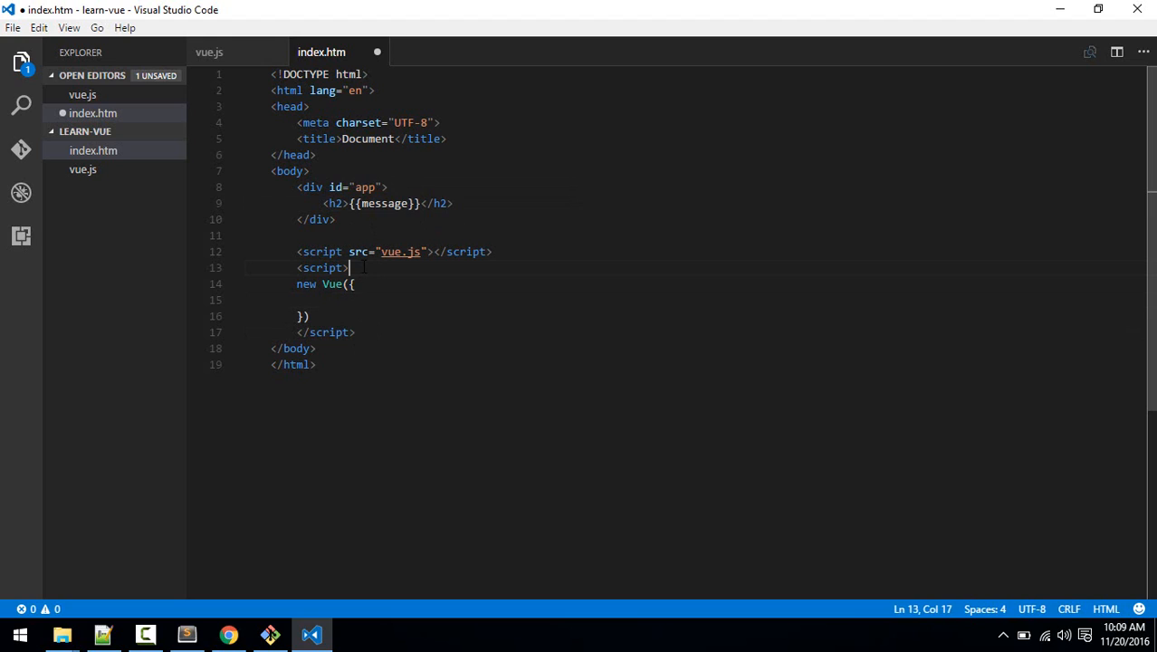
pyautogui.press('enter')
pyautogui.write('el:"')
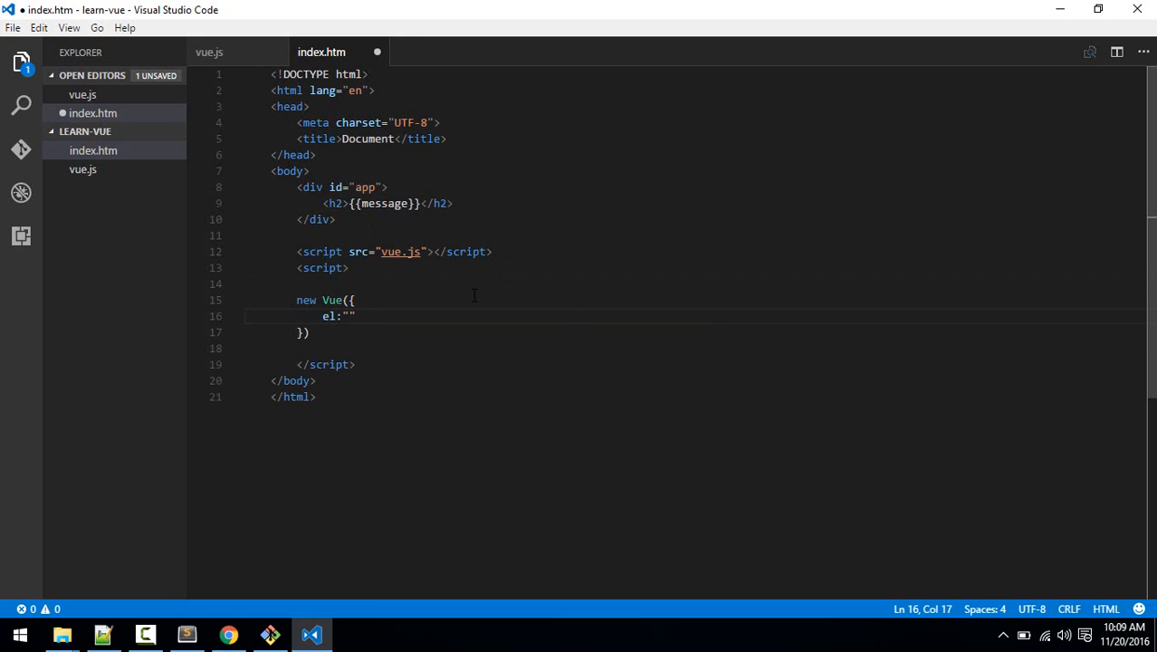
pyautogui.write('#app')
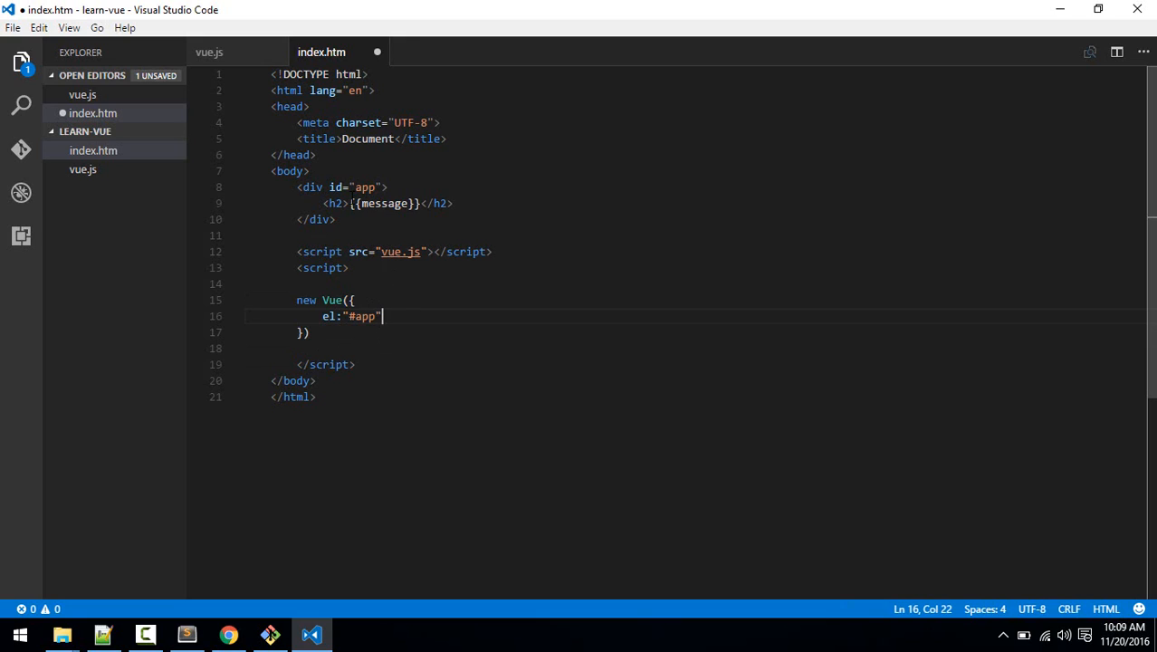
pyautogui.click(318, 219)
pyautogui.write('dat')
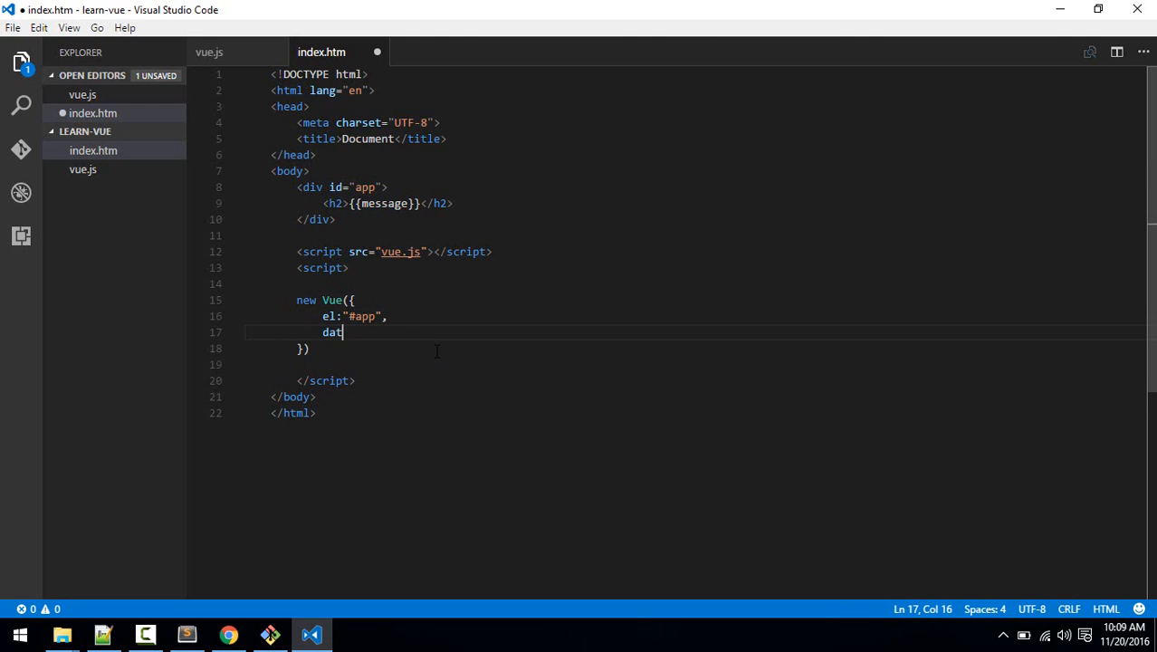
# Step: Add data with message: "hi Vue" and save index.htm
pyautogui.write('a:{}')
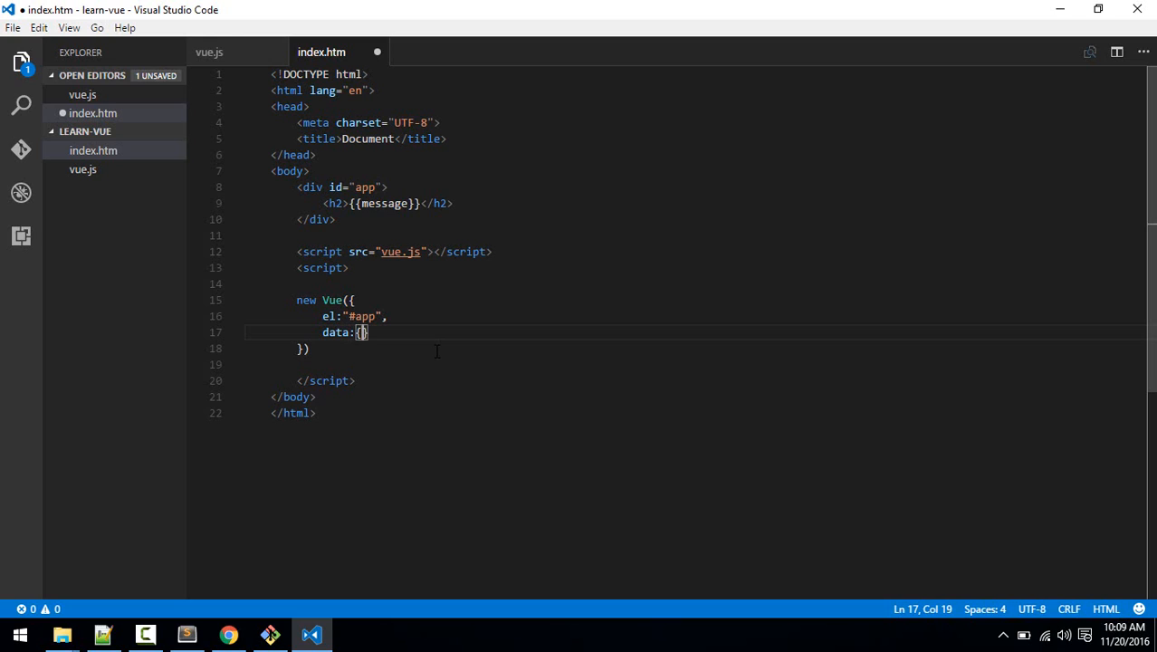
pyautogui.write('mea')
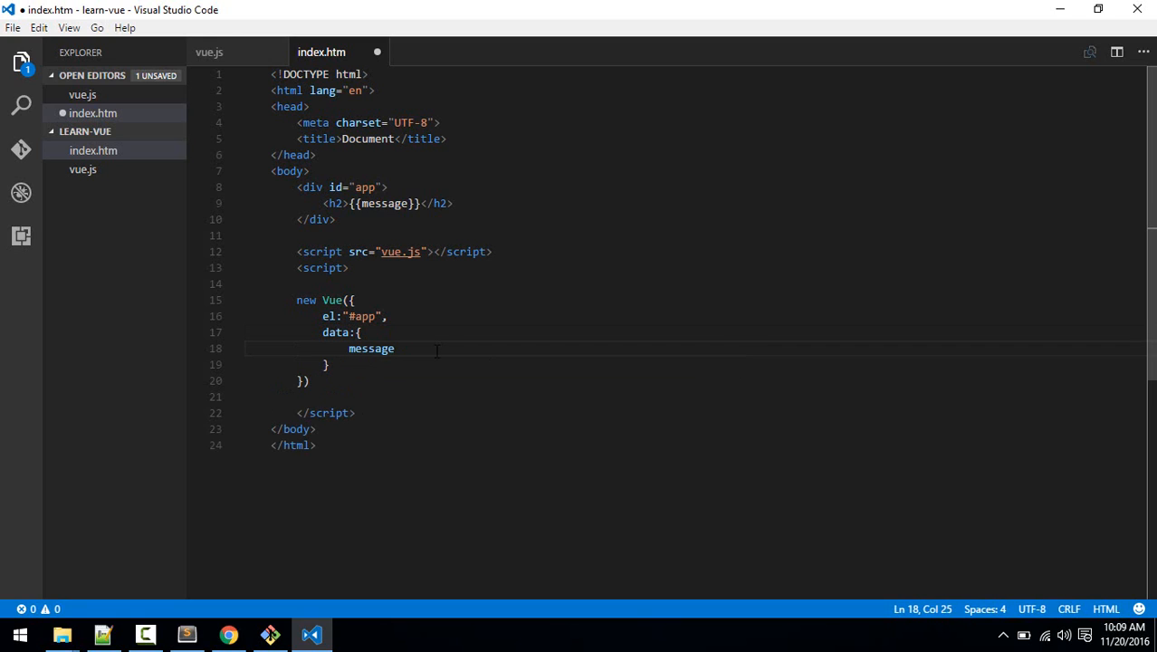
pyautogui.write(':"hi "')
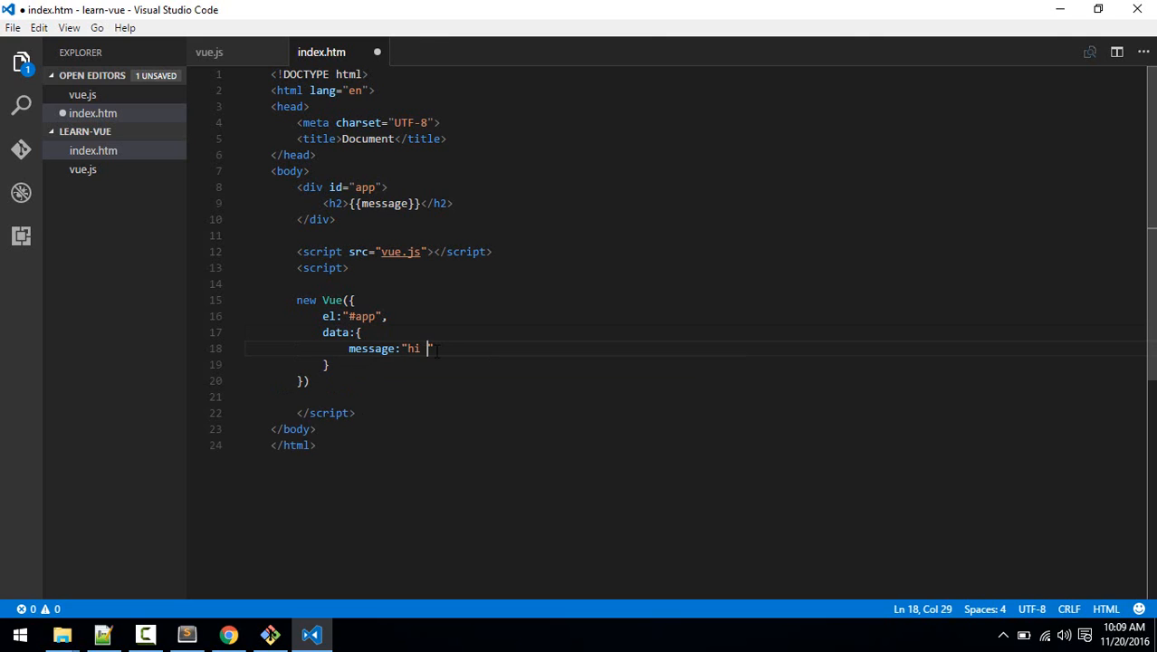
pyautogui.write('Vue')
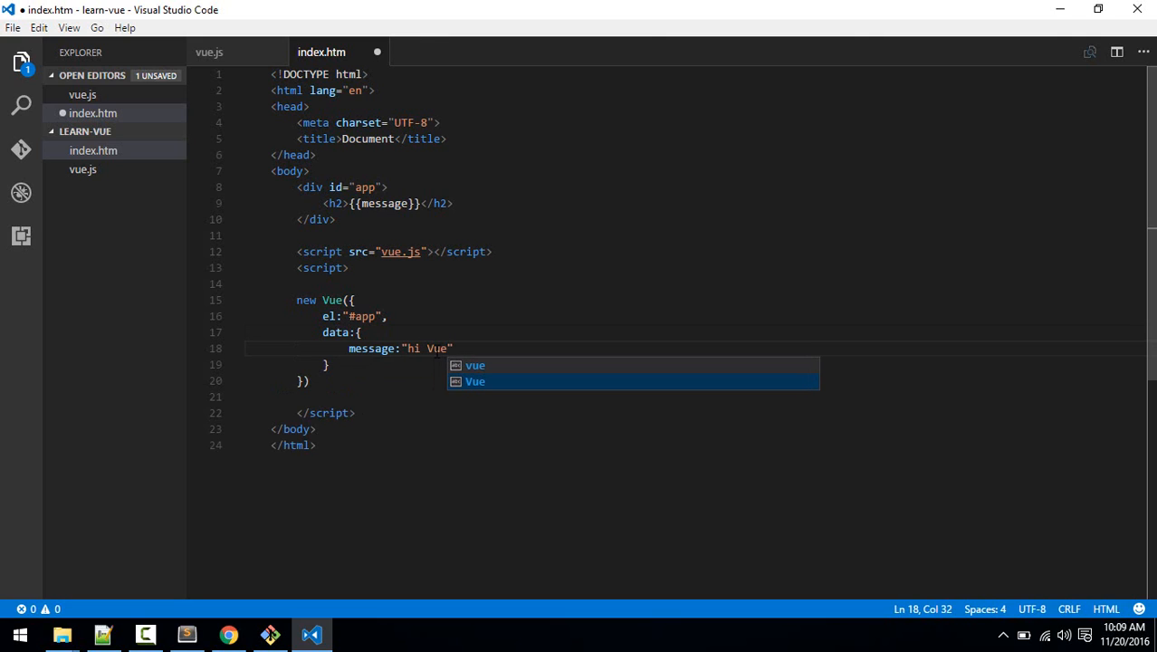
pyautogui.press('ctrl+s')
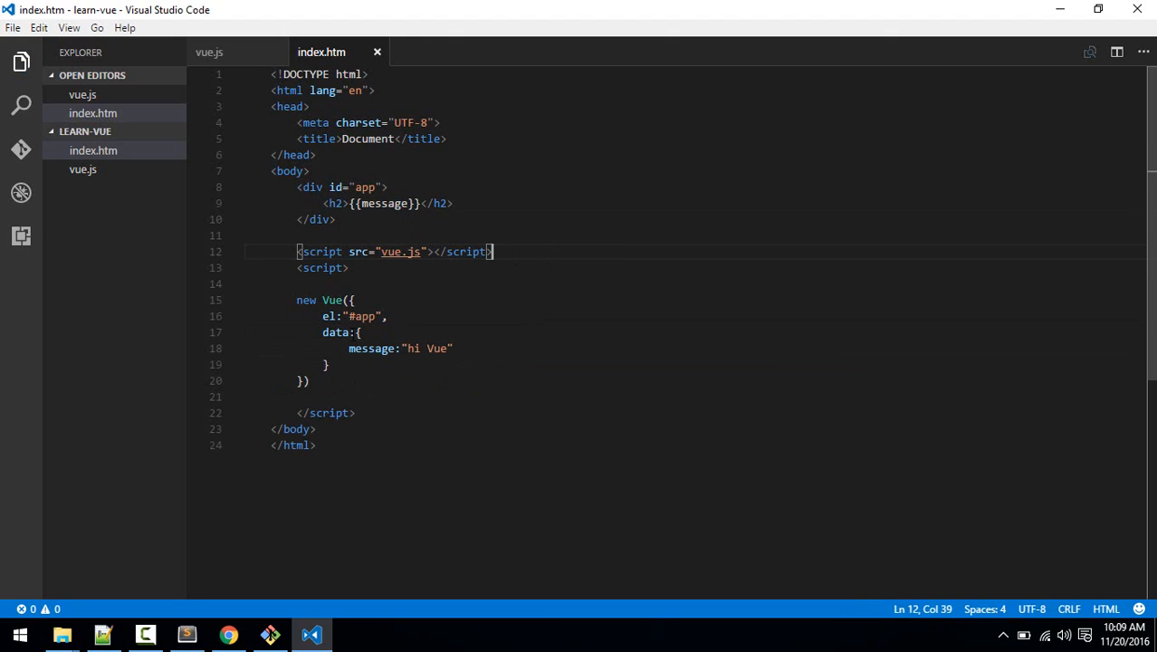
# Step: Preview index.htm in Chrome showing 'hi Vue' and dismiss the download warnings
pyautogui.click(228, 634)
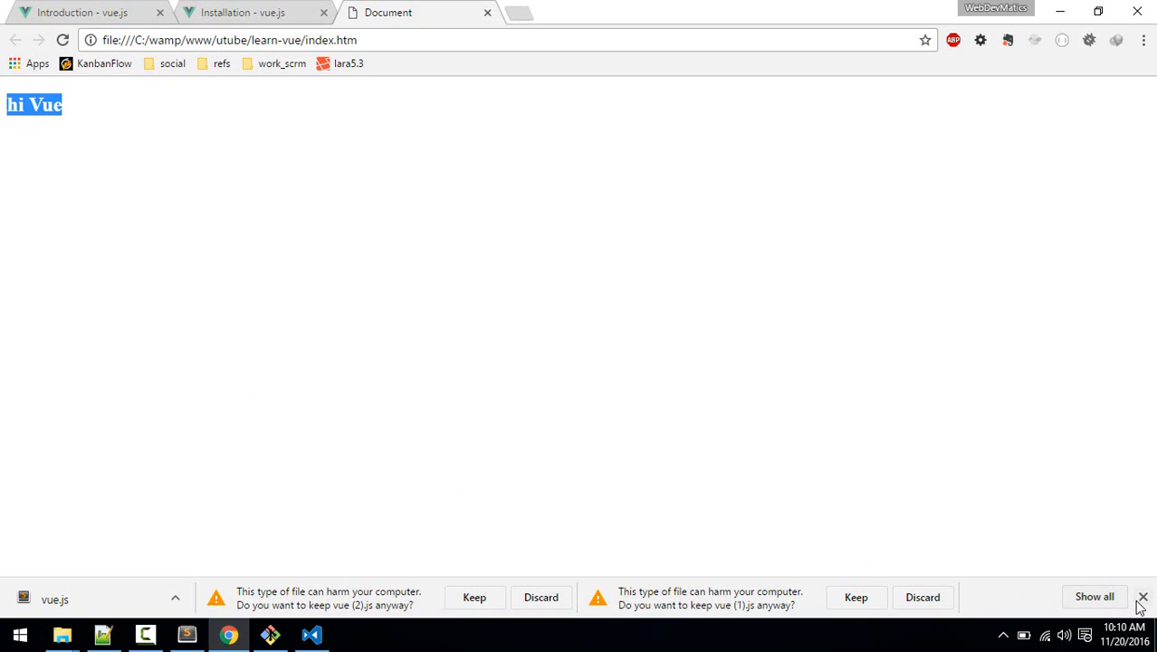
pyautogui.click(311, 634)
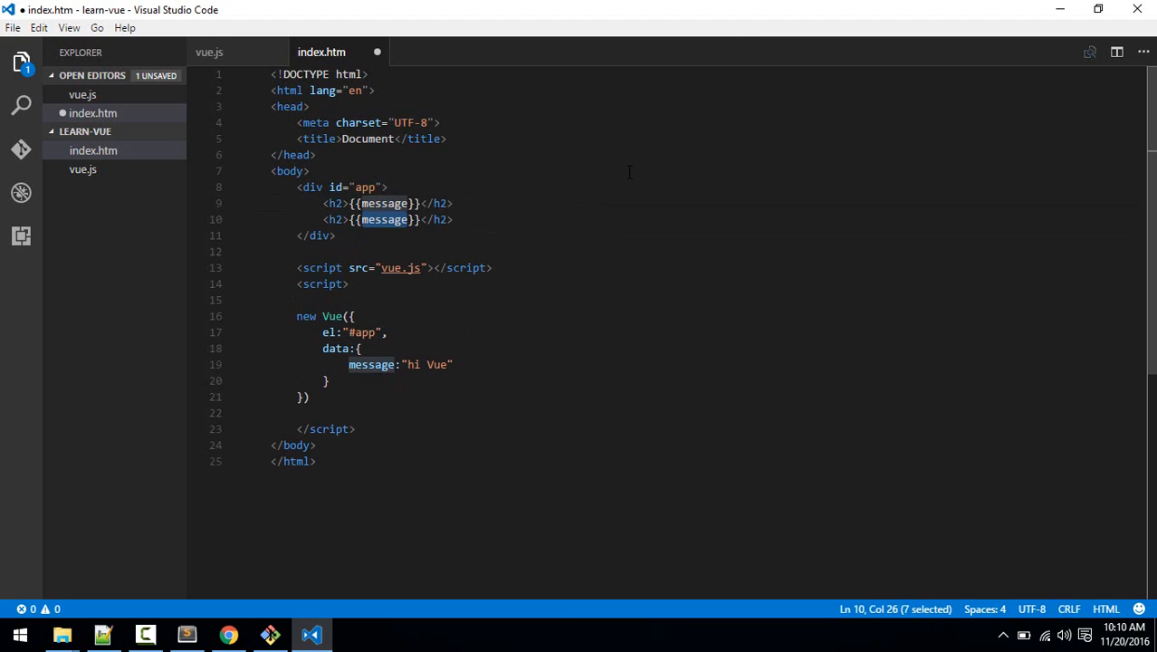
# Step: Make the second h2 show {{va2}} and define va2: "another one" in data
pyautogui.write('va2')
pyautogui.click(697, 364)
pyautogui.write(',')
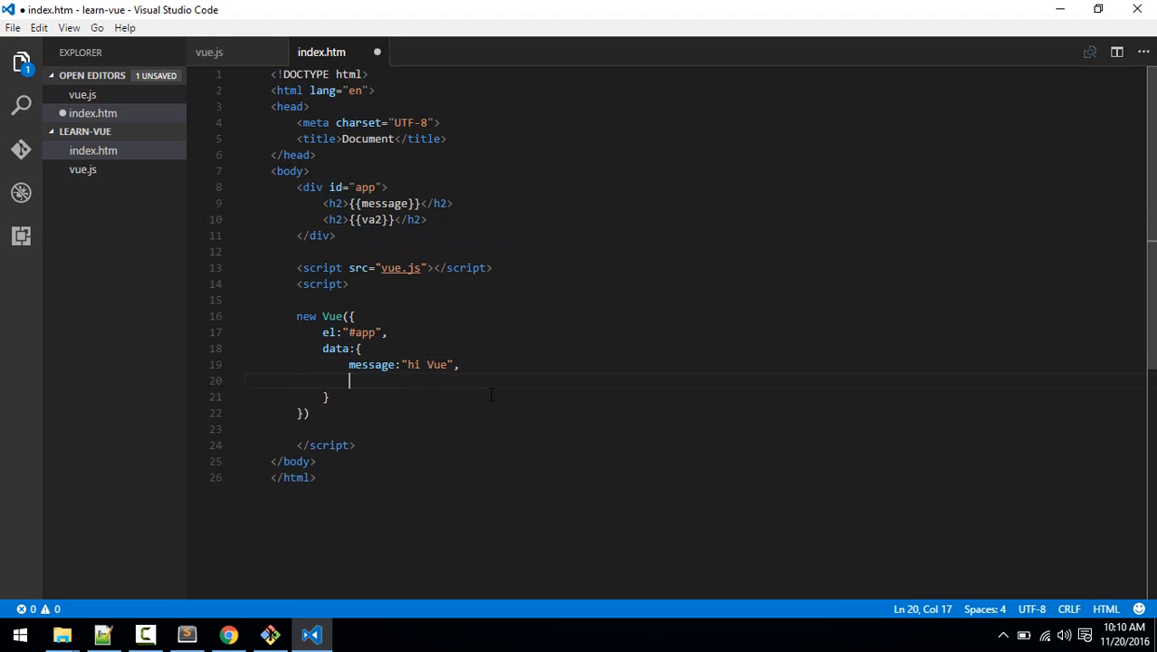
pyautogui.write('va2:')
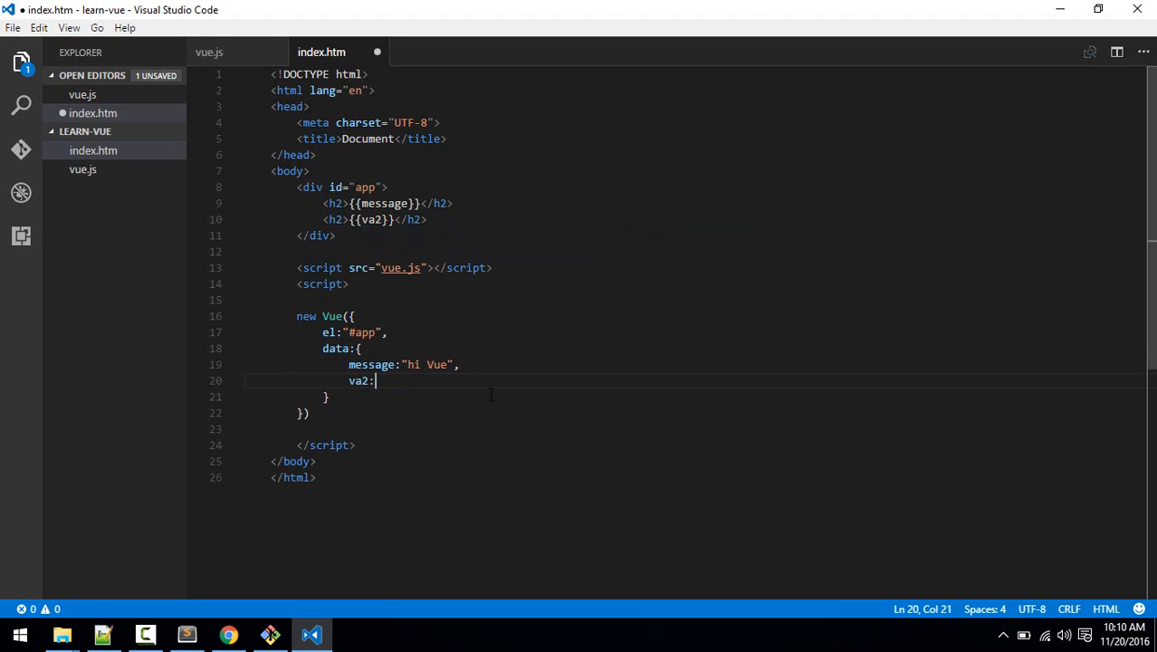
pyautogui.write('"anoth')
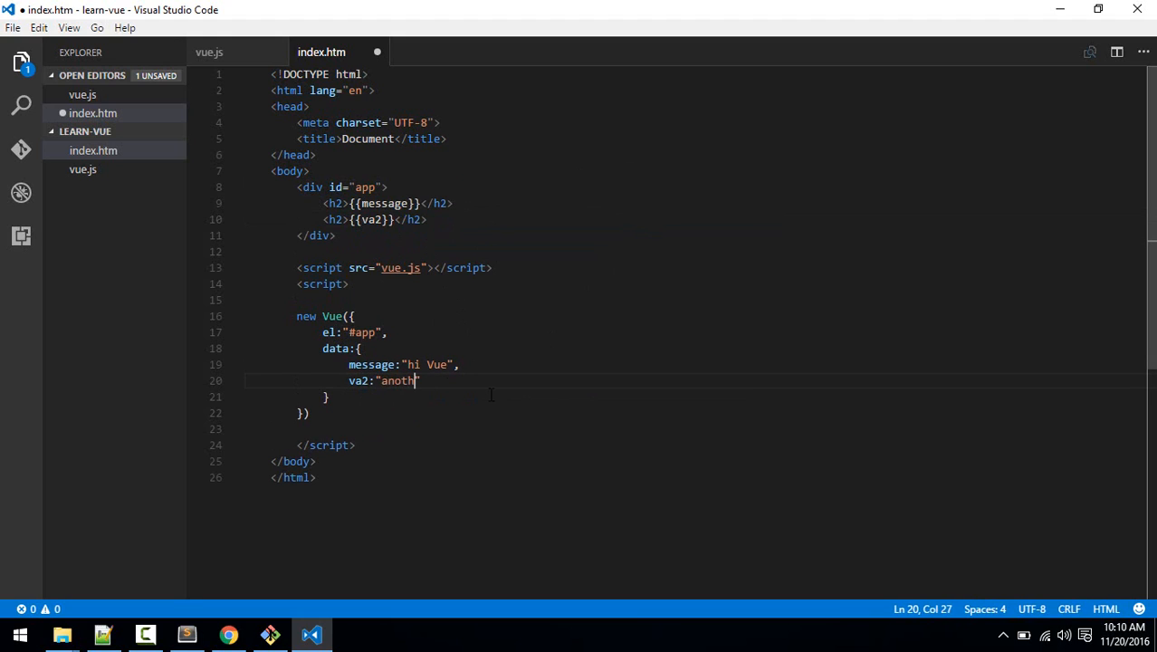
pyautogui.write('er one')
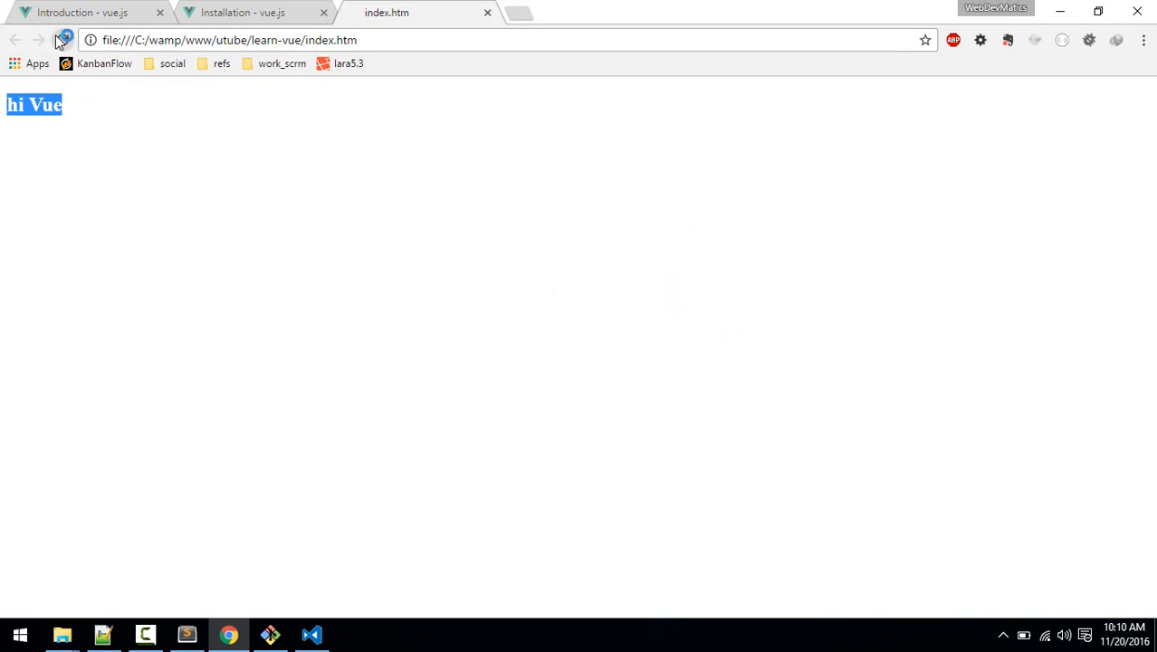
# Step: Reload the Chrome page so both headings 'hi Vue' and 'another one' render
pyautogui.click(62, 39)
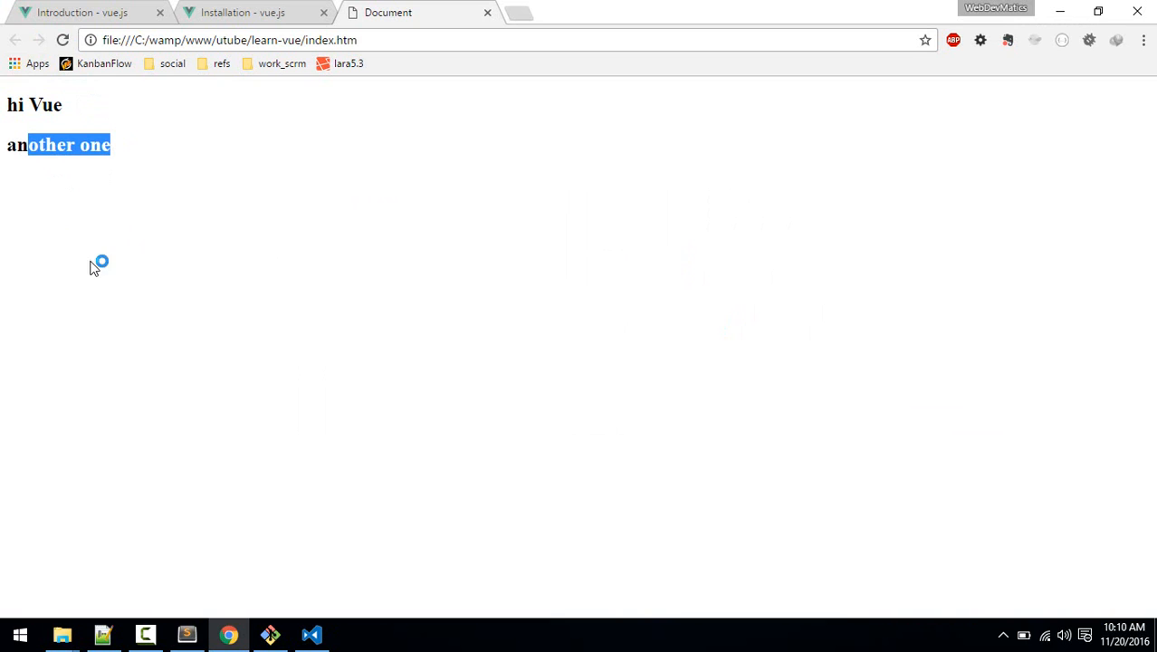
pyautogui.click(311, 634)
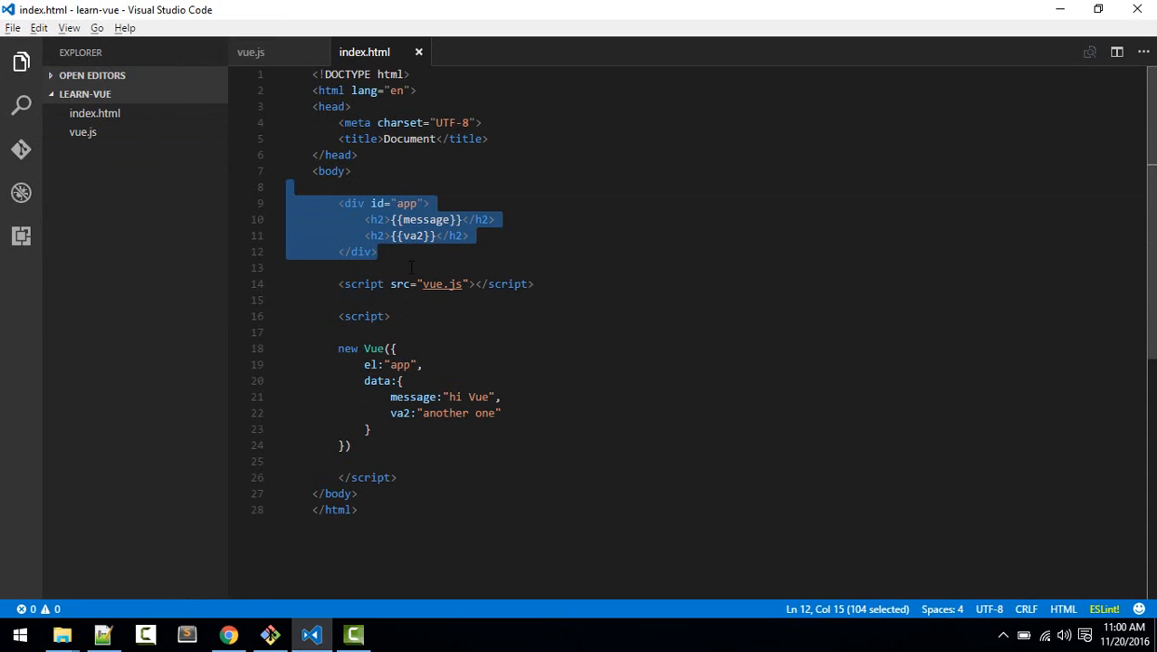
# Step: Add a div with id app2 below the app div
pyautogui.press('Enter')
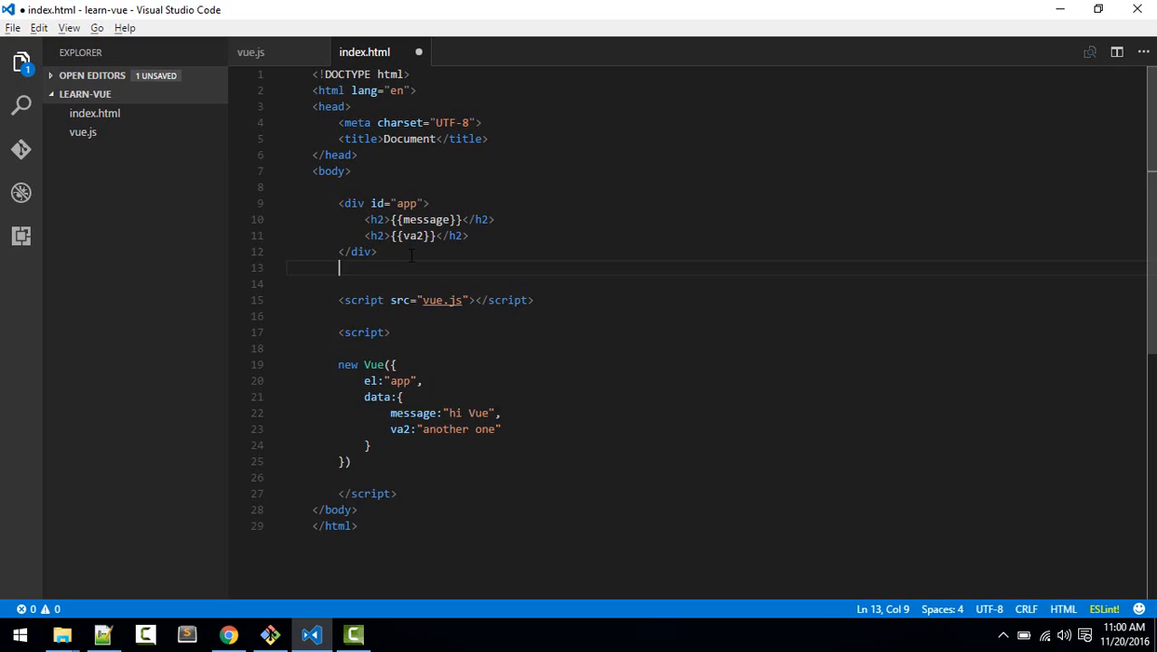
pyautogui.press('enter')
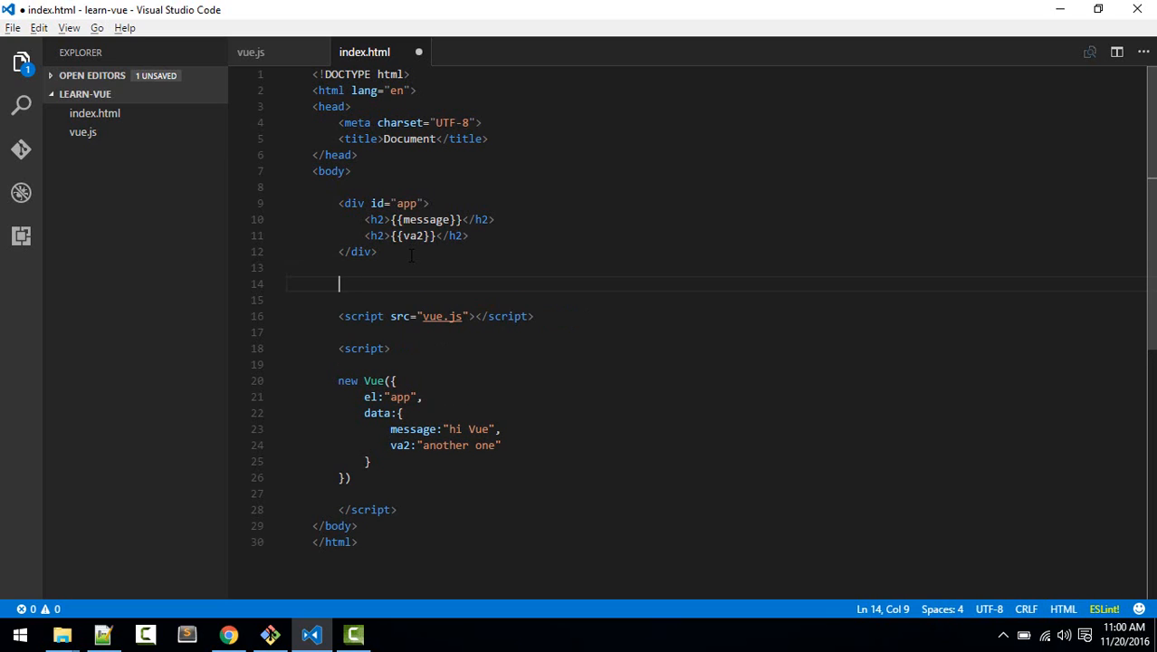
pyautogui.write('#')
pyautogui.write('p')
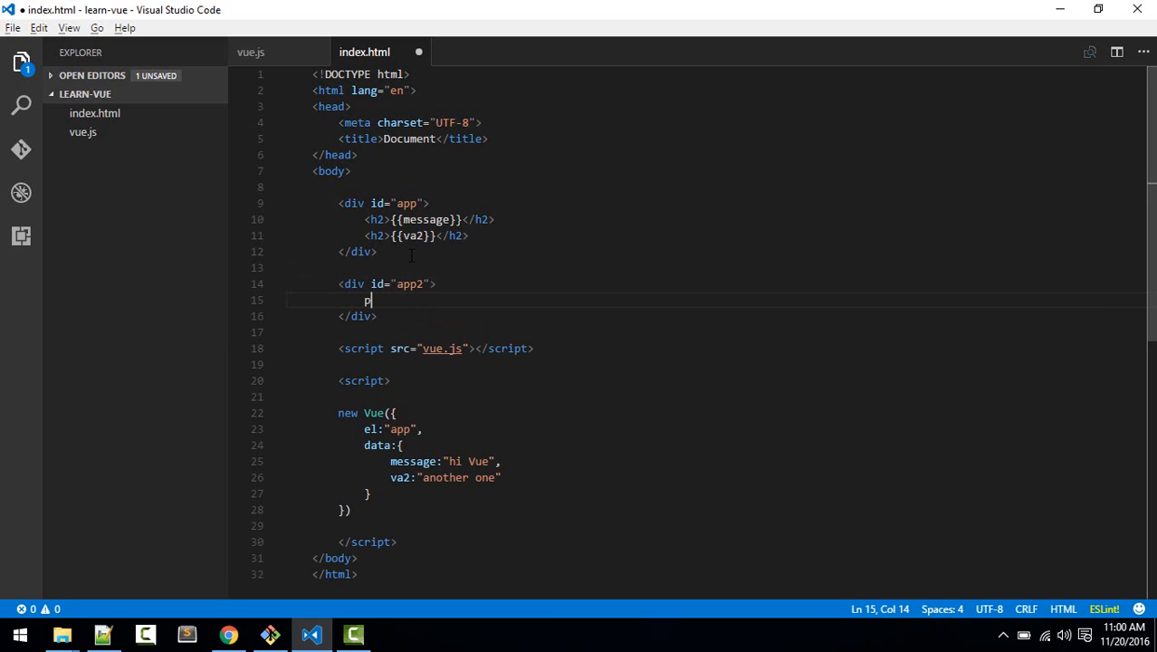
pyautogui.write('></p>')
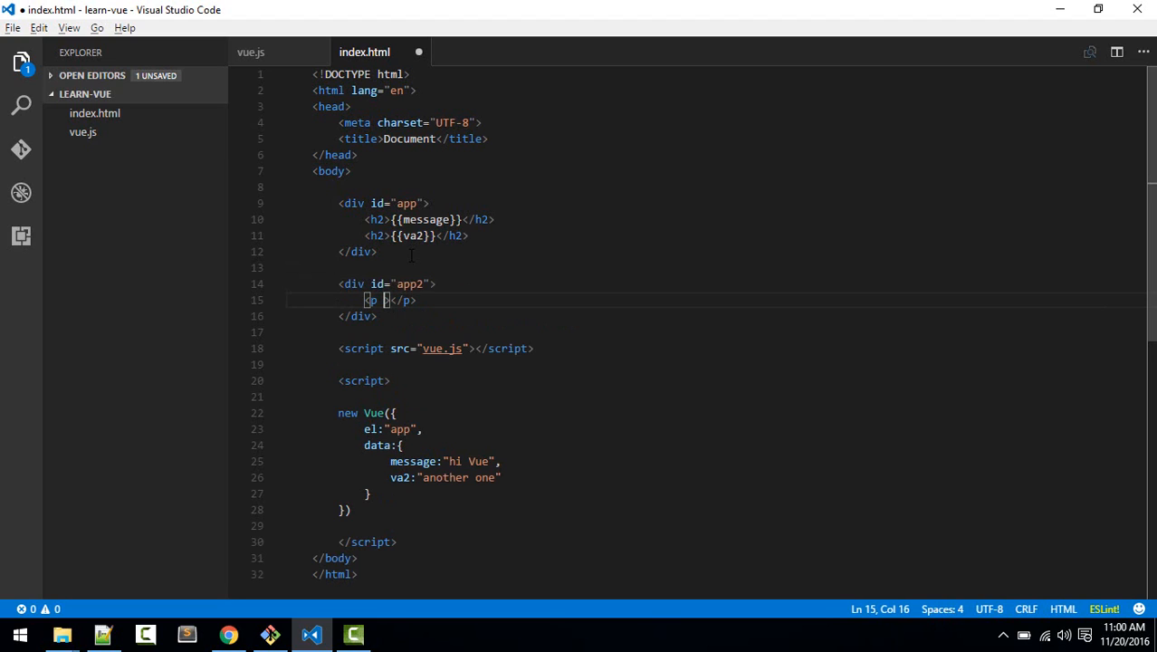
# Step: Put a <p v-if="seeMe">Can you see me?</p> paragraph inside app2 and save
pyautogui.write('v-')
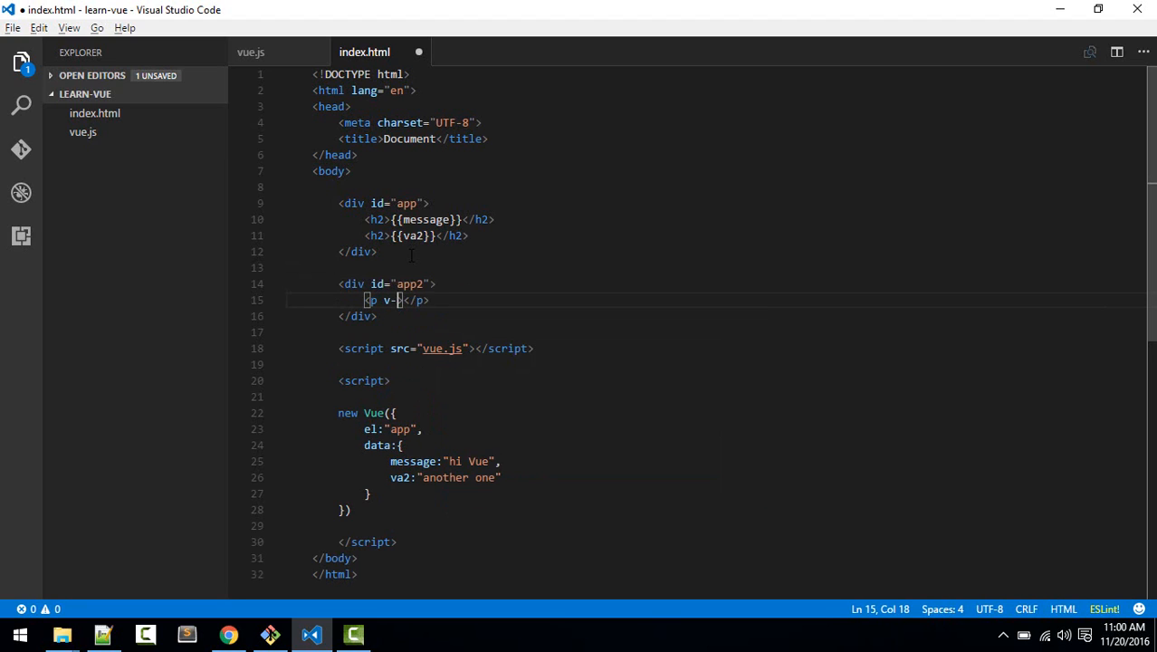
pyautogui.write('if=')
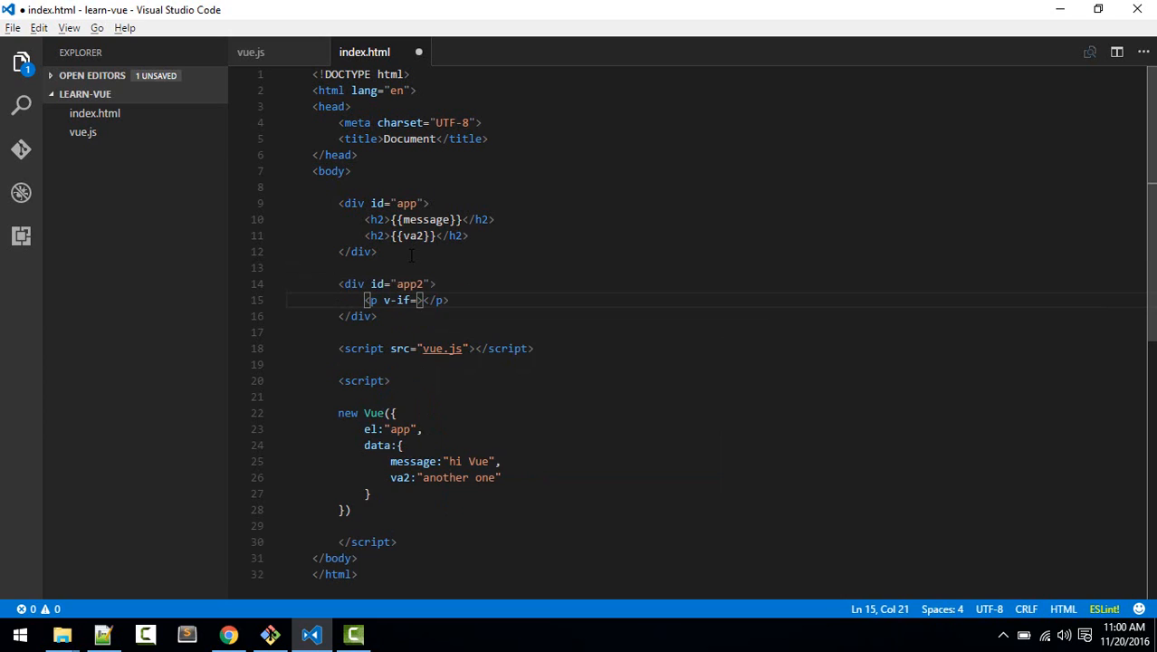
pyautogui.write('"')
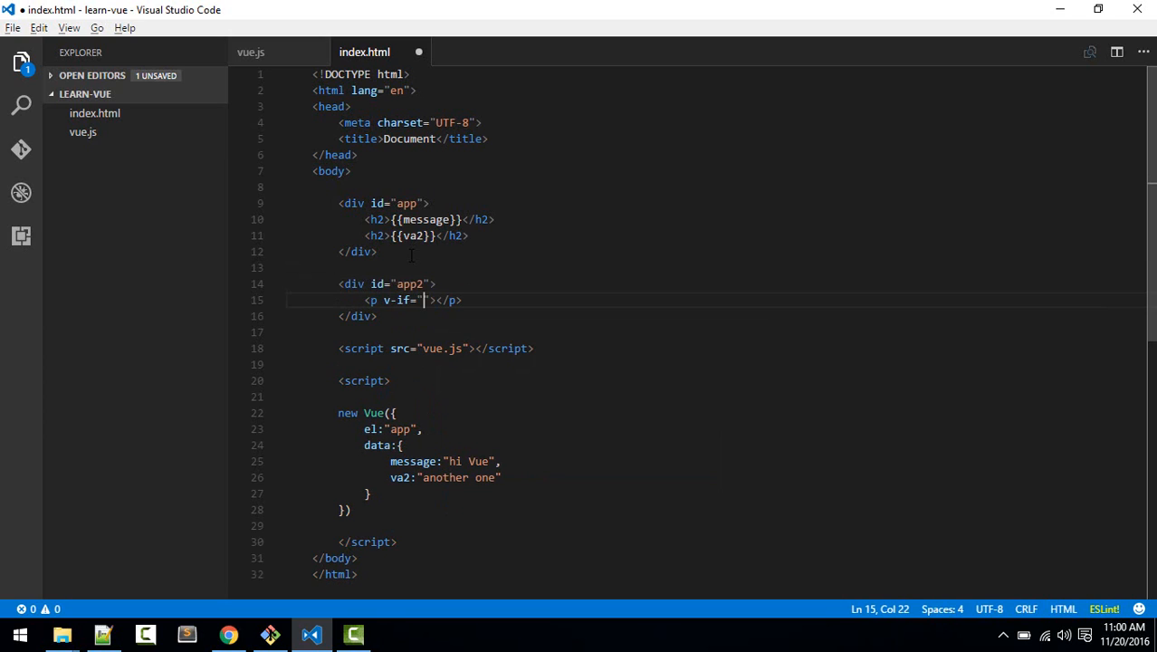
pyautogui.write('see')
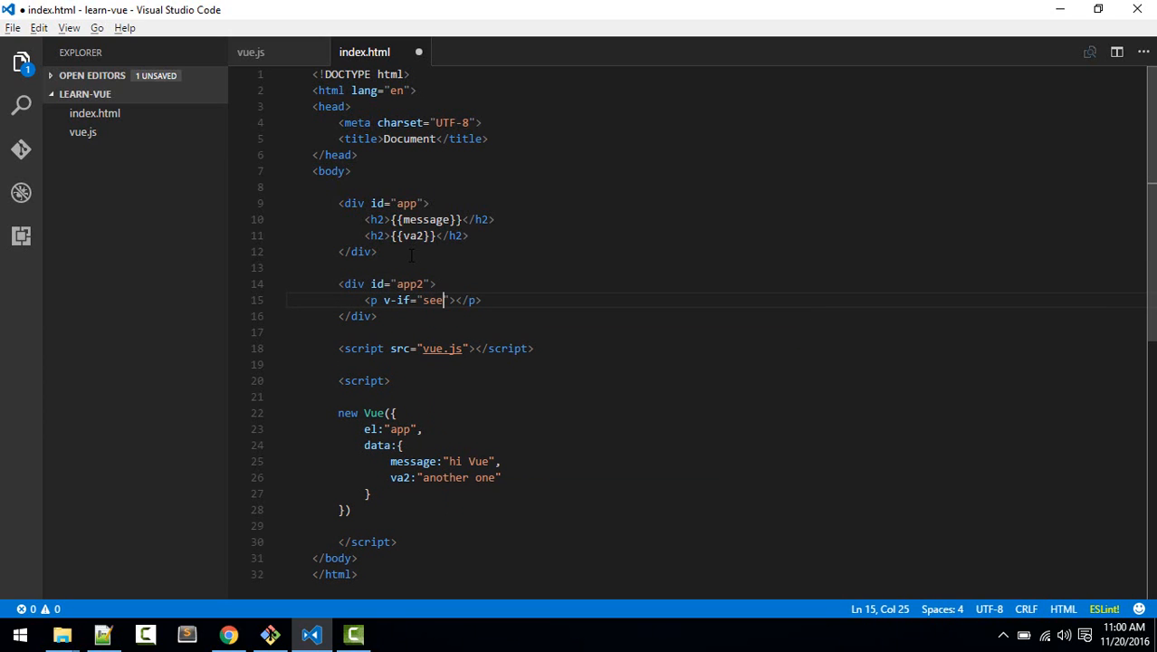
pyautogui.write('Me')
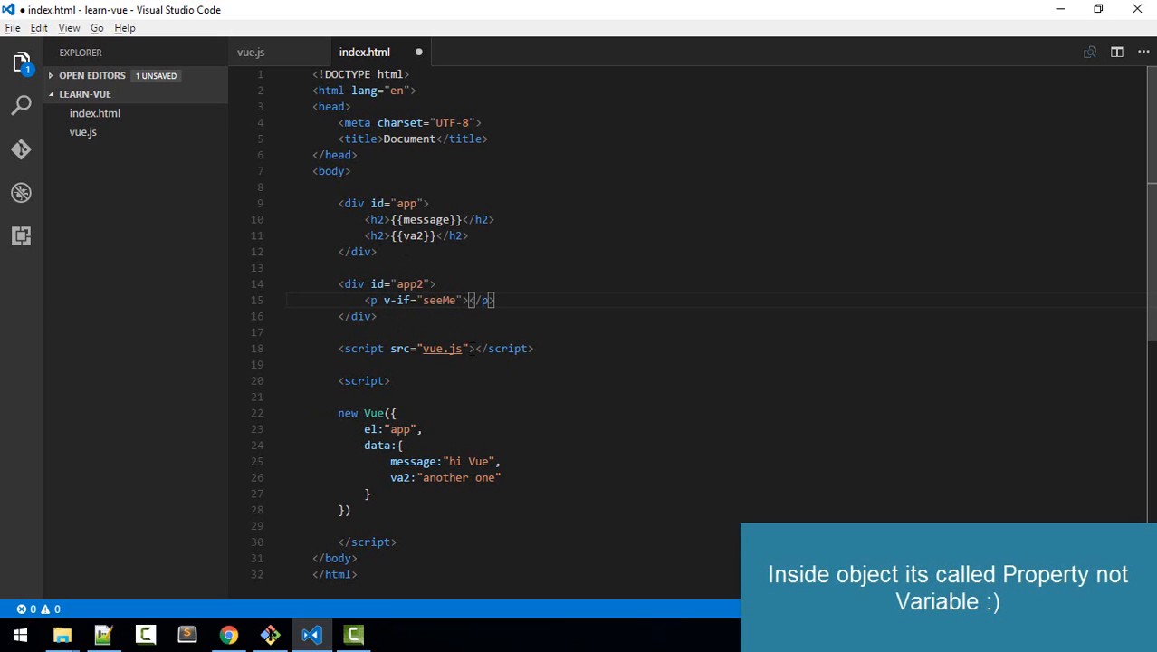
pyautogui.write('Cam')
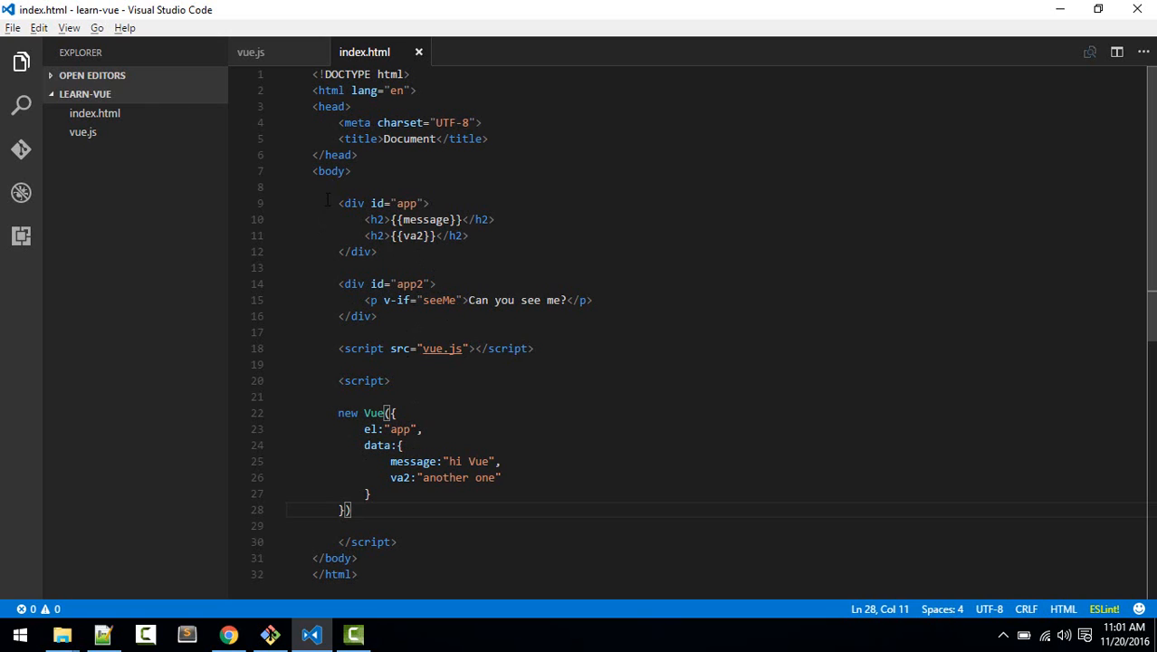
pyautogui.moveTo(337, 202); pyautogui.dragTo(286, 333)
pyautogui.write('#')
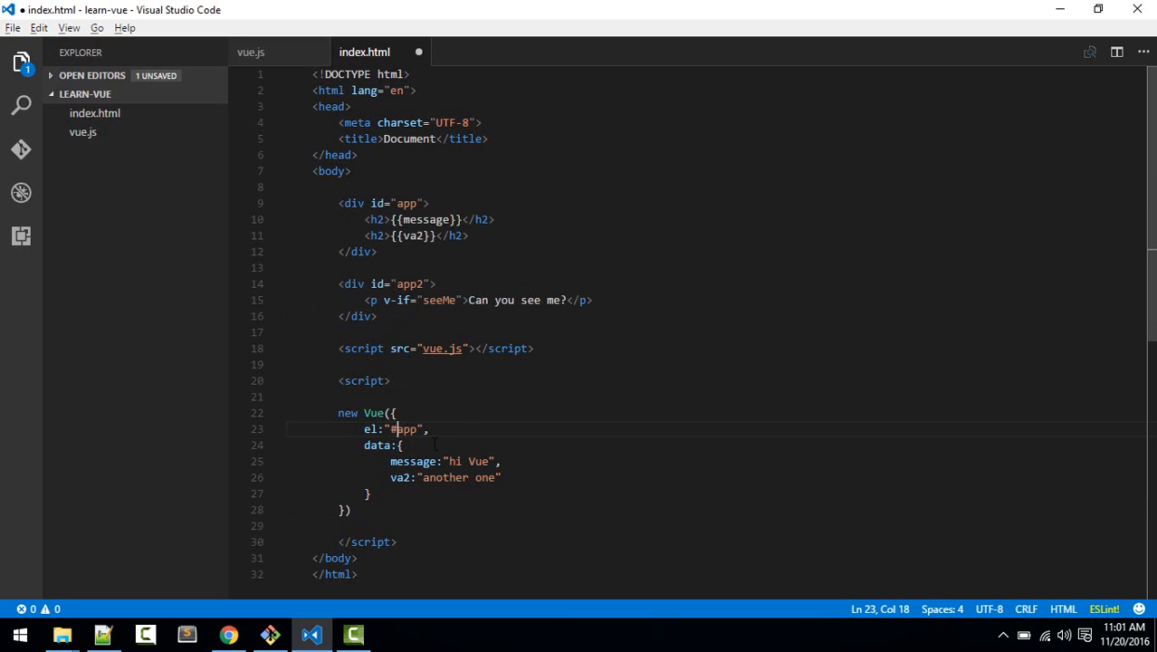
# Step: Wrap both app divs in a div.container and change el to ".container", then save
pyautogui.write('.con')
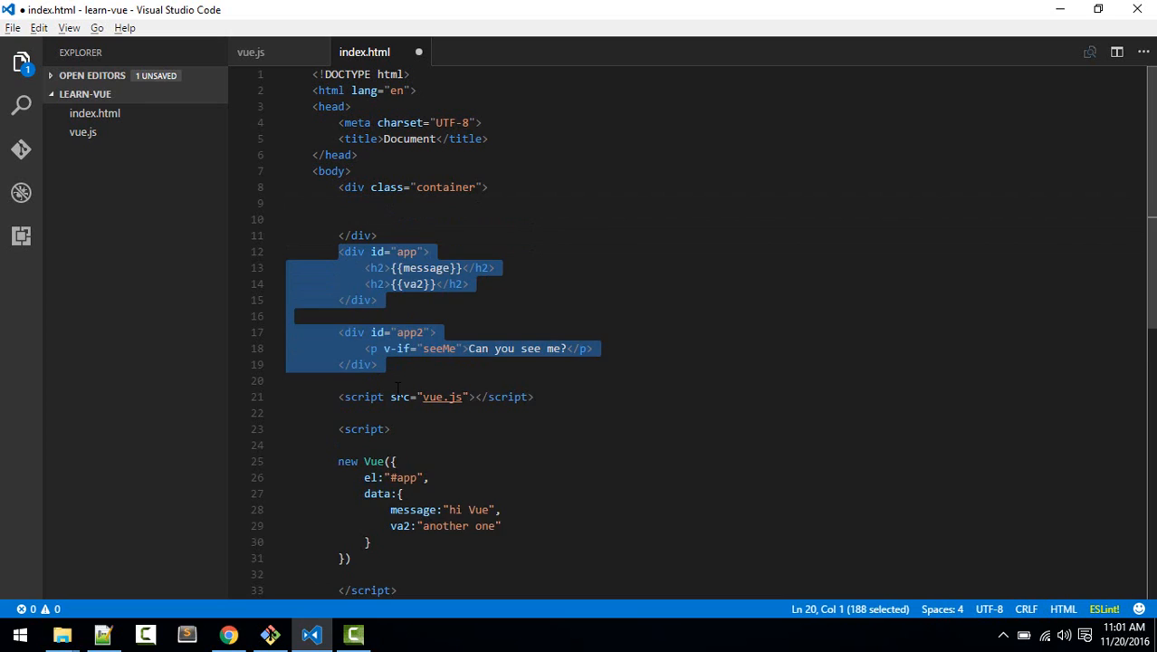
pyautogui.press('Delete')
pyautogui.write('.c')
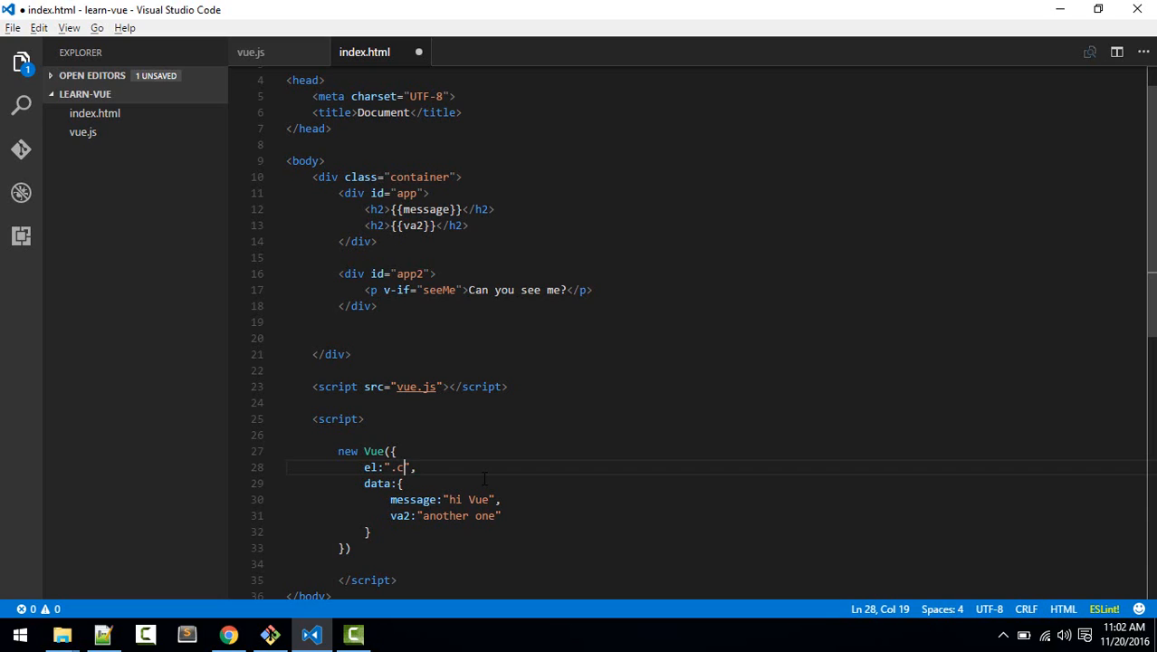
pyautogui.write('ontainer')
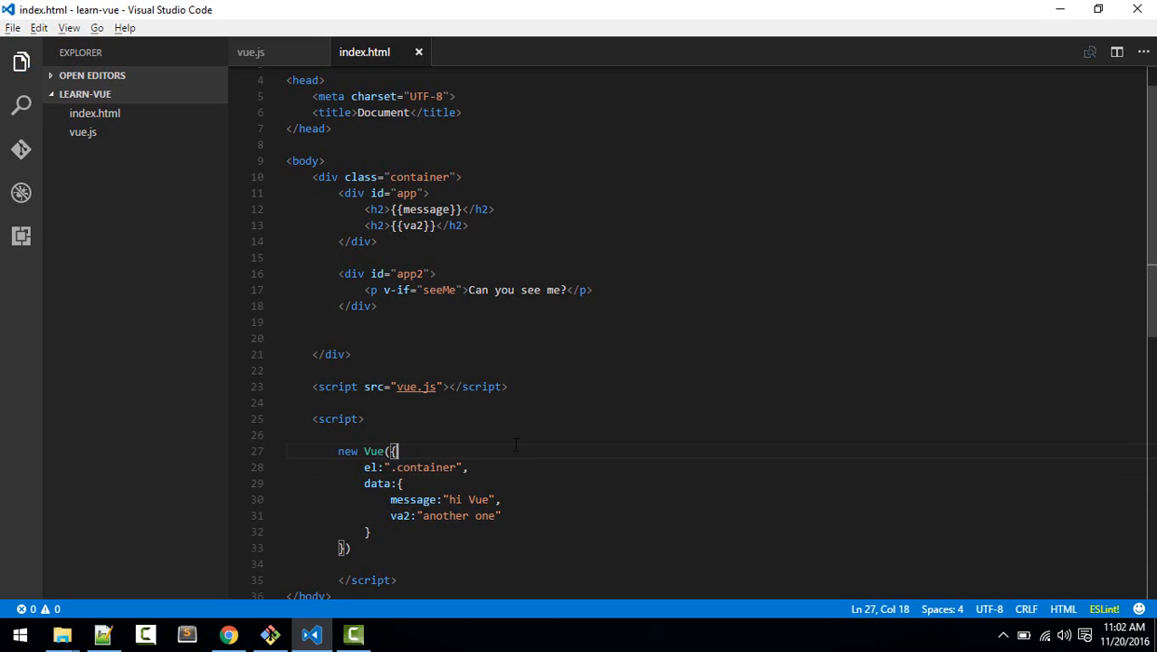
pyautogui.moveTo(434, 324)
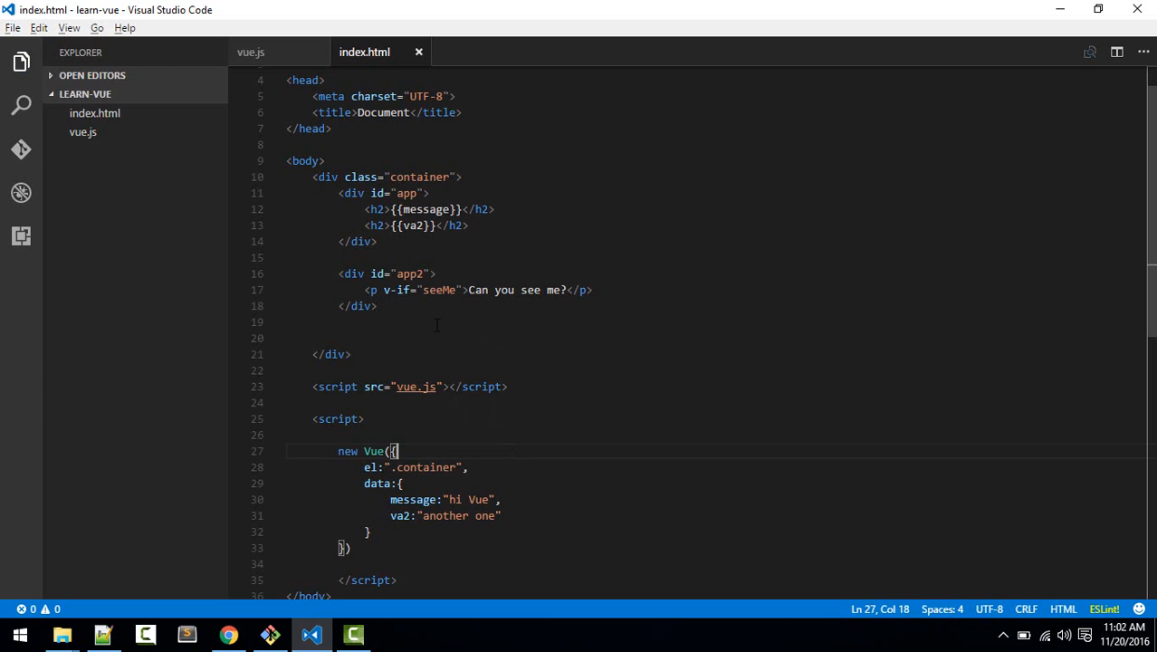
# Step: Reload index.html in Chrome to confirm both headings show without the Can you see me? paragraph
pyautogui.click(228, 633)
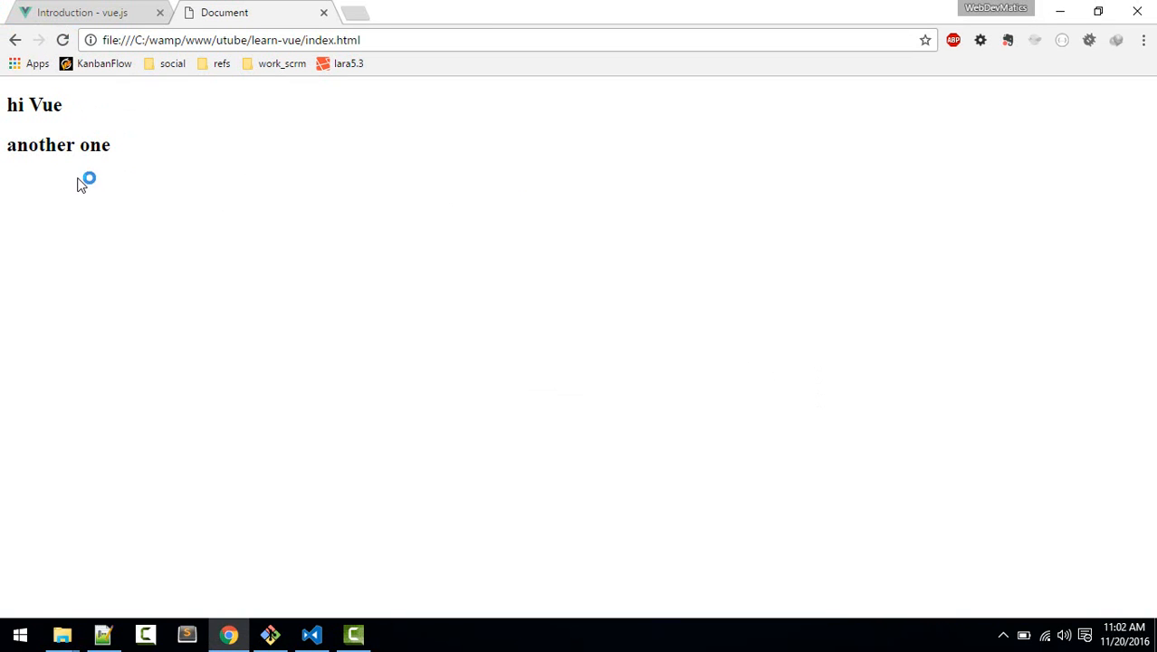
pyautogui.moveTo(118, 163)
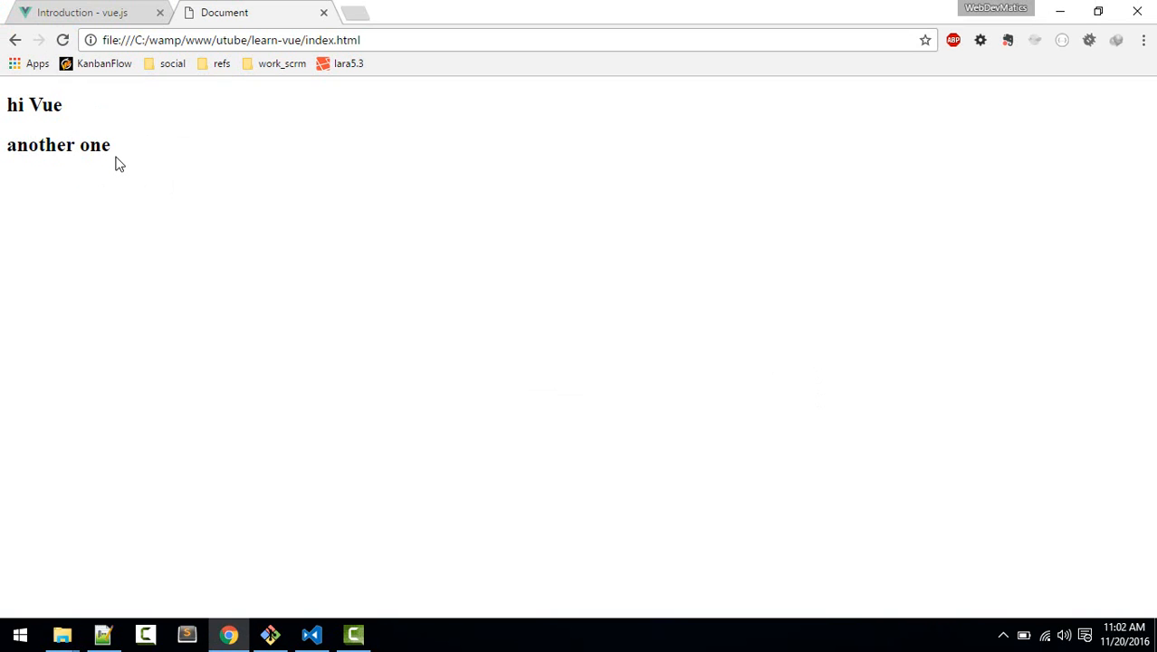
pyautogui.click(312, 634)
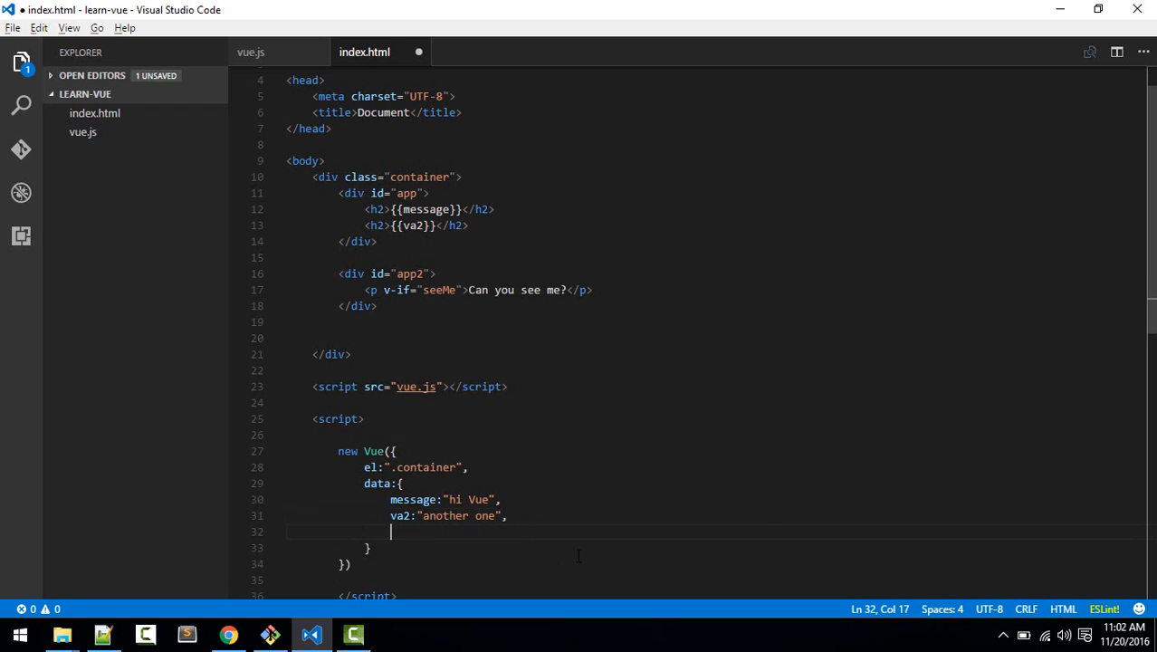
# Step: Add seeMe:true to the Vue data and check the page in Chrome
pyautogui.write('seeMe')
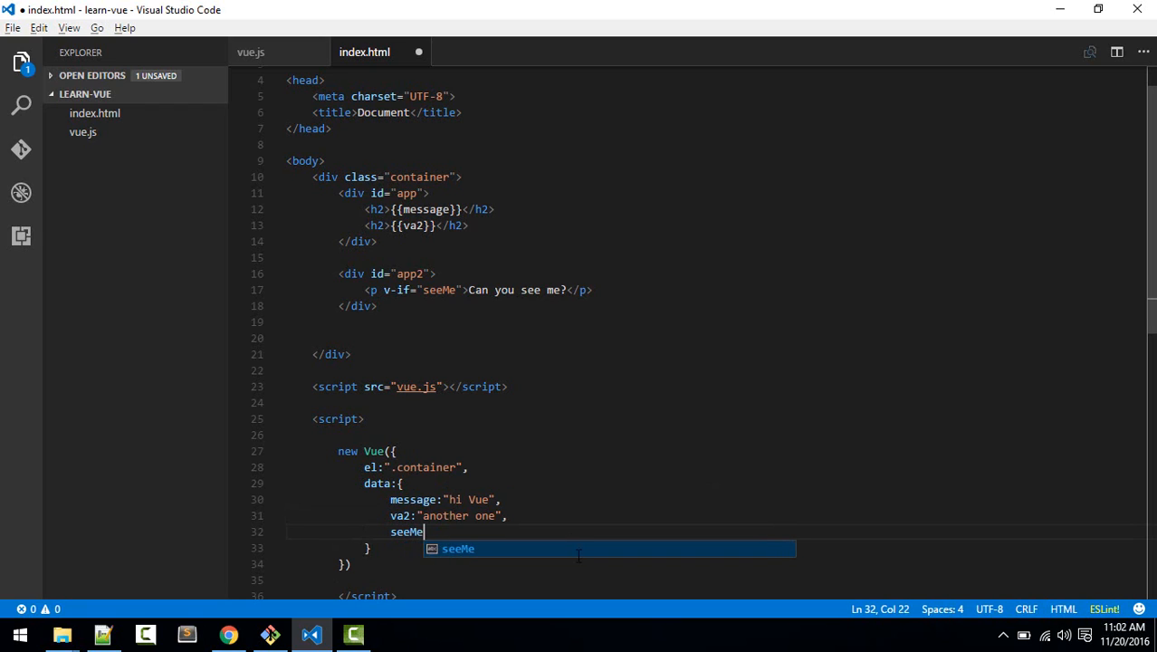
pyautogui.write(':try')
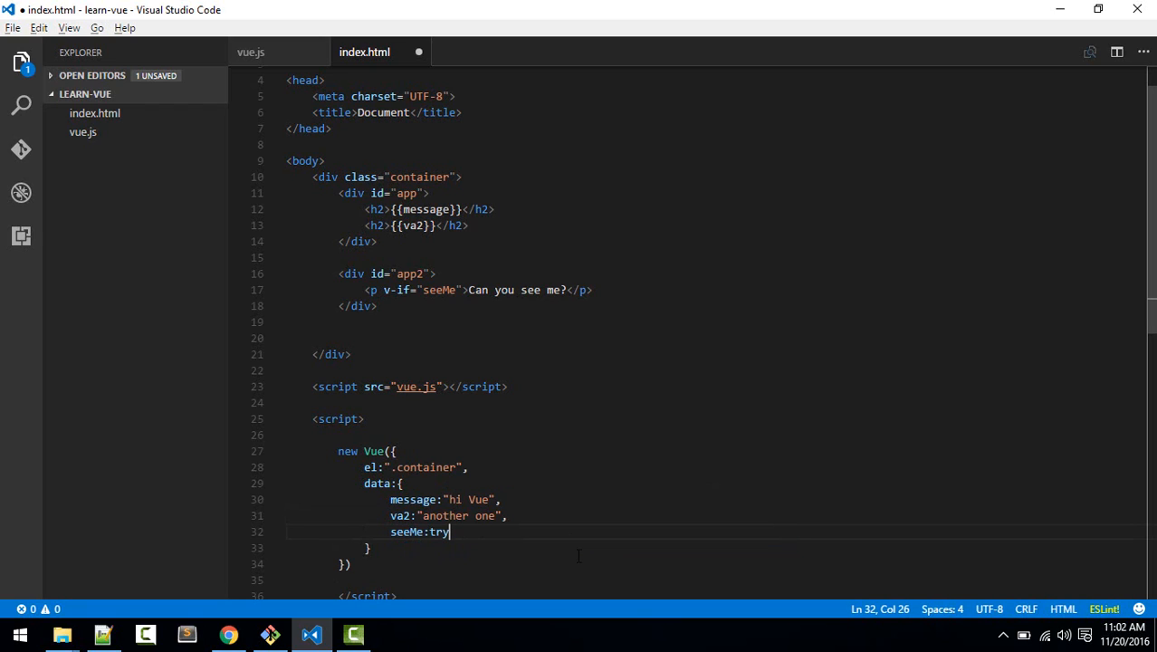
pyautogui.write('ue')
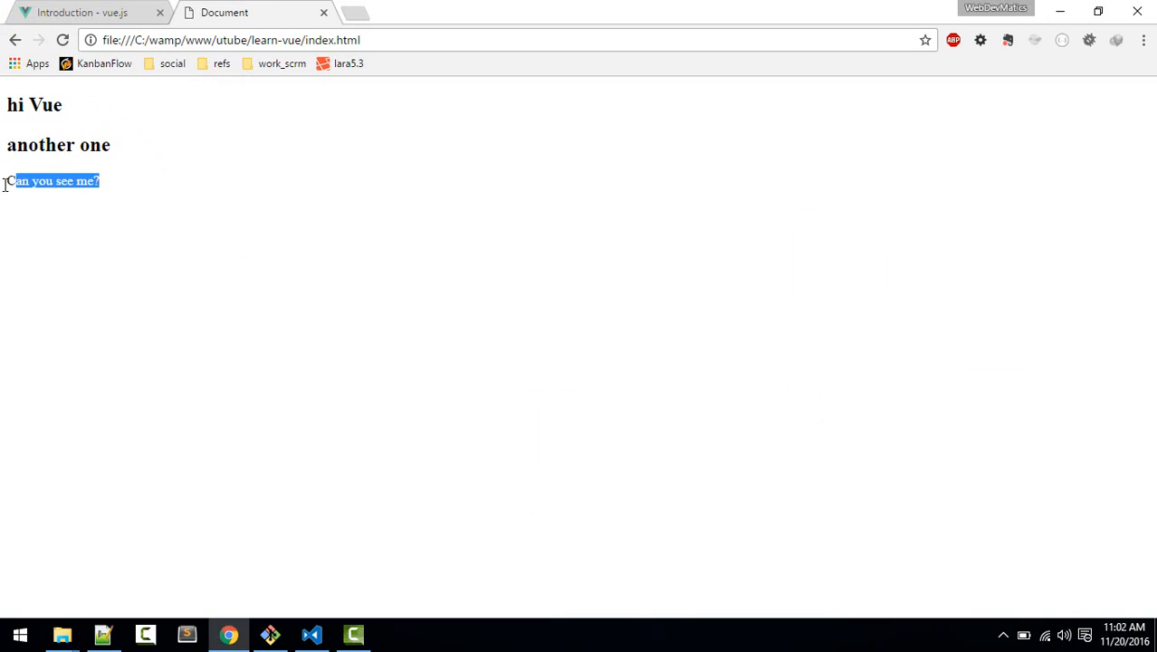
pyautogui.click(312, 633)
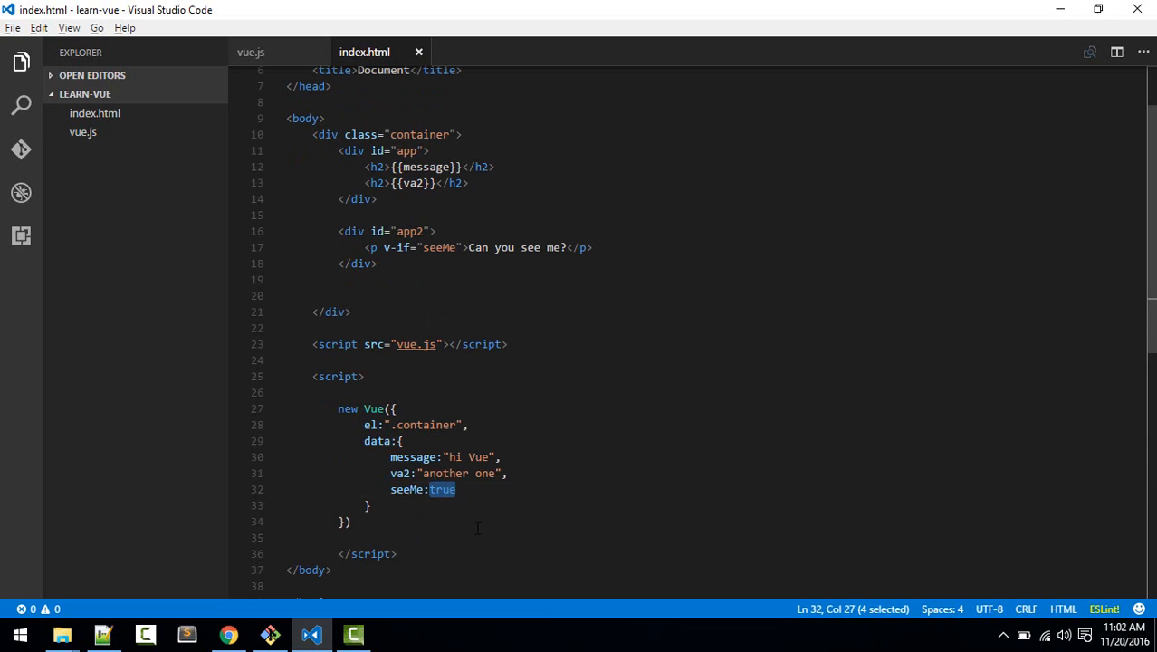
# Step: Change seeMe to the string "some", save, and confirm Chrome shows Can you see me?
pyautogui.write('"')
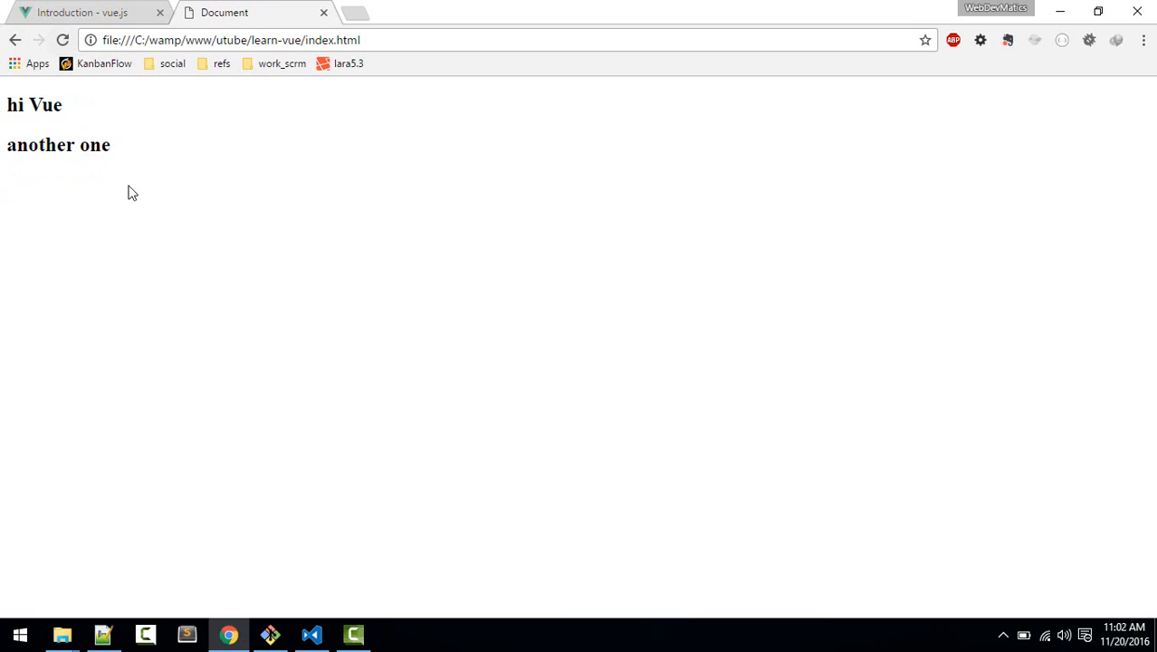
pyautogui.click(311, 633)
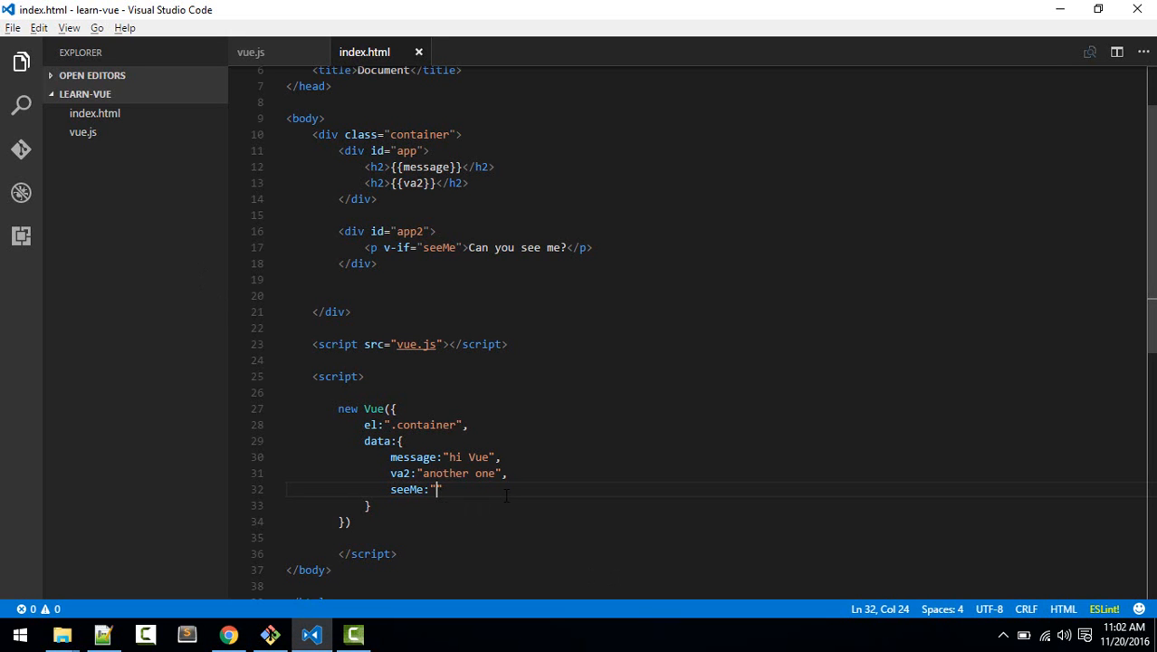
pyautogui.write('"')
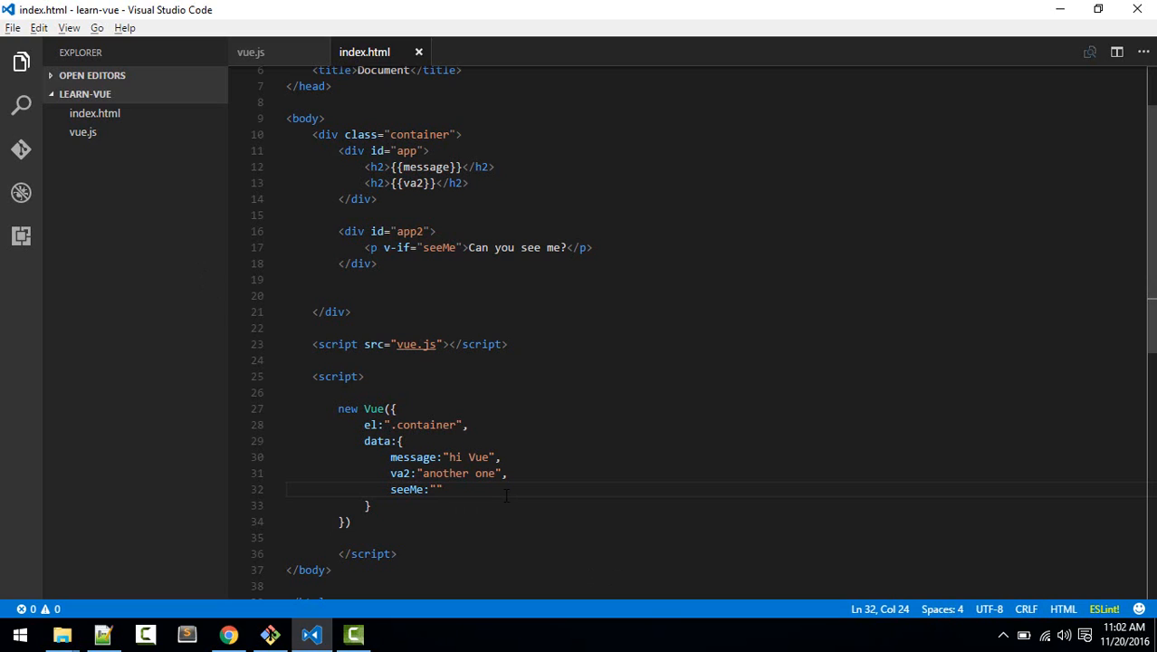
pyautogui.write('son')
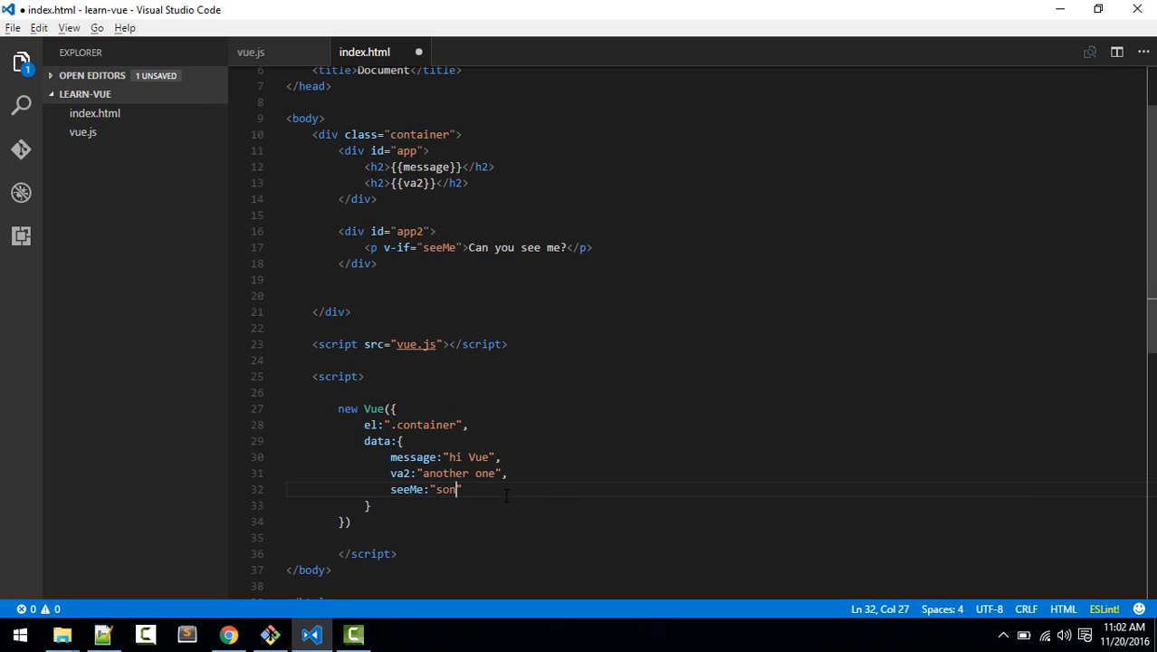
pyautogui.click(228, 634)
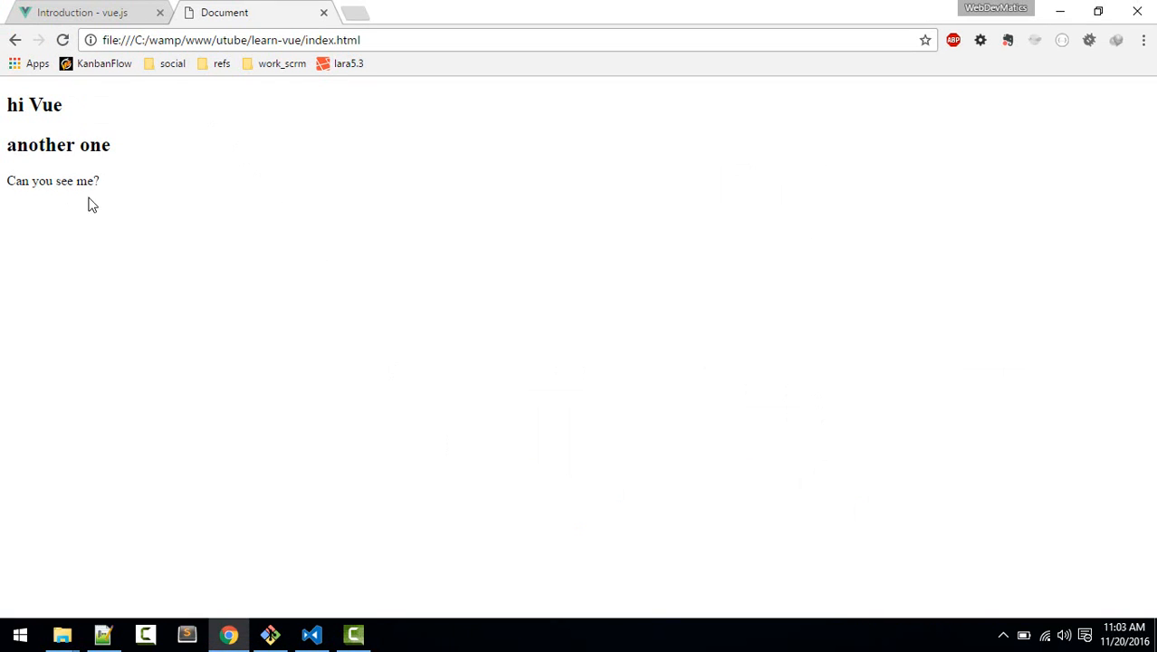
pyautogui.click(311, 633)
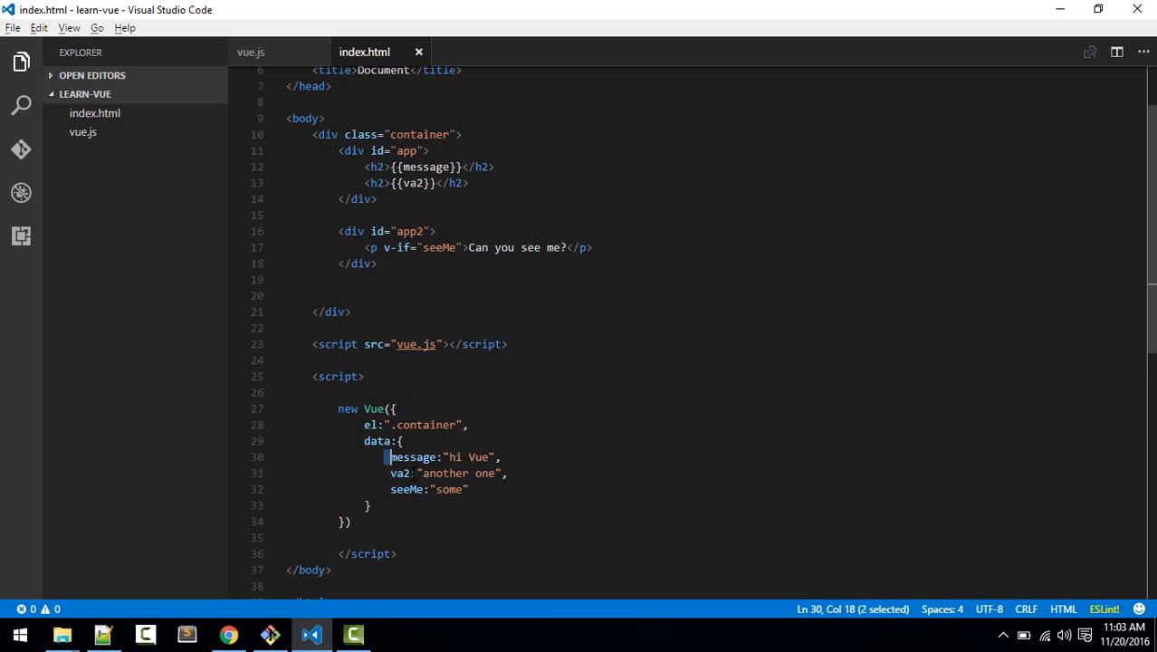
# Step: Replace the old data properties with items:["jack","ram","hari","tom"]
pyautogui.moveTo(391, 456); pyautogui.dragTo(467, 489)
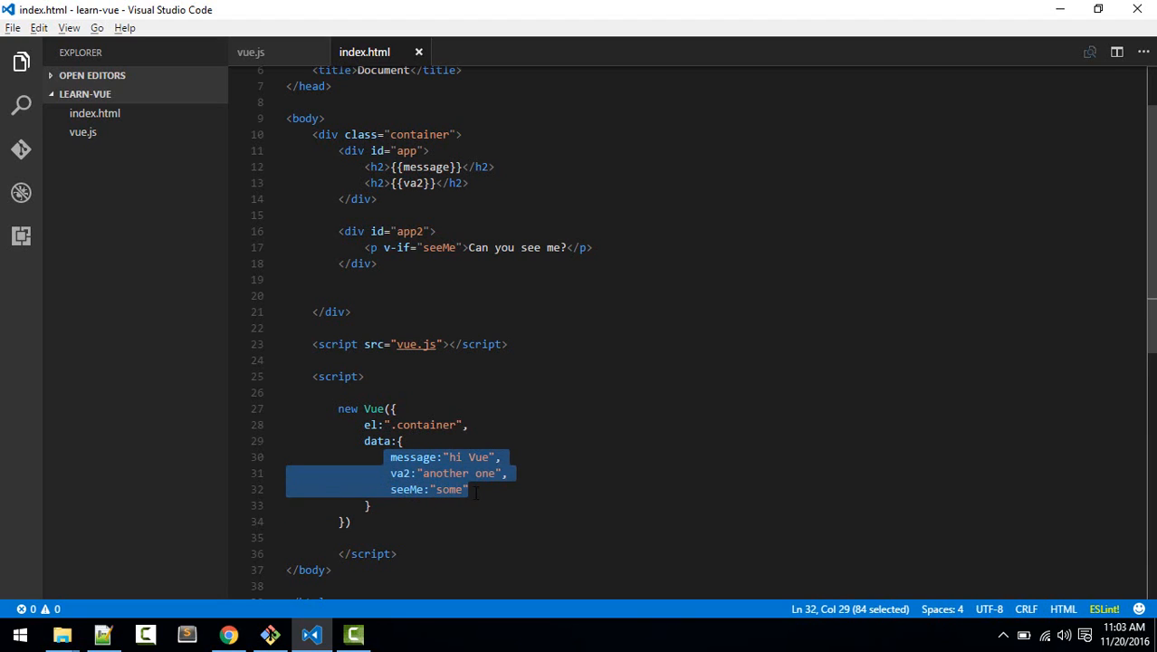
pyautogui.press('Delete')
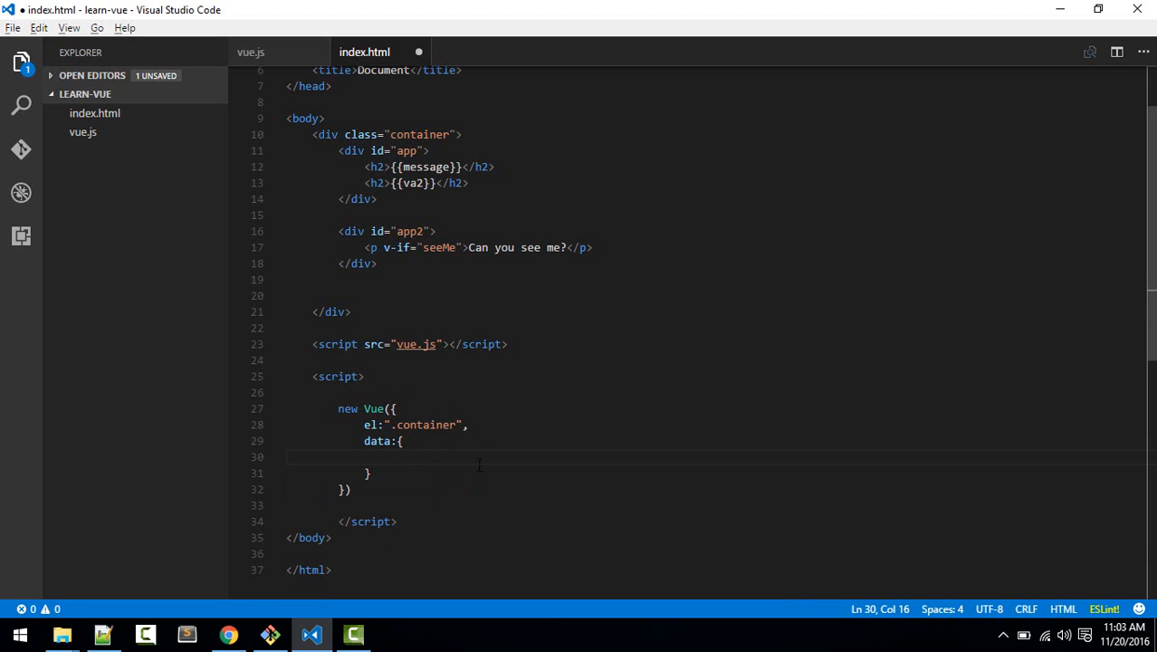
pyautogui.write('items')
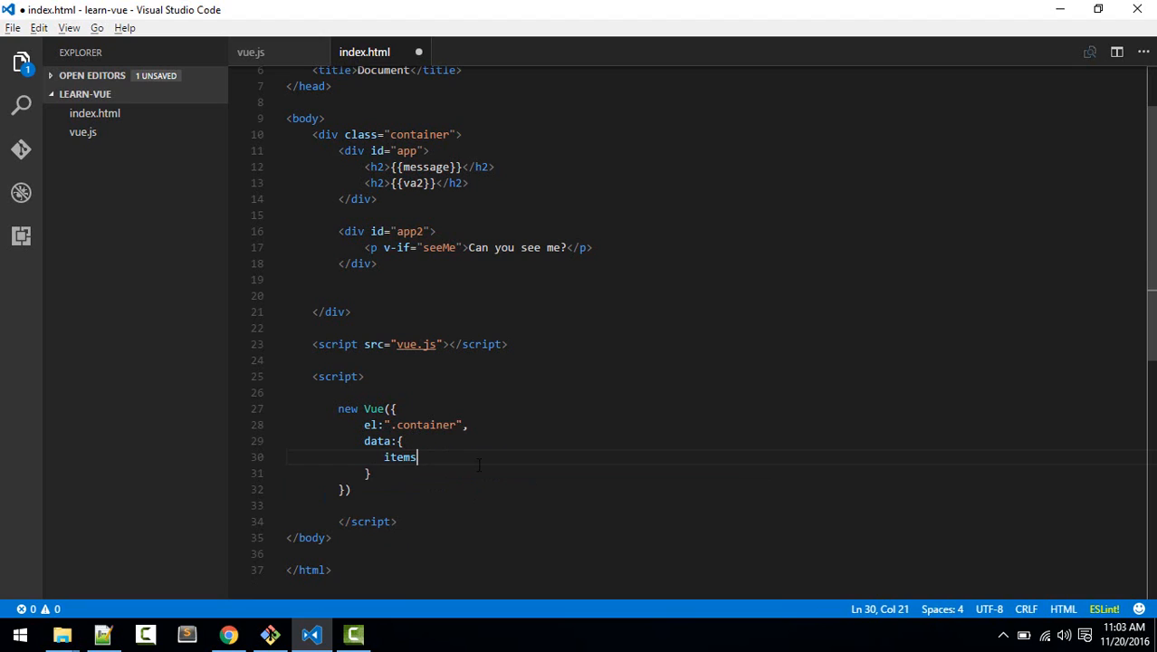
pyautogui.write(':[]')
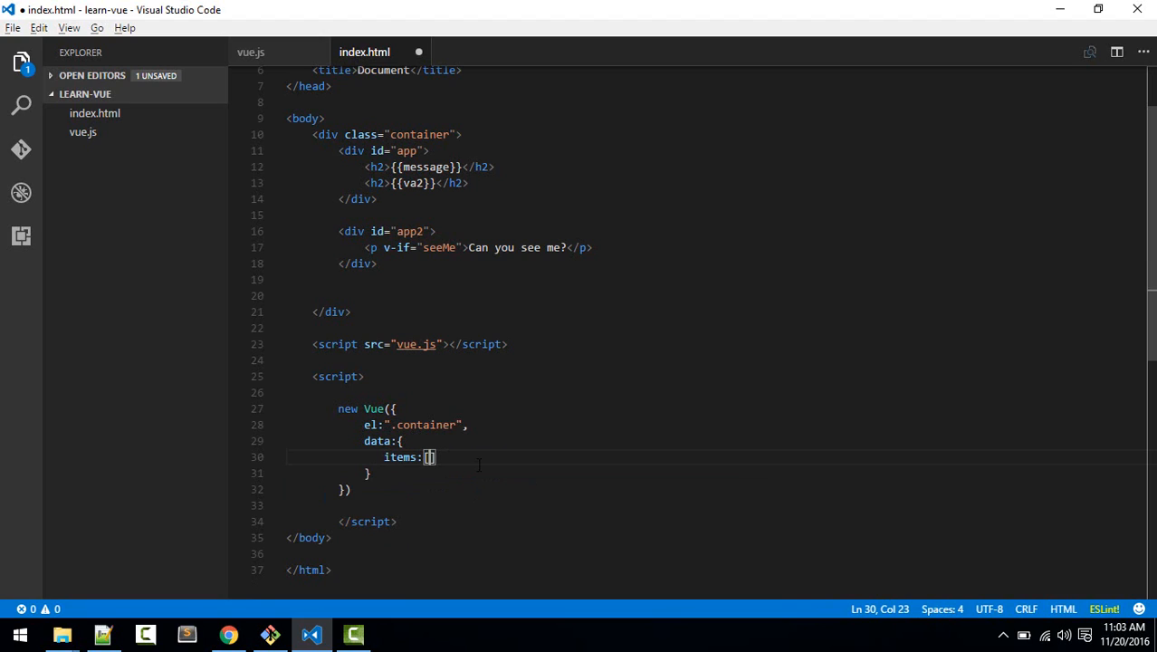
pyautogui.write('"jack","ram","hari","tom"')
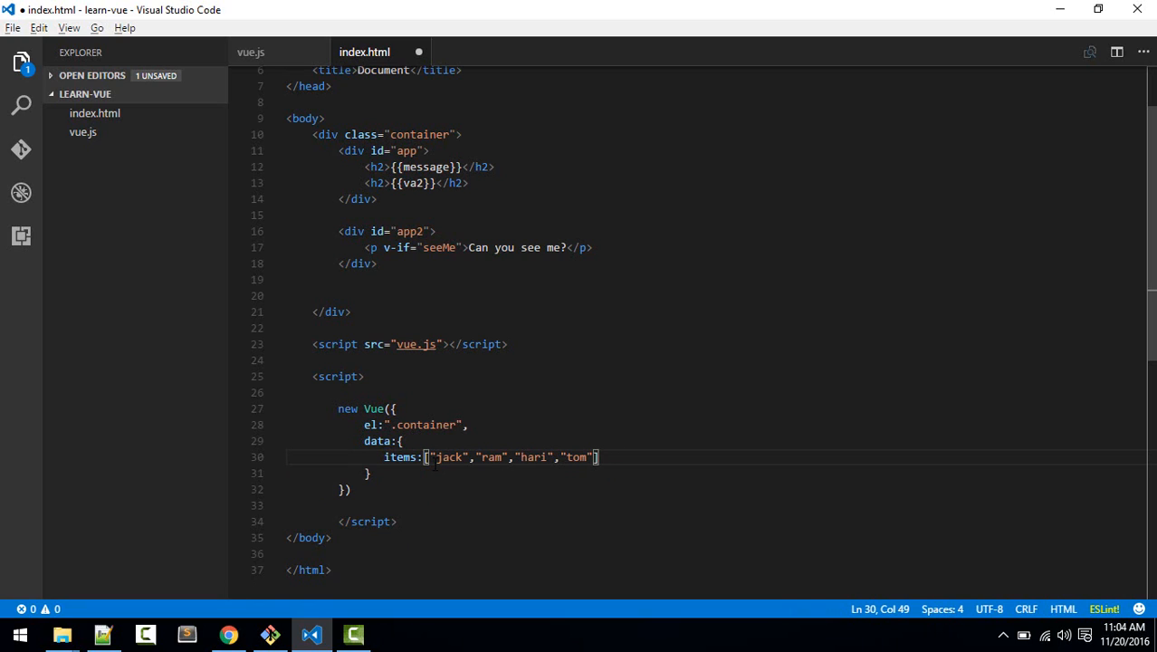
pyautogui.moveTo(636, 445)
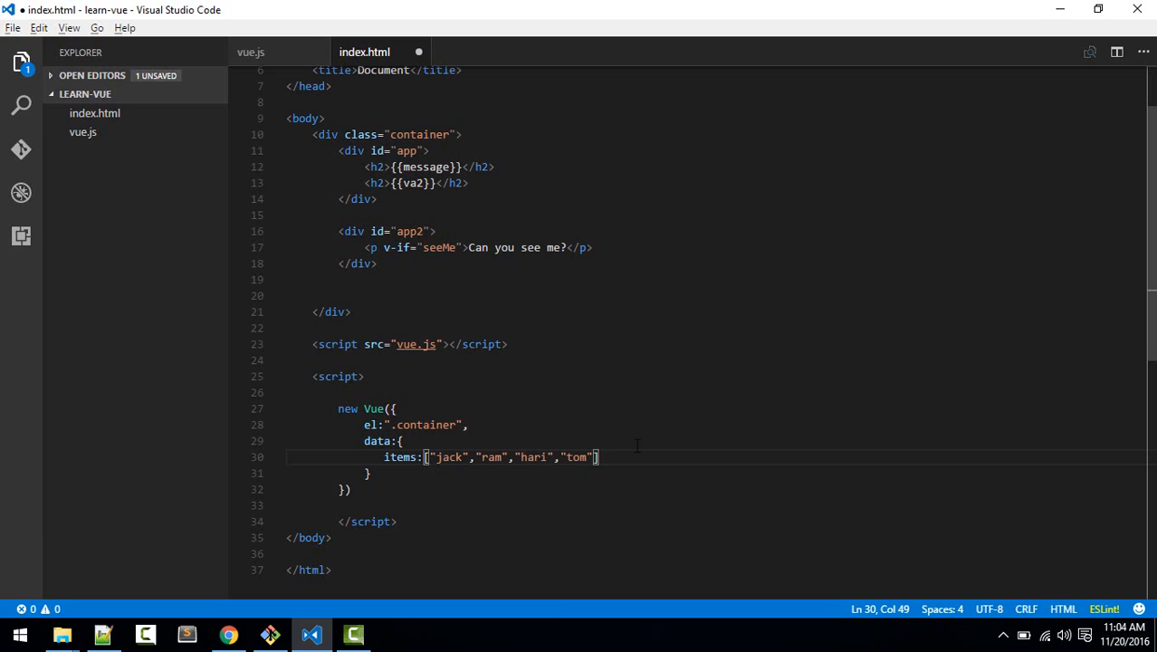
pyautogui.write(',')
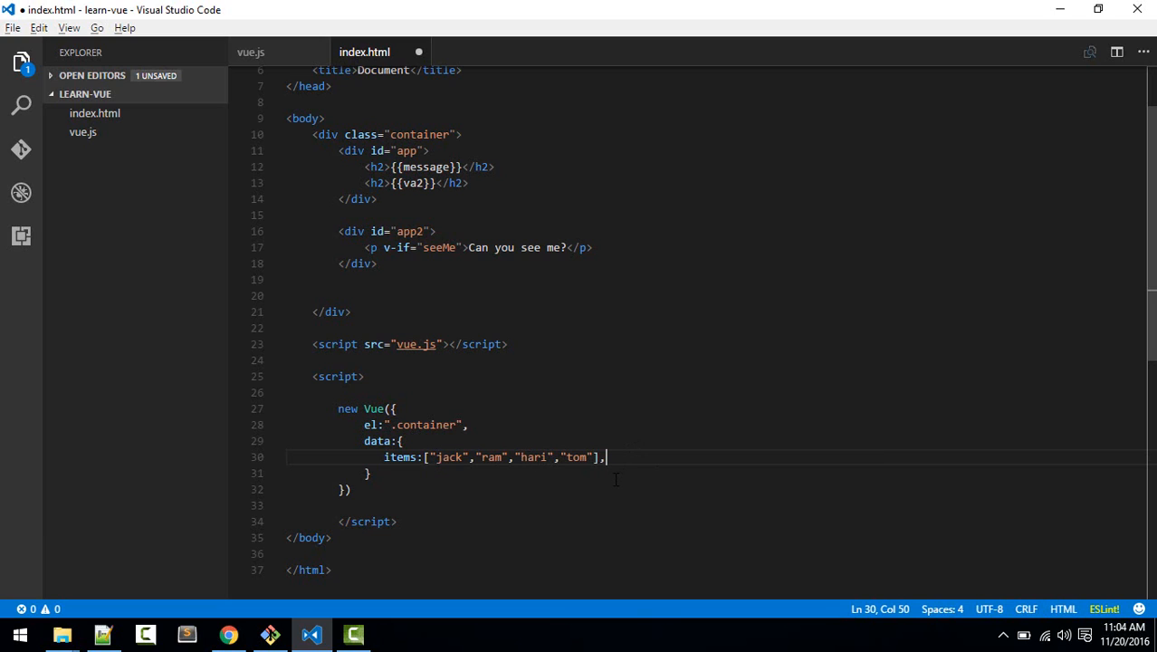
pyautogui.press('Backspace')
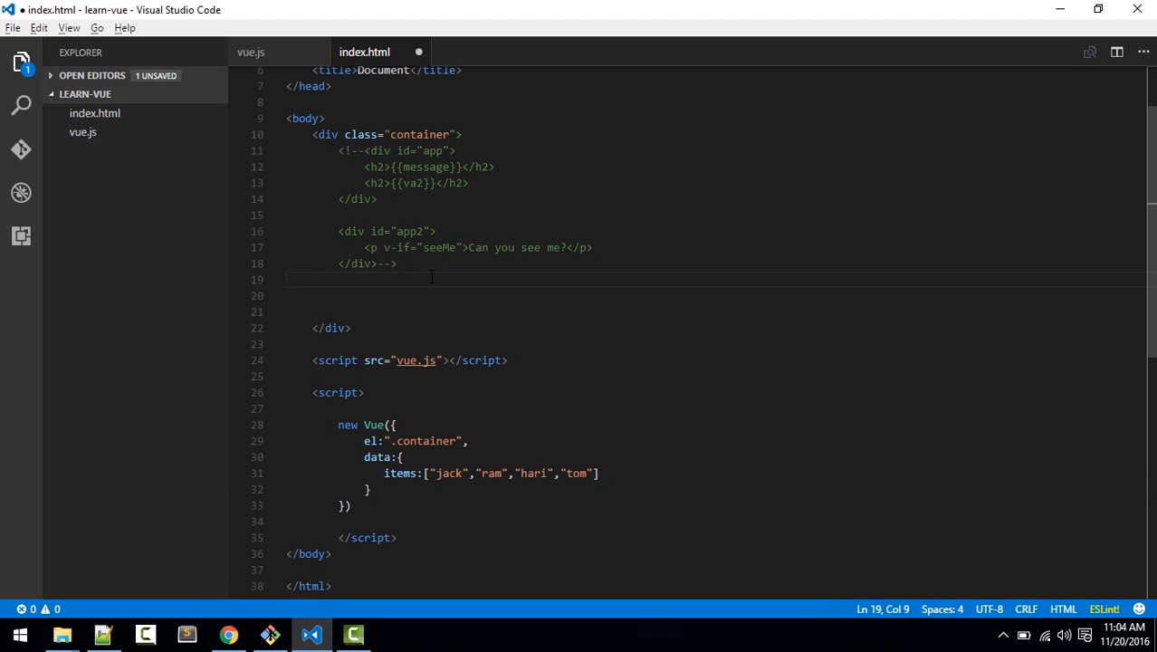
# Step: Add an ordered list whose li uses v-for="item in items"
pyautogui.press('Enter')
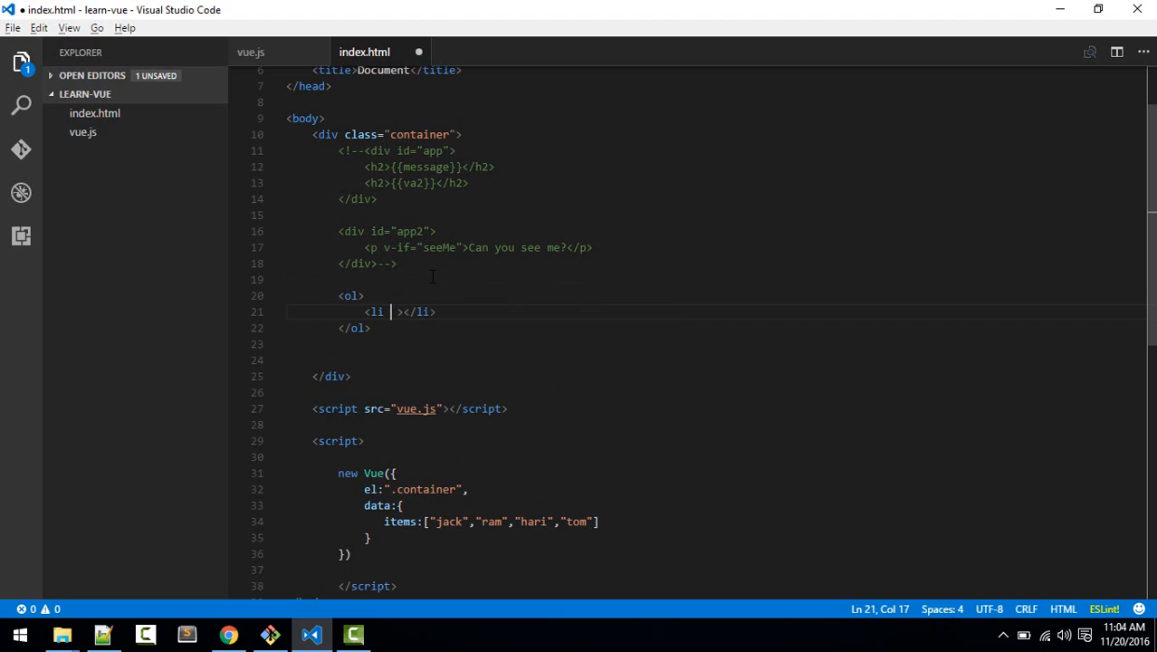
pyautogui.write('v')
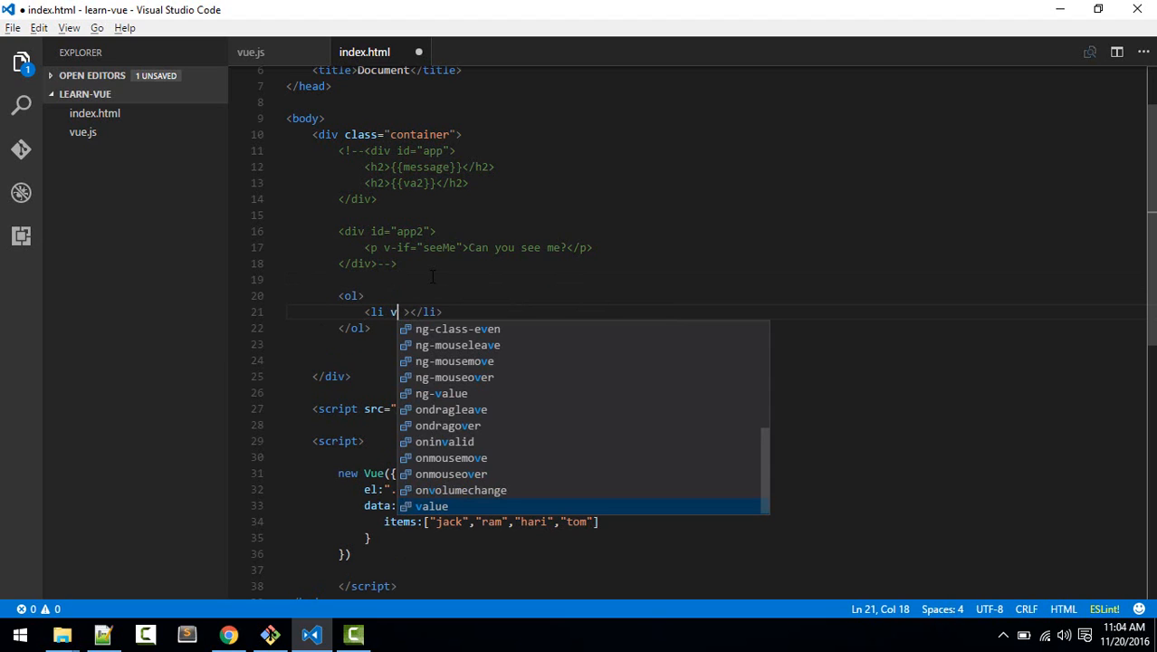
pyautogui.write('-f')
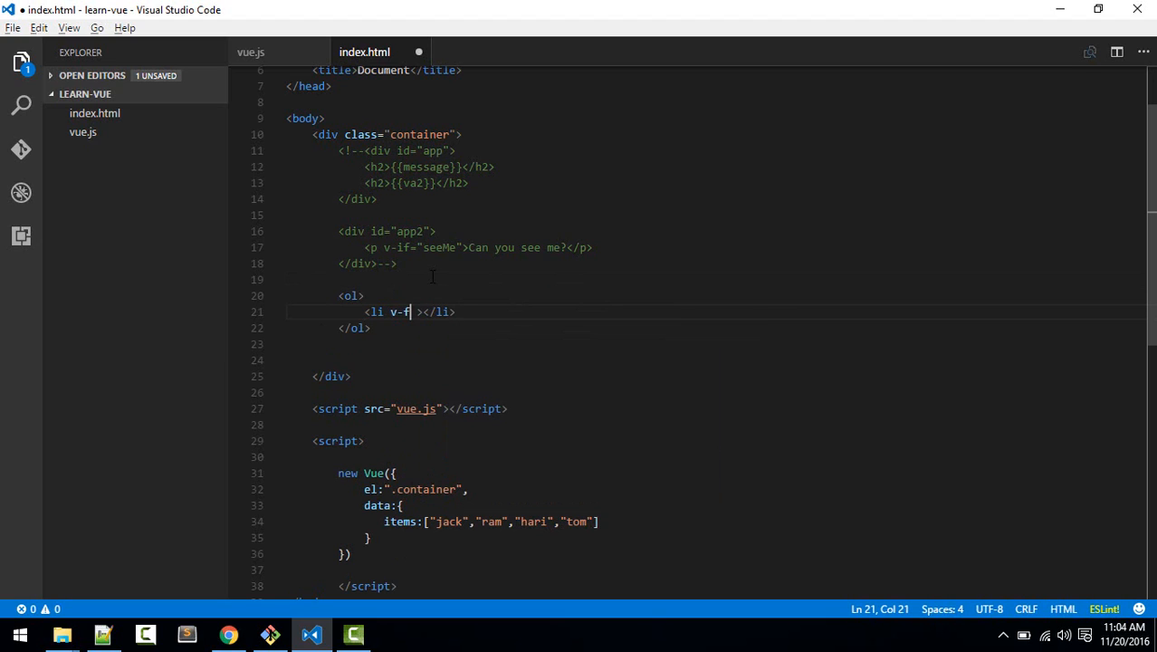
pyautogui.write('or')
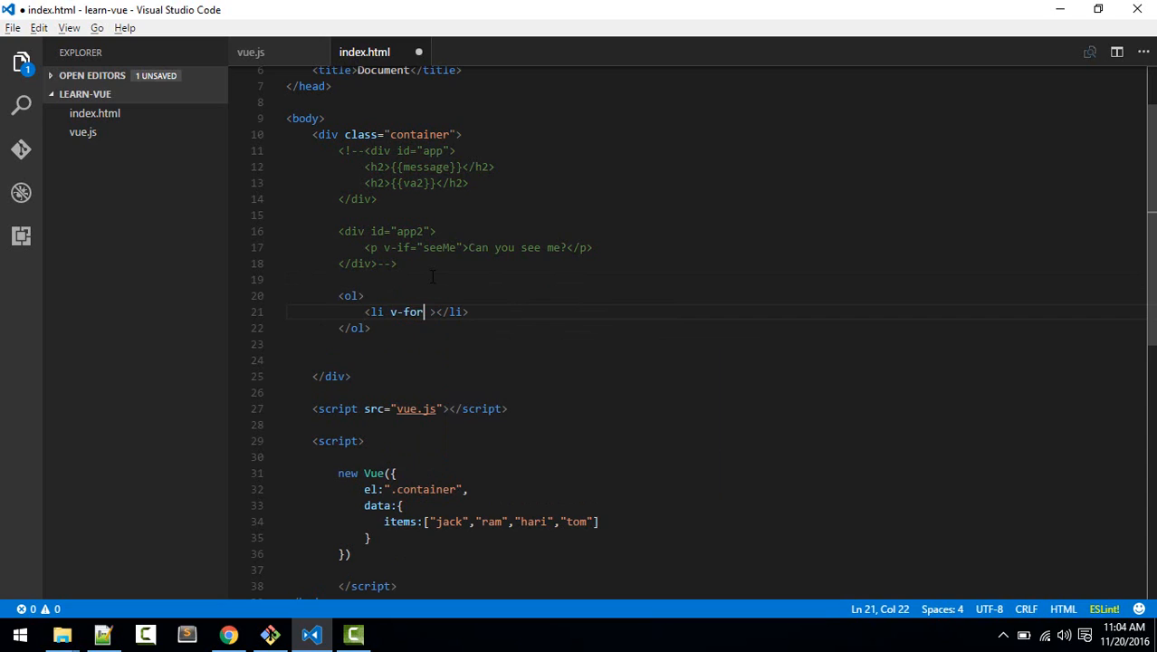
pyautogui.moveTo(487, 378)
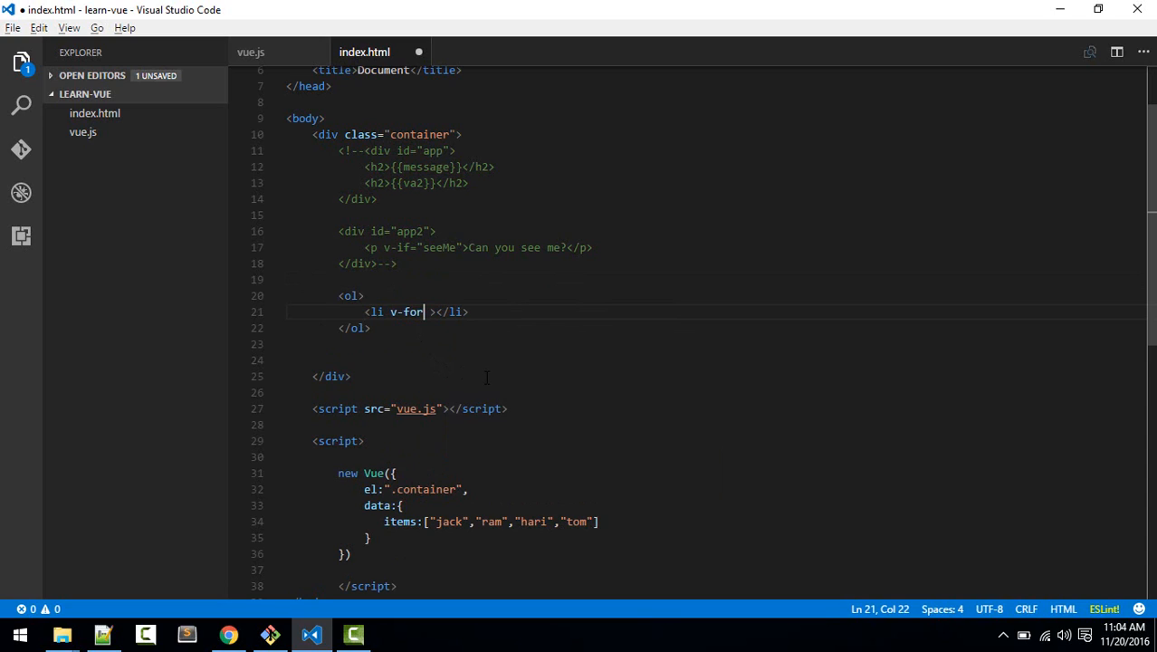
pyautogui.write('=')
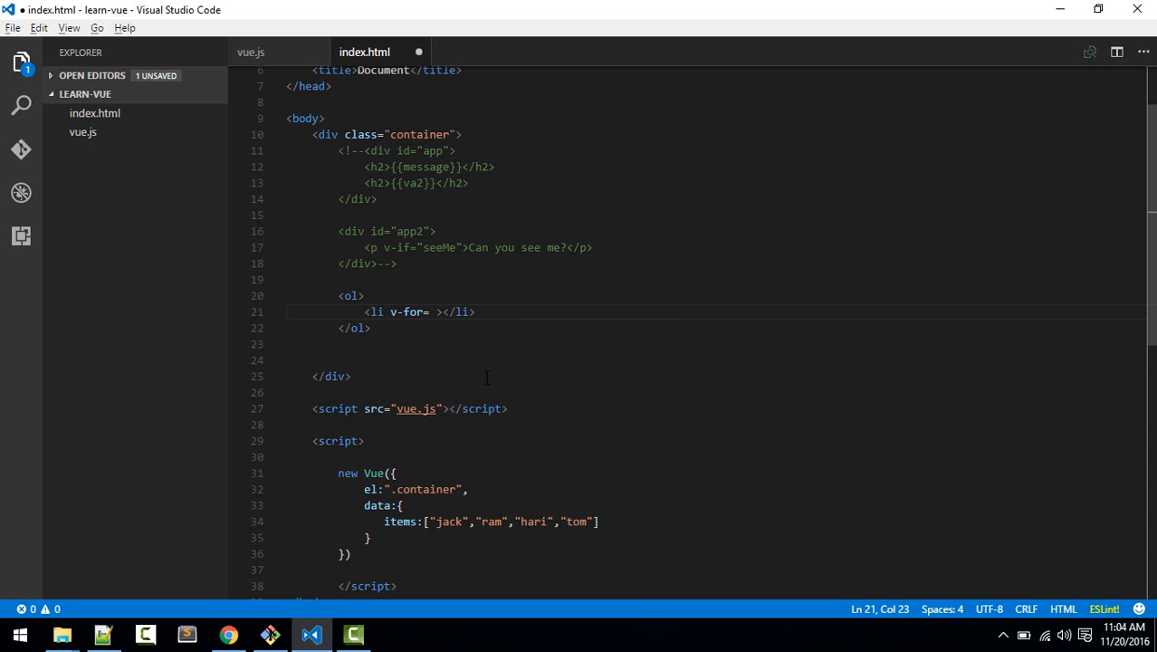
pyautogui.write('""')
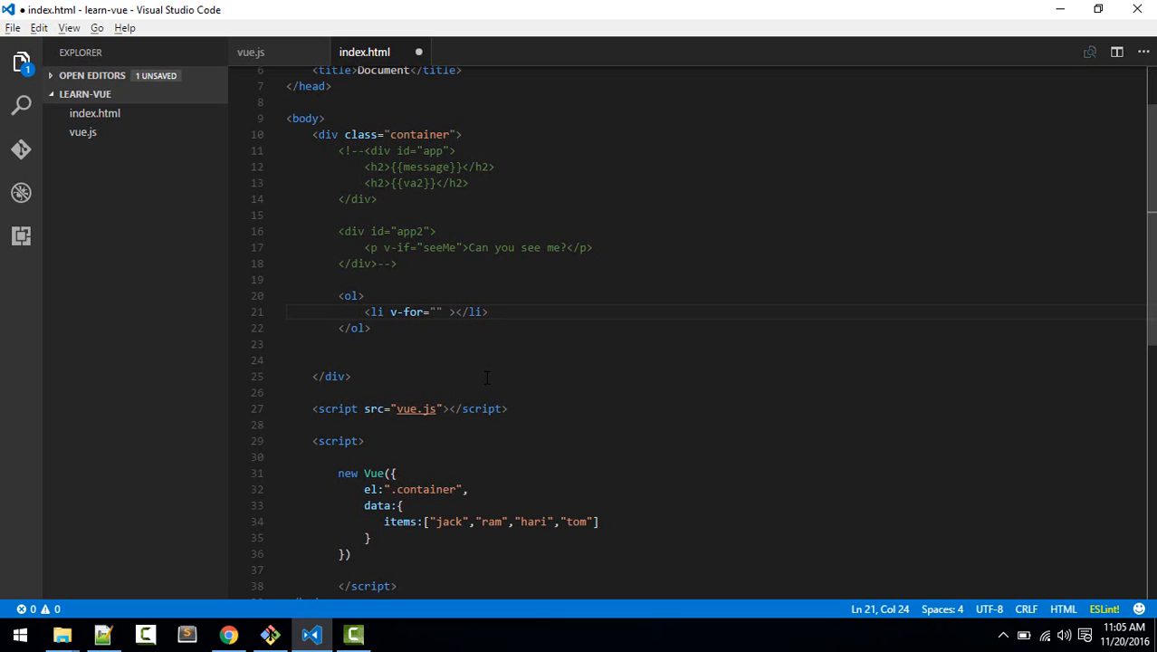
pyautogui.write('item')
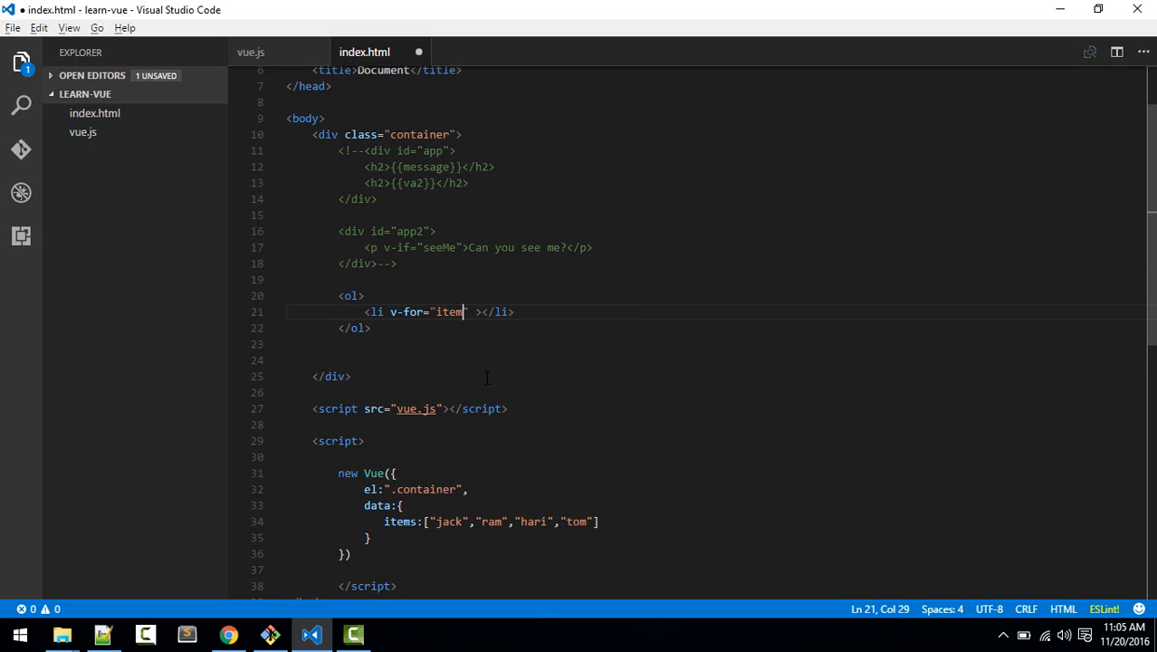
pyautogui.write('in items')
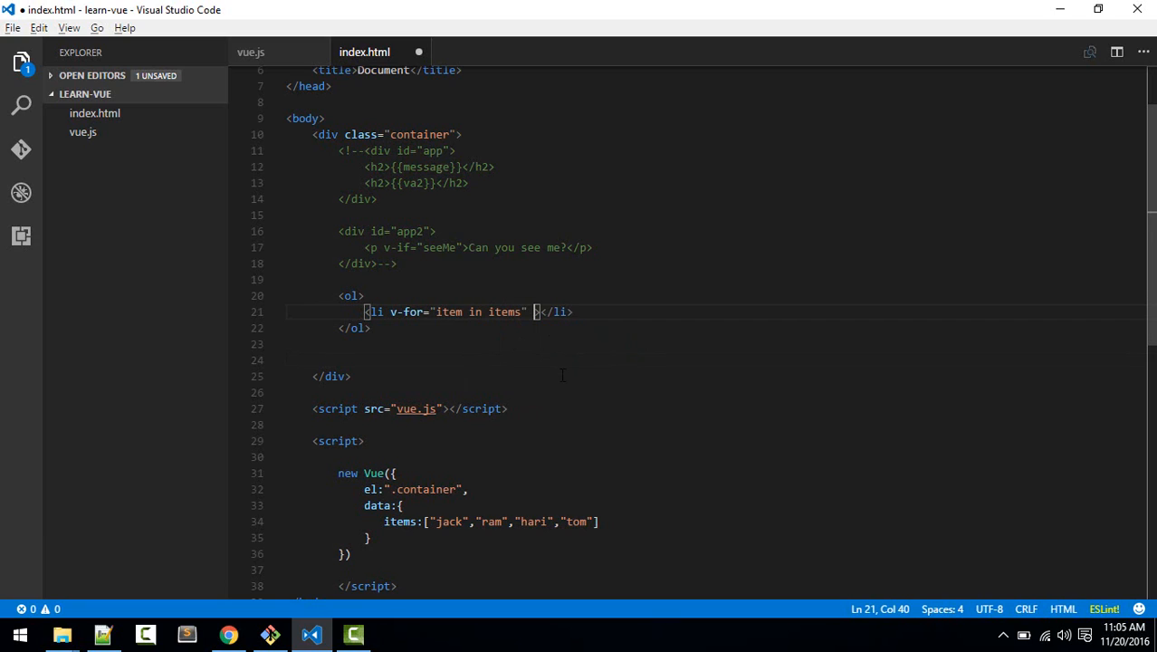
# Step: Output {{item}} inside the li and save index.html
pyautogui.write('{{}}')
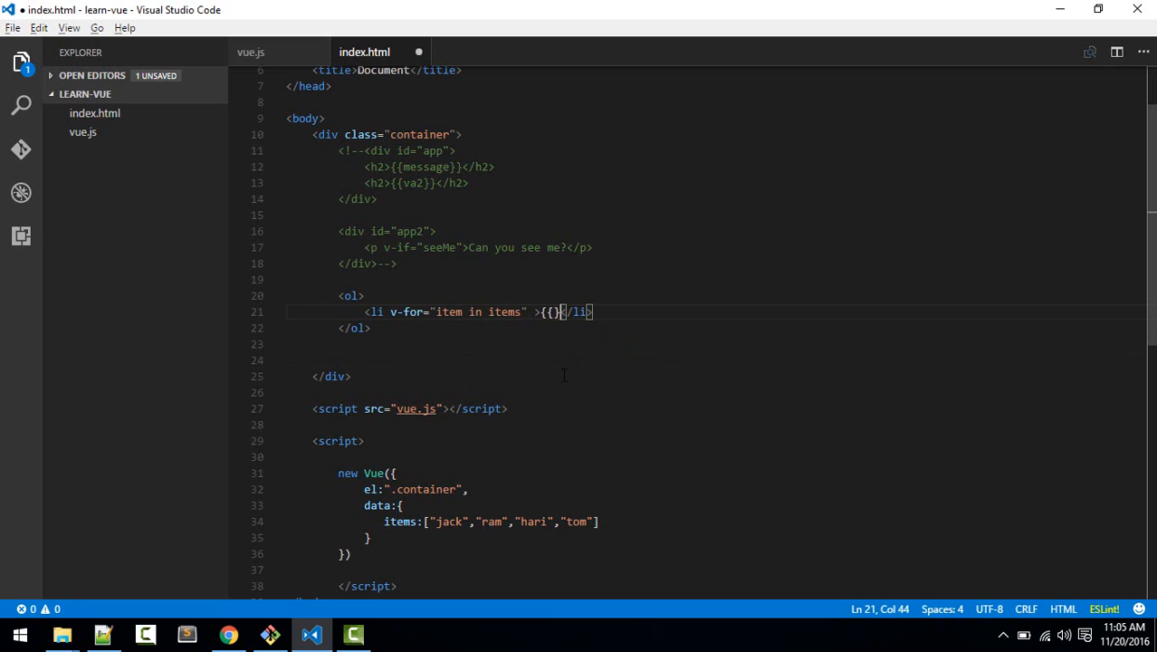
pyautogui.write('item')
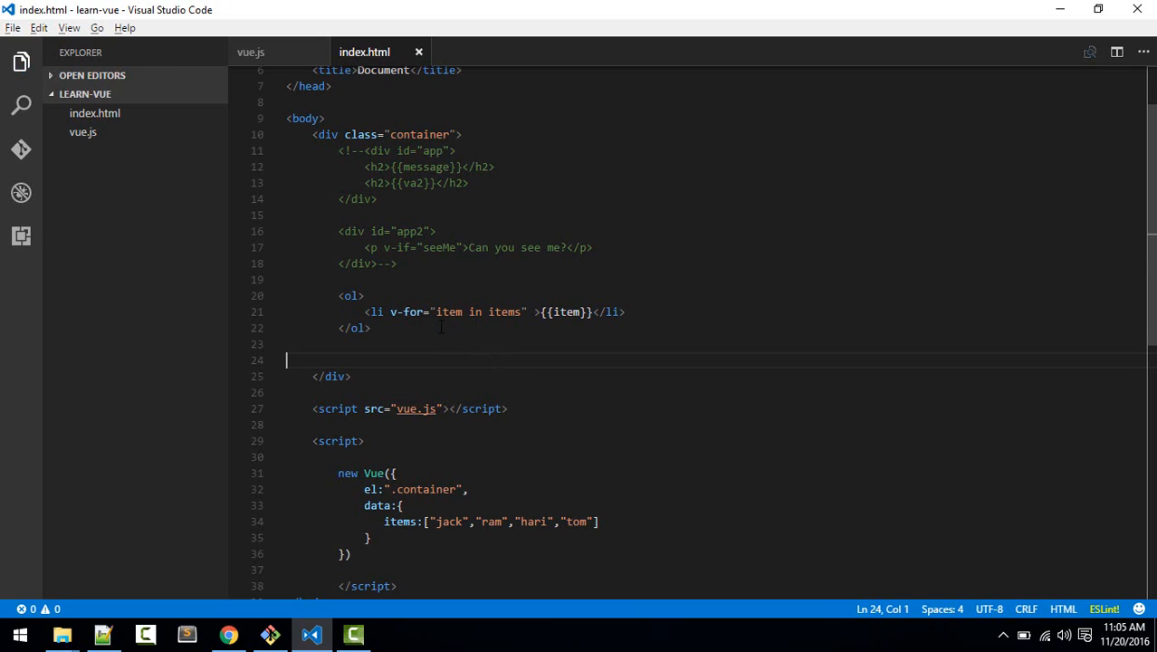
pyautogui.doubleClick(503, 311)
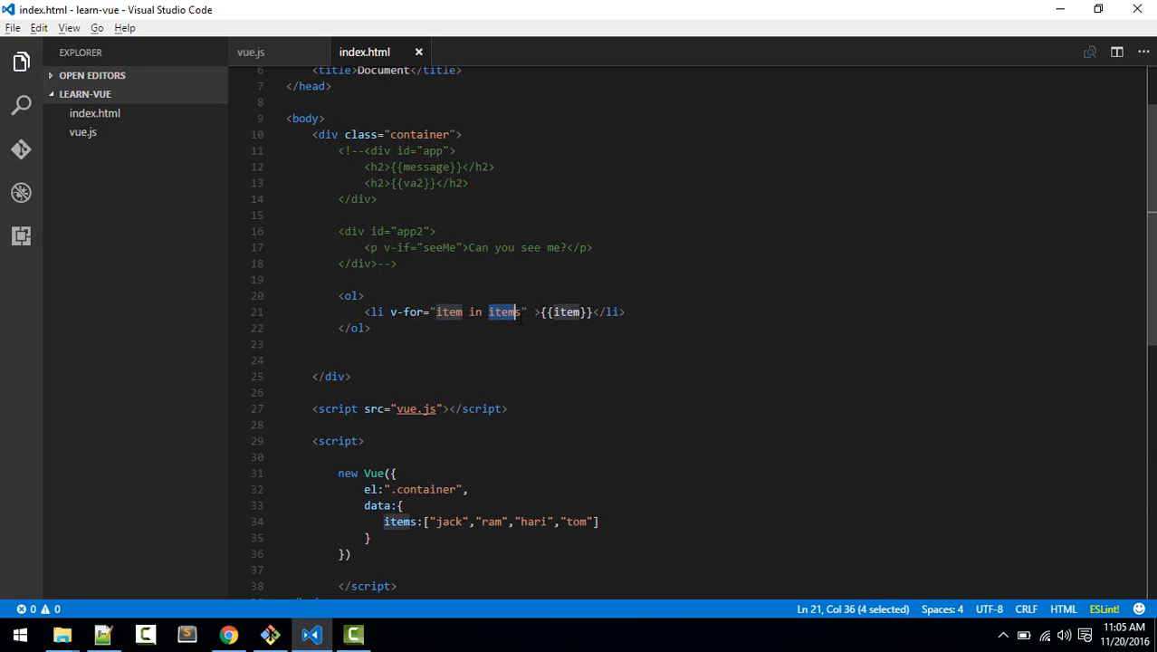
pyautogui.click(463, 311)
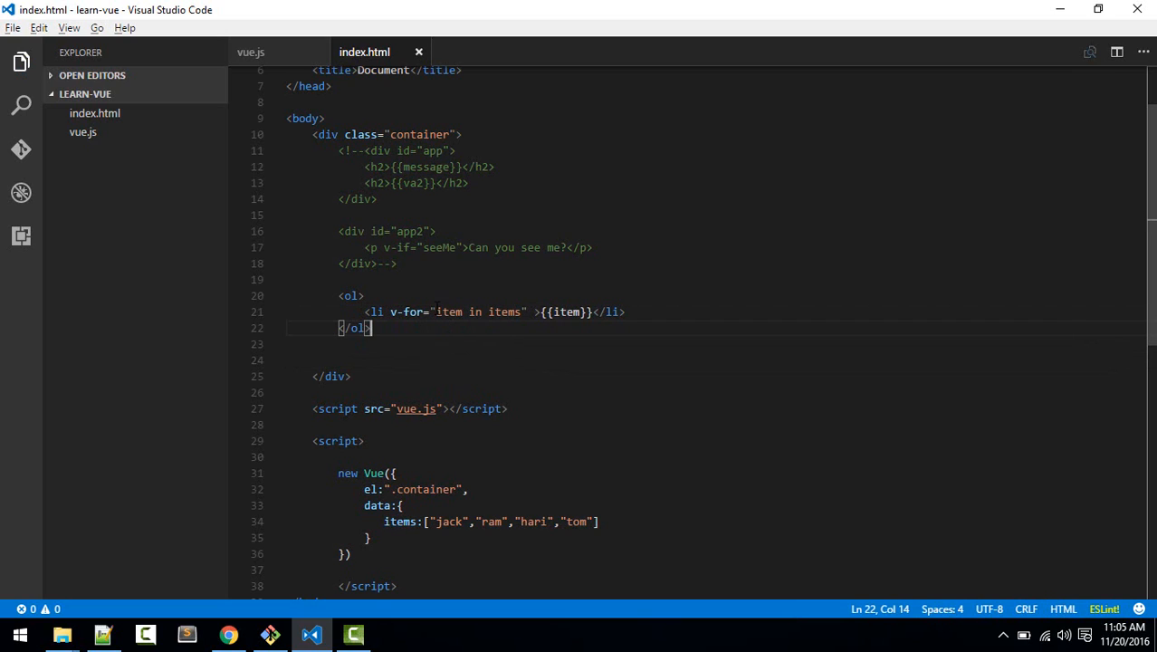
pyautogui.doubleClick(448, 311)
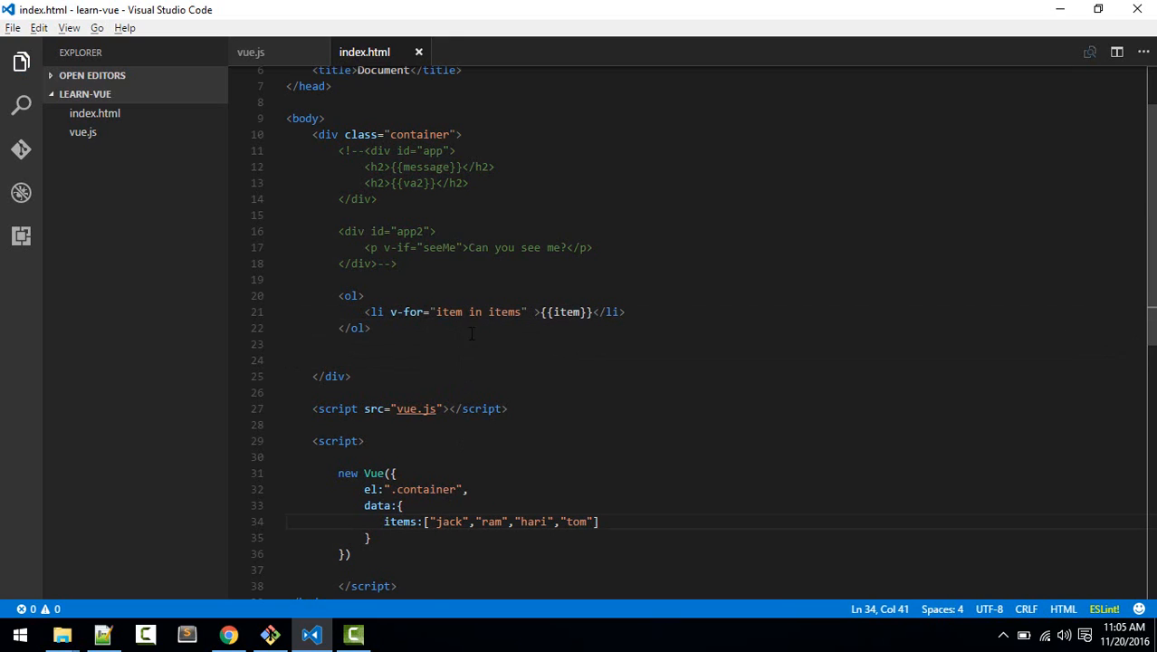
pyautogui.moveTo(586, 325)
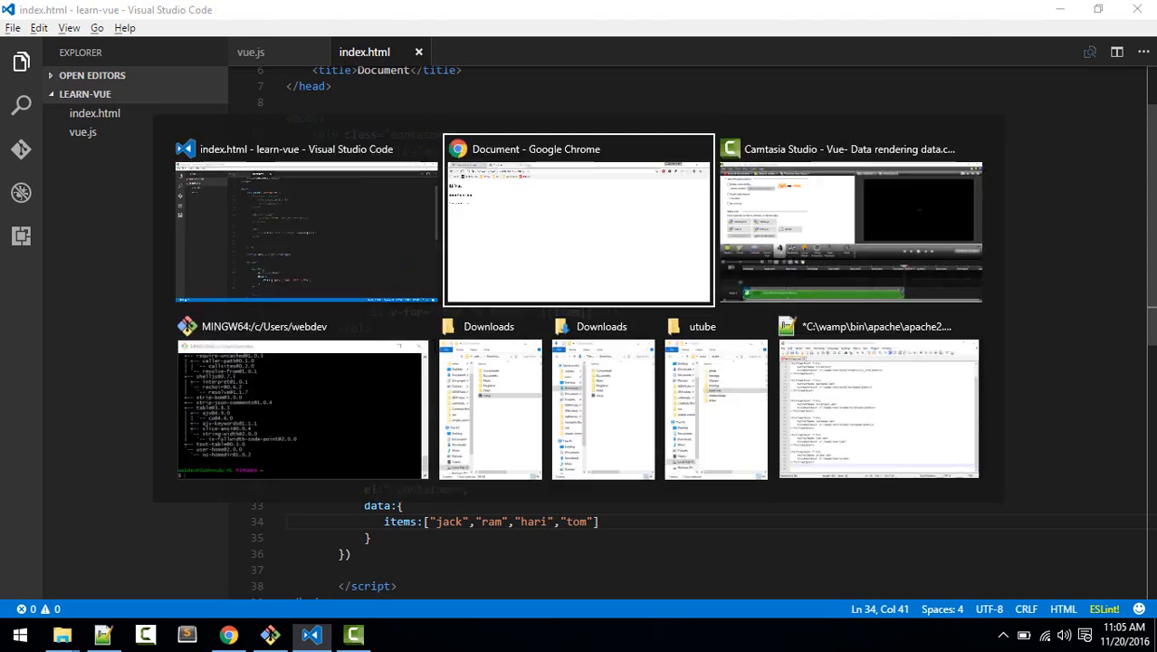
# Step: View the numbered list of jack, ram, hari and tom in Chrome, then return to VS Code
pyautogui.click(578, 217)
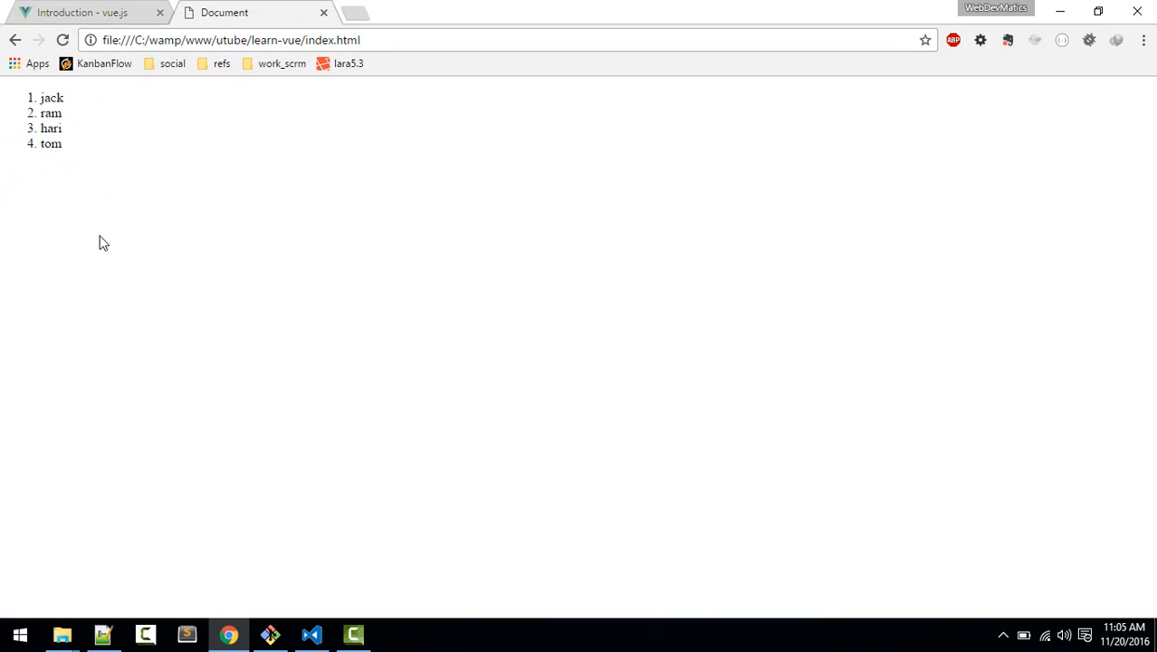
pyautogui.click(312, 634)
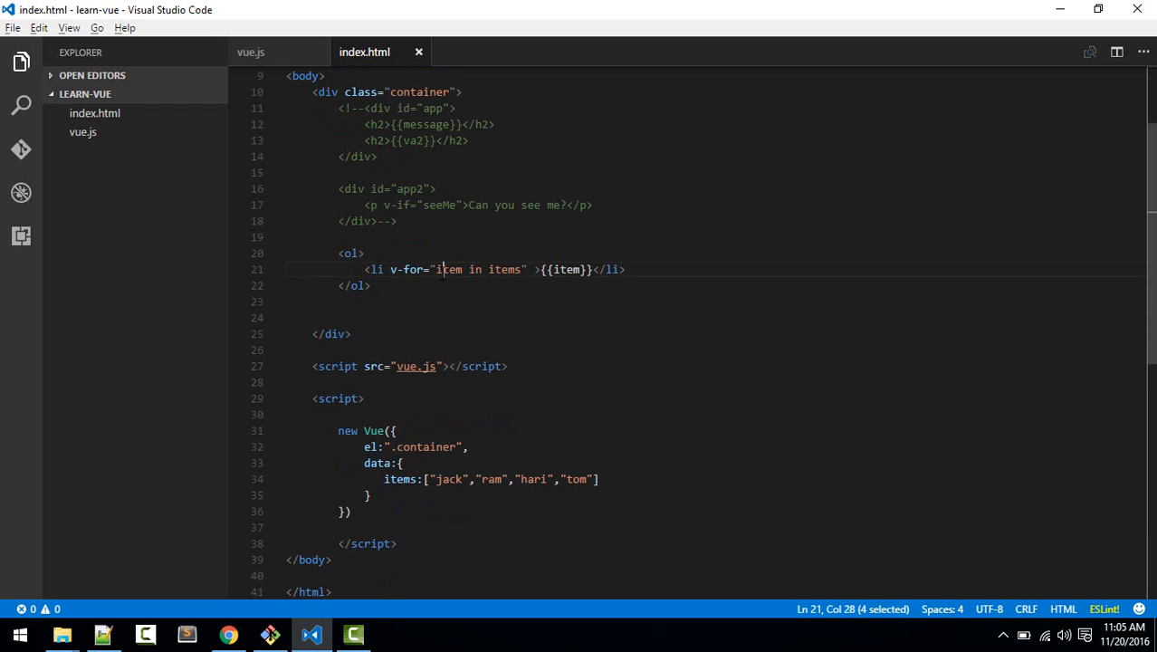
# Step: Rename the loop variable to val in v-for and in {{ }}, save, and reload Chrome
pyautogui.write('val')
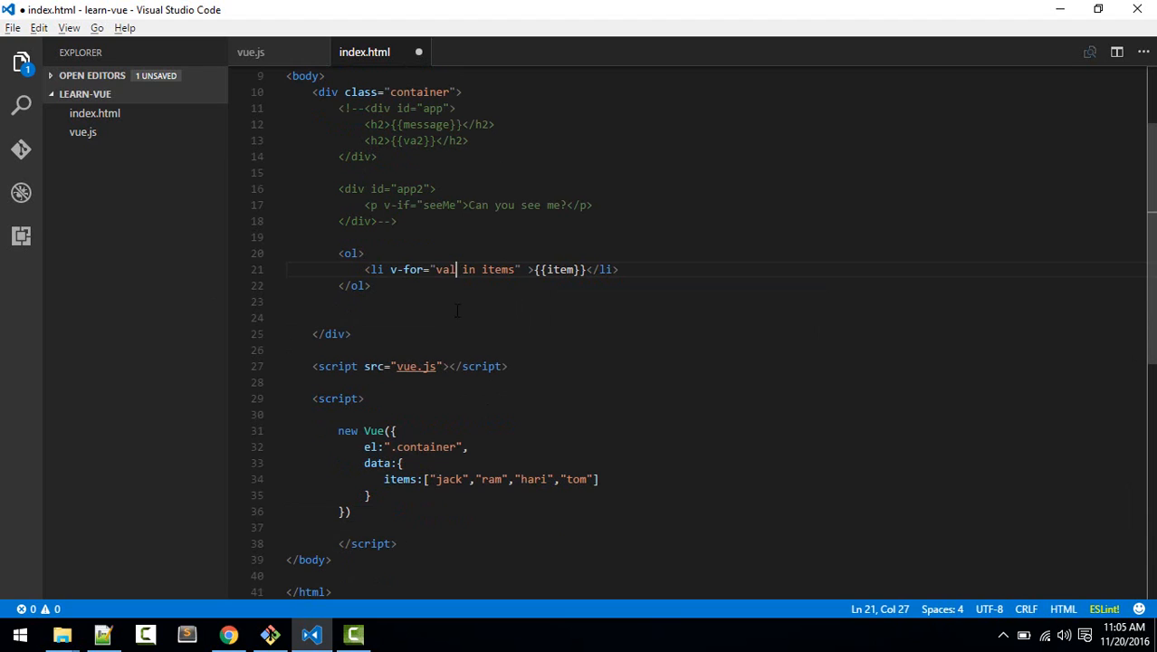
pyautogui.doubleClick(561, 268)
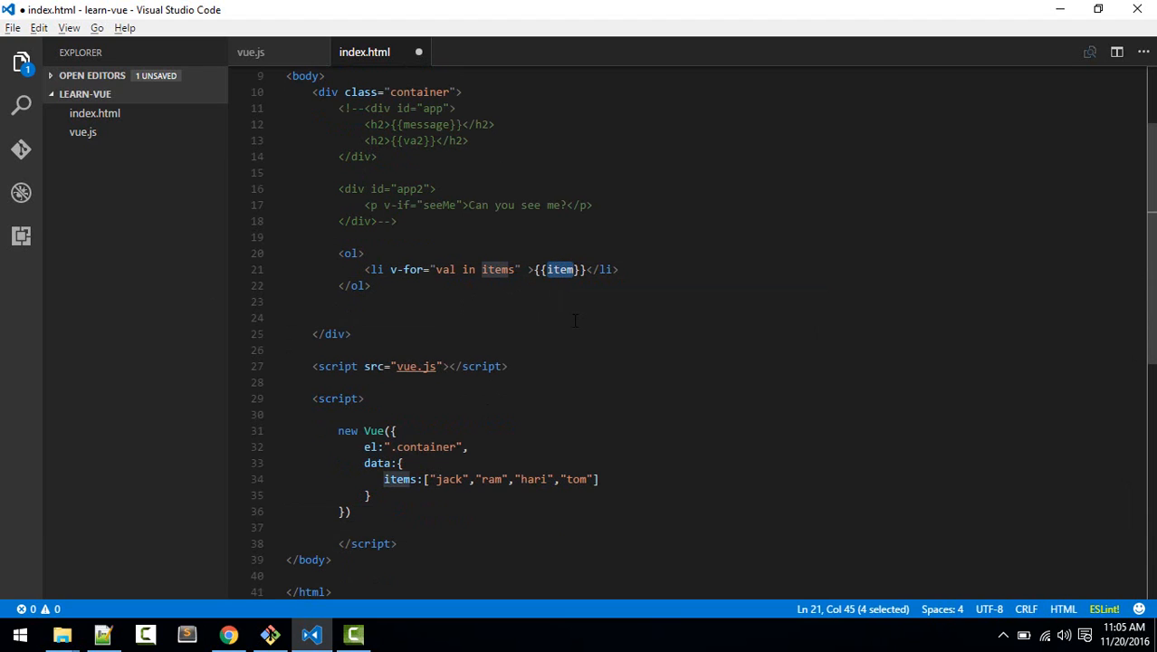
pyautogui.write('val')
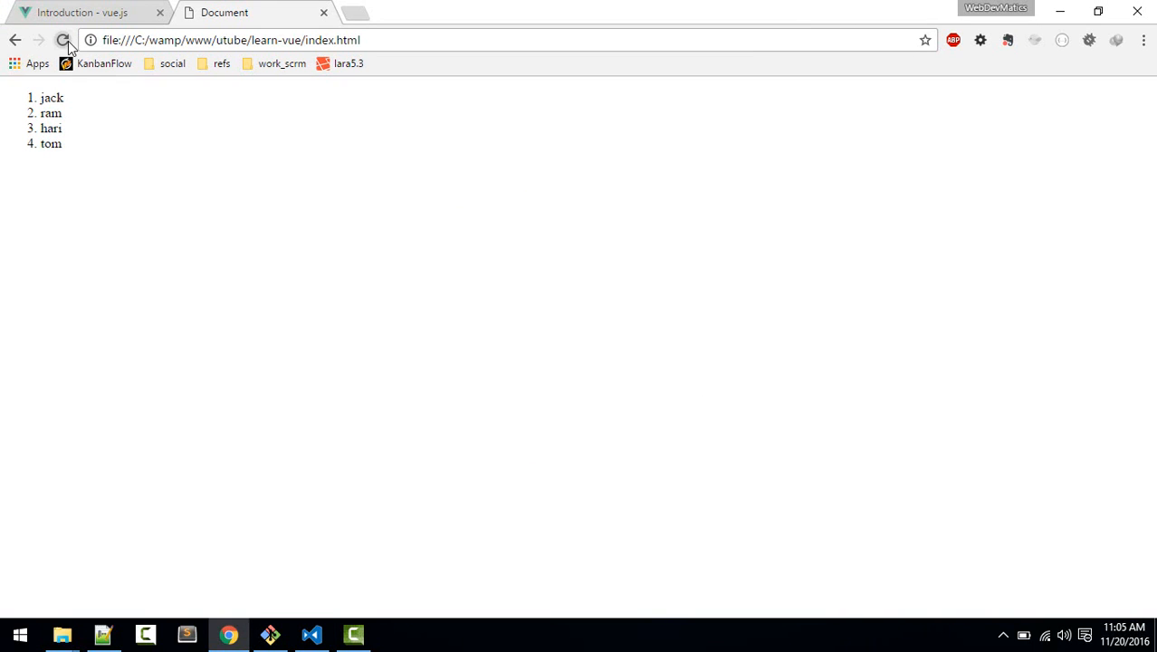
pyautogui.click(311, 633)
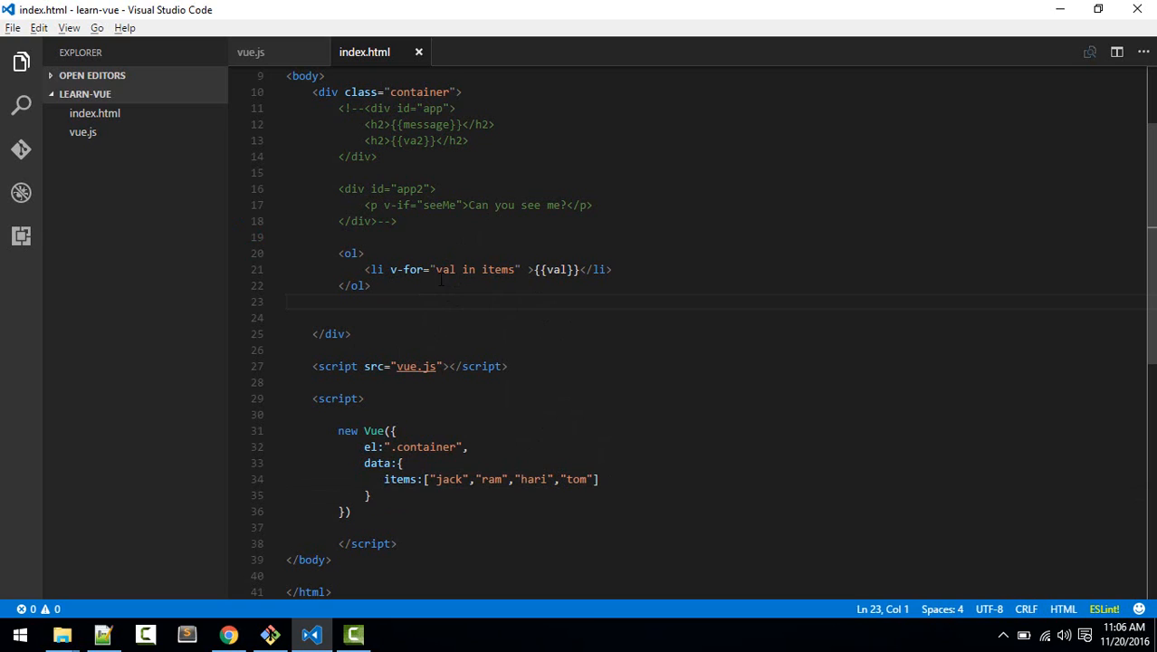
# Step: Add a people array of {name:"…"} objects for jack, jill, hill and bill below items, and save
pyautogui.write(',')
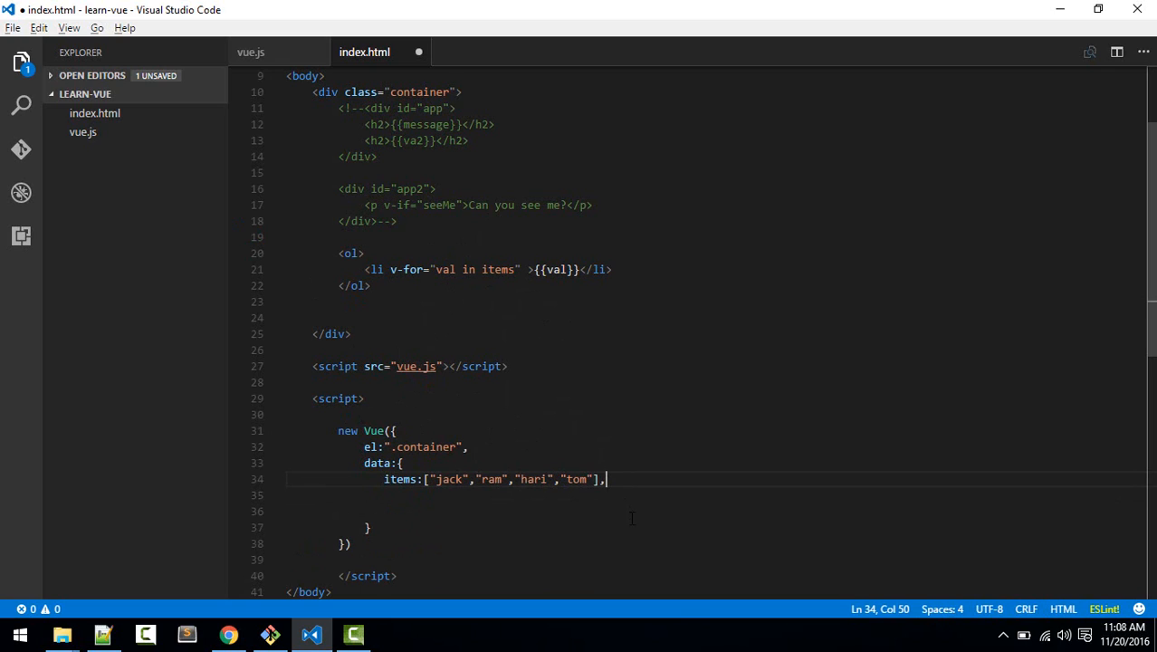
pyautogui.press('enter')
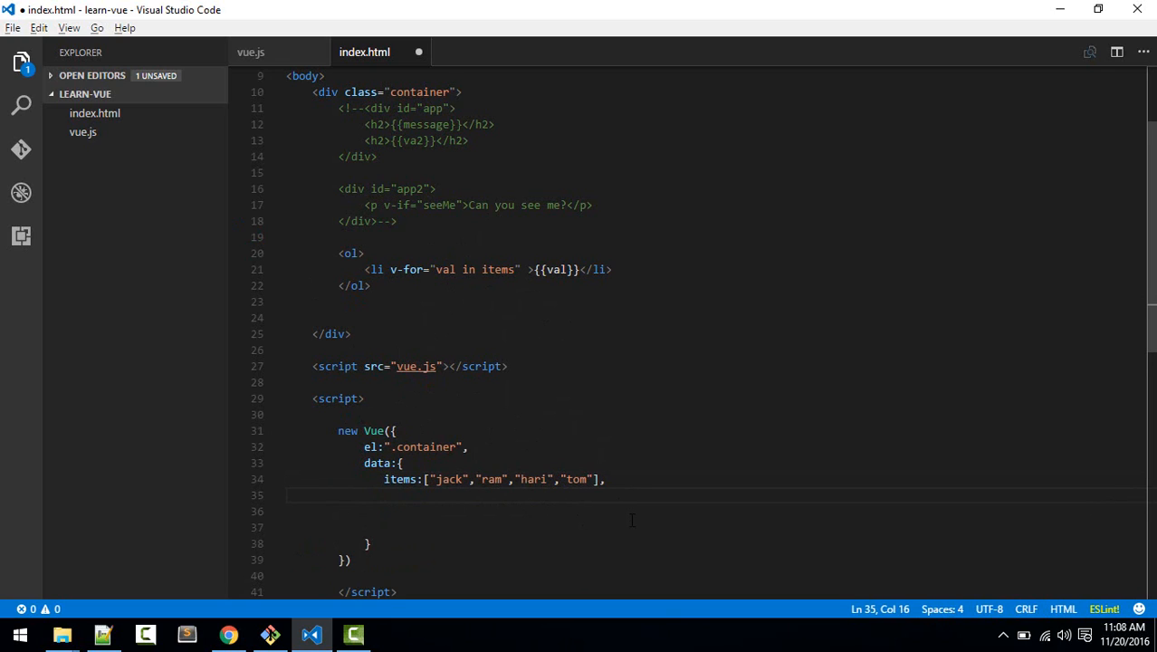
pyautogui.write('people')
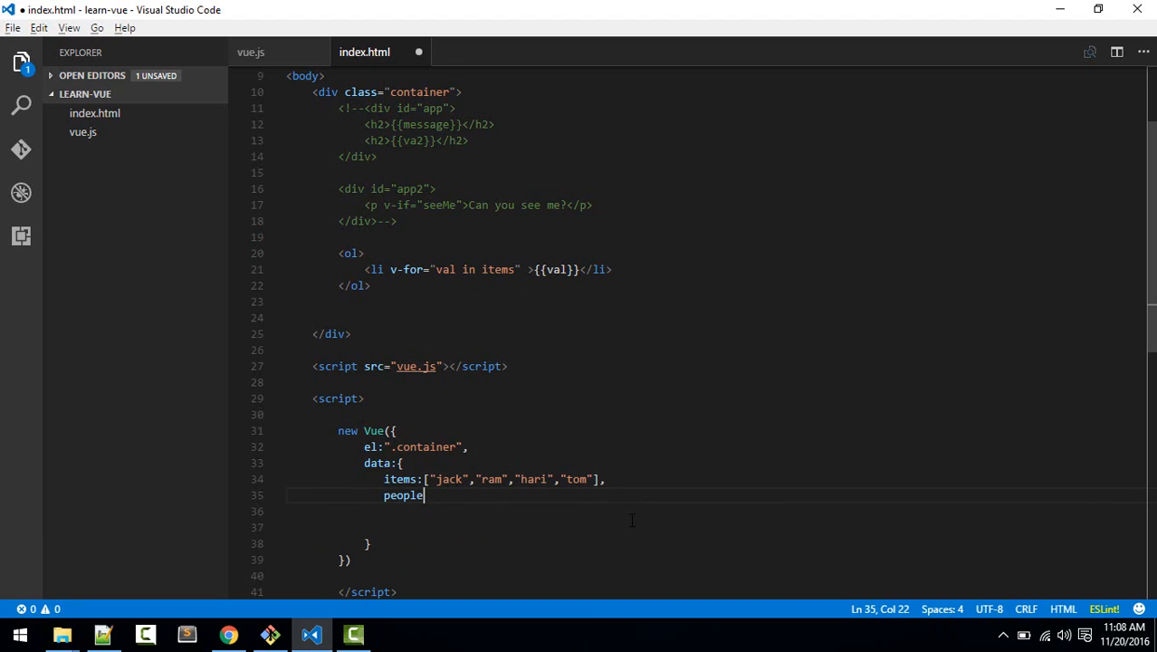
pyautogui.write(':')
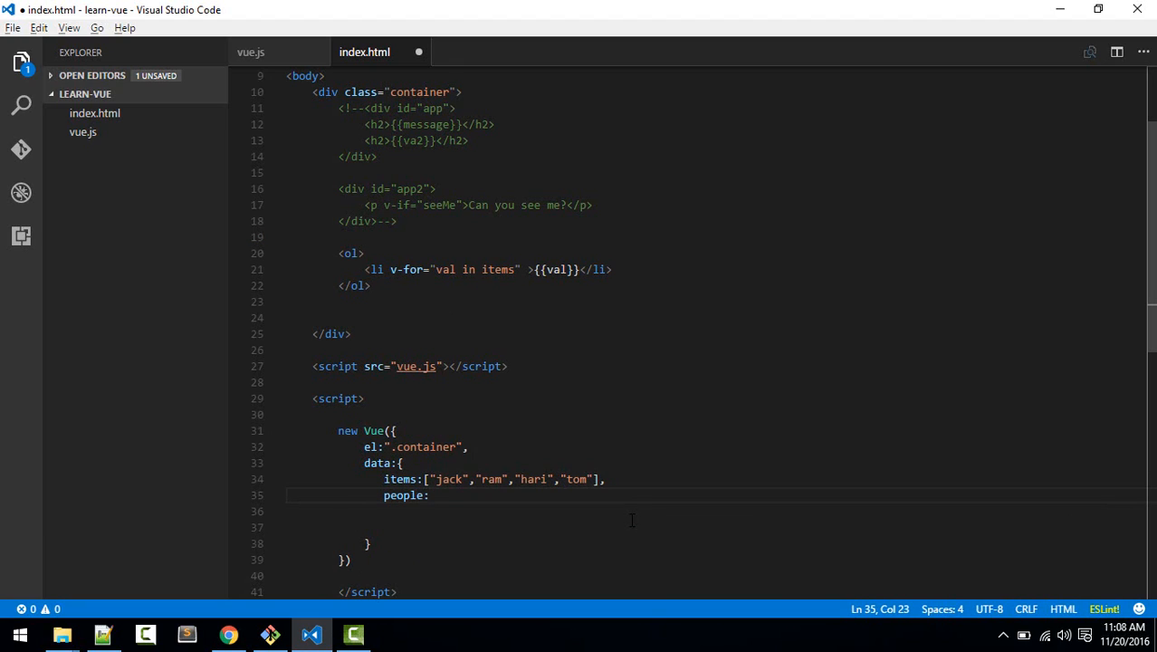
pyautogui.write('[]')
pyautogui.click(717, 511)
pyautogui.write('{')
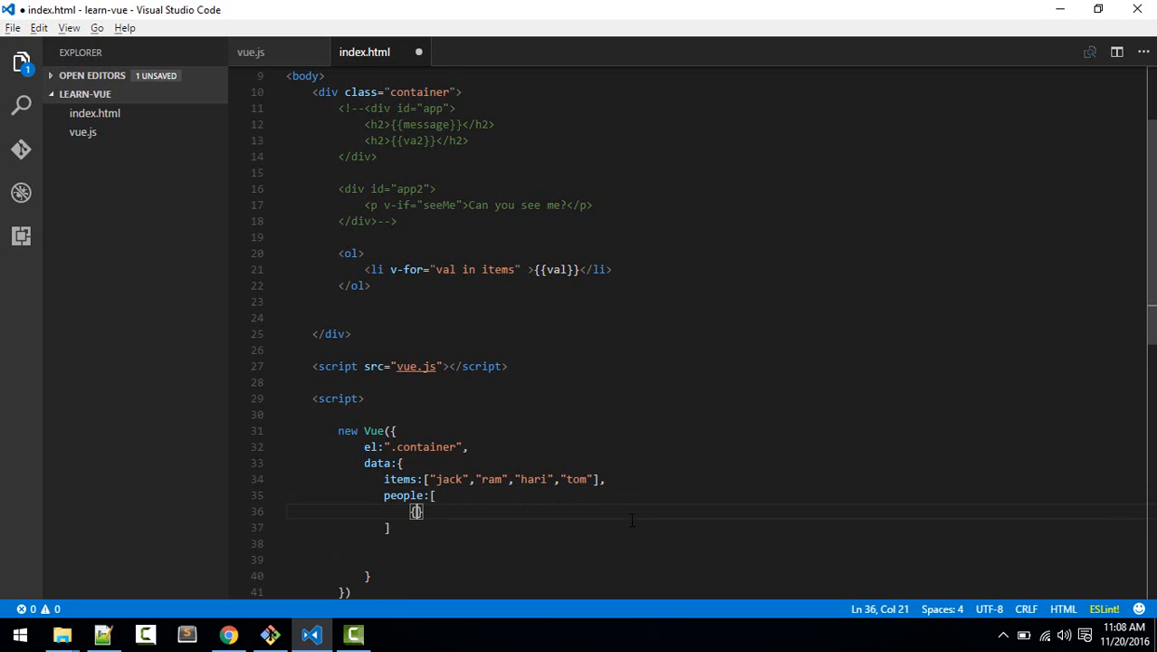
pyautogui.write('name')
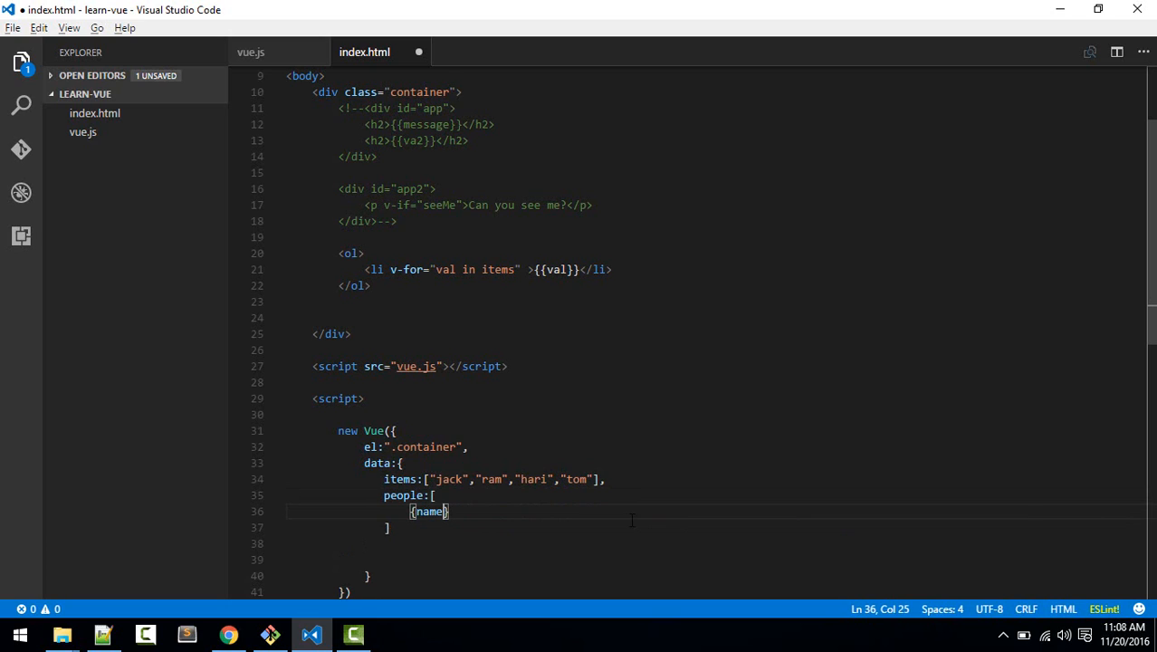
pyautogui.write(':"jack')
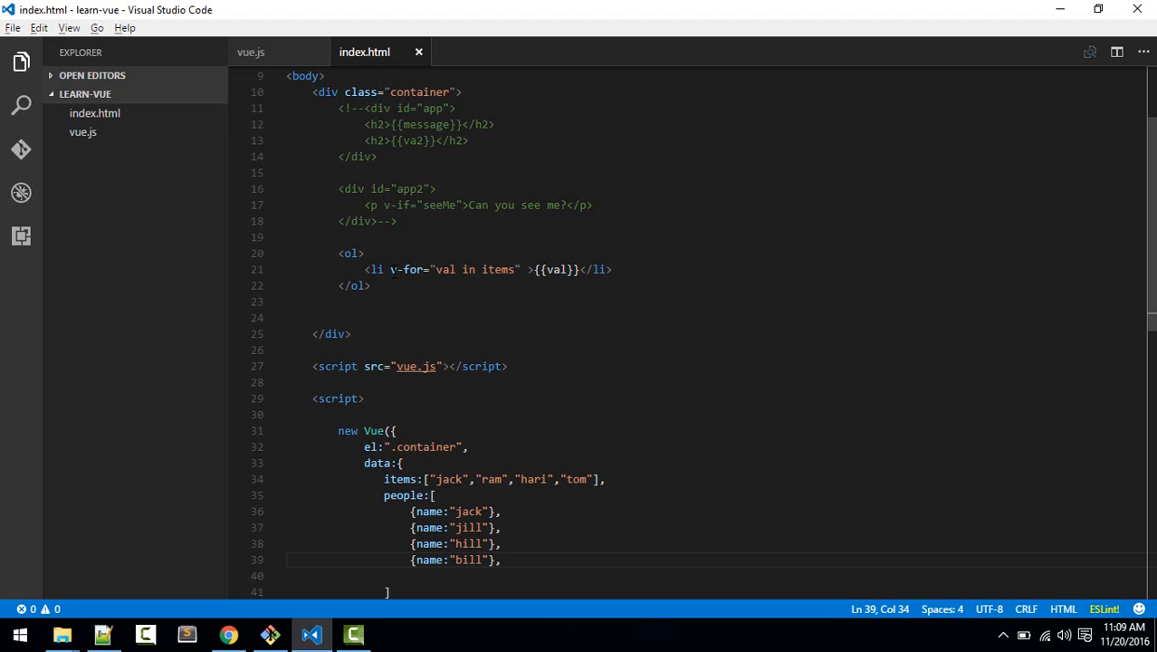
pyautogui.click(435, 268)
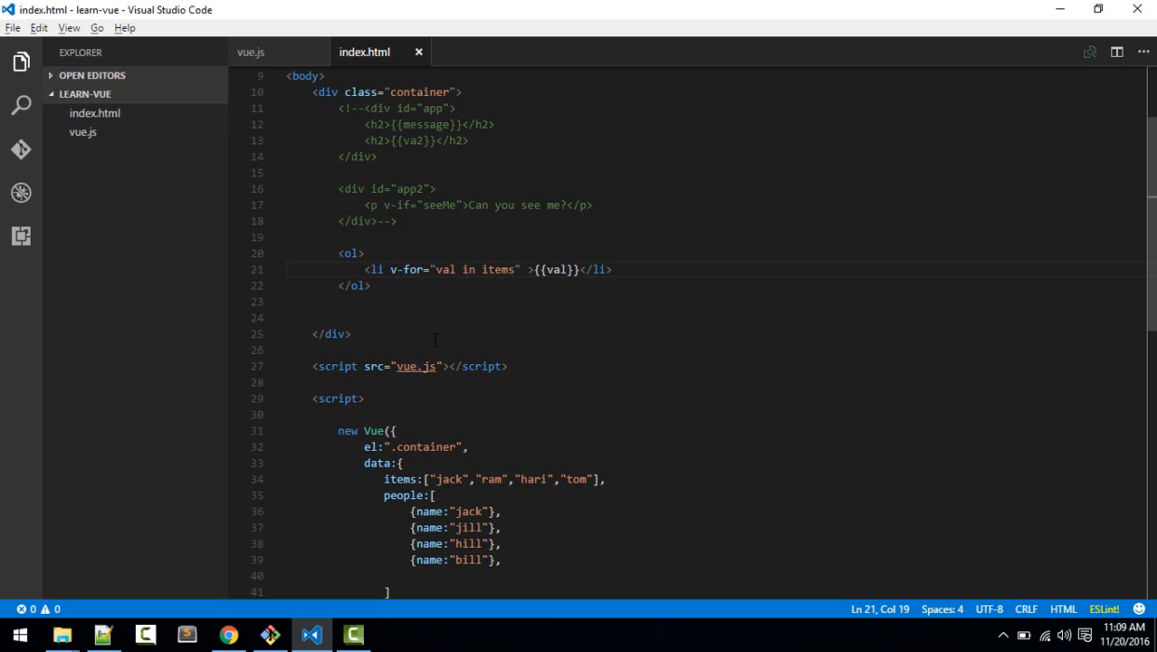
# Step: Duplicate the <ol> block below and make the copy loop over people
pyautogui.moveTo(331, 253); pyautogui.dragTo(370, 286)
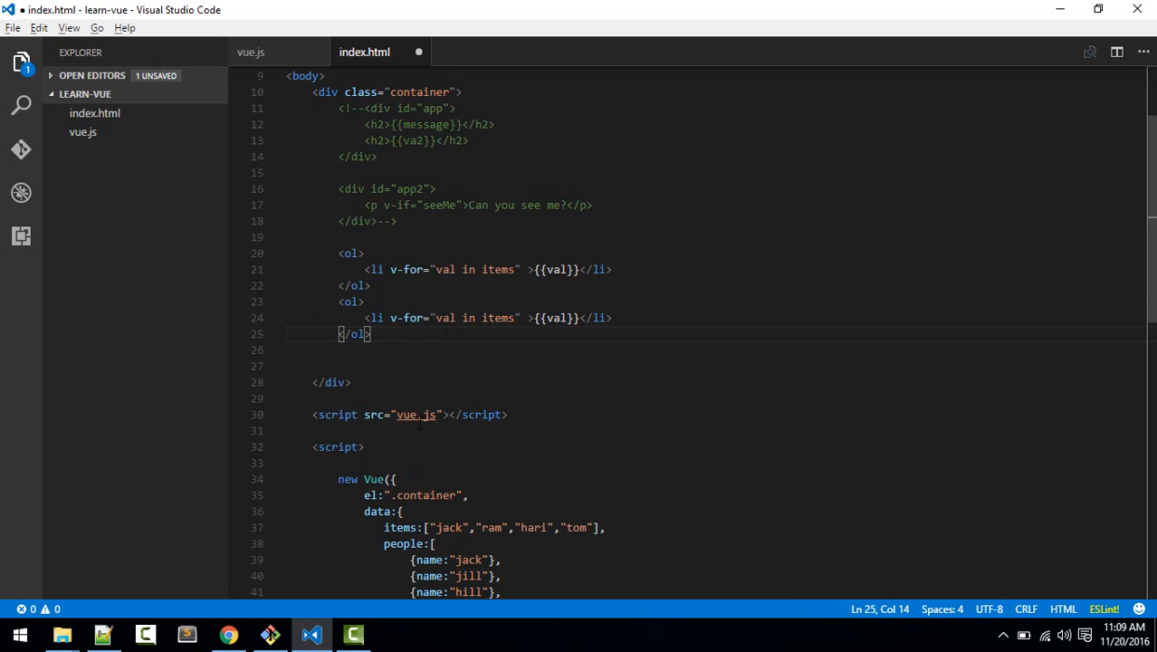
pyautogui.scroll(-3)
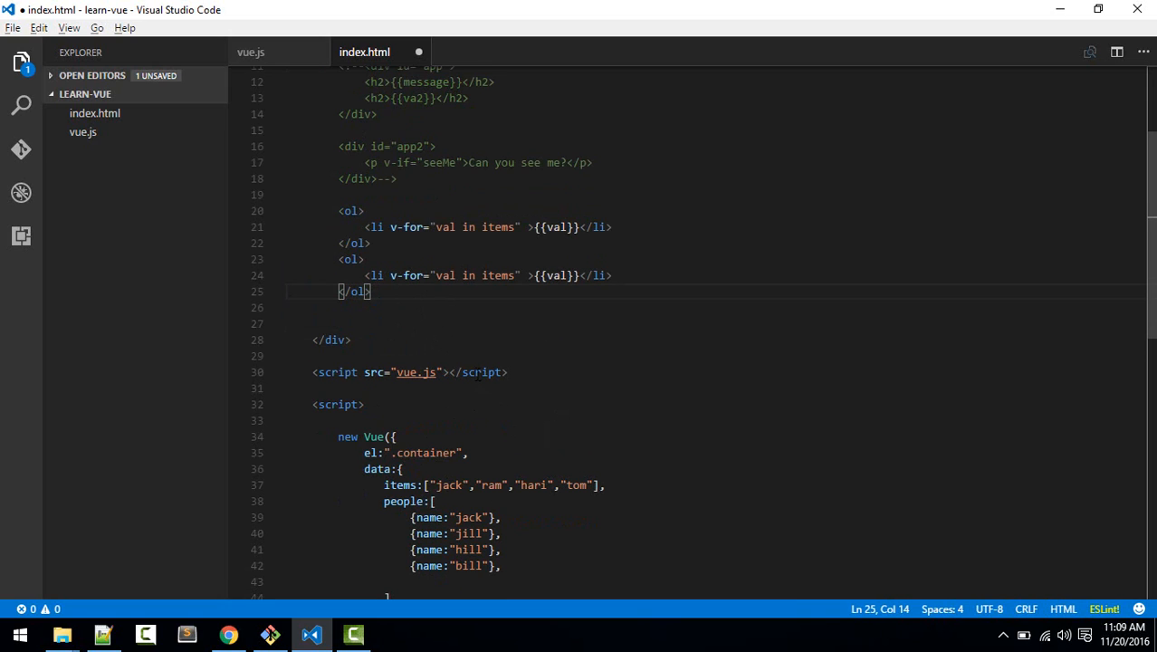
pyautogui.doubleClick(496, 275)
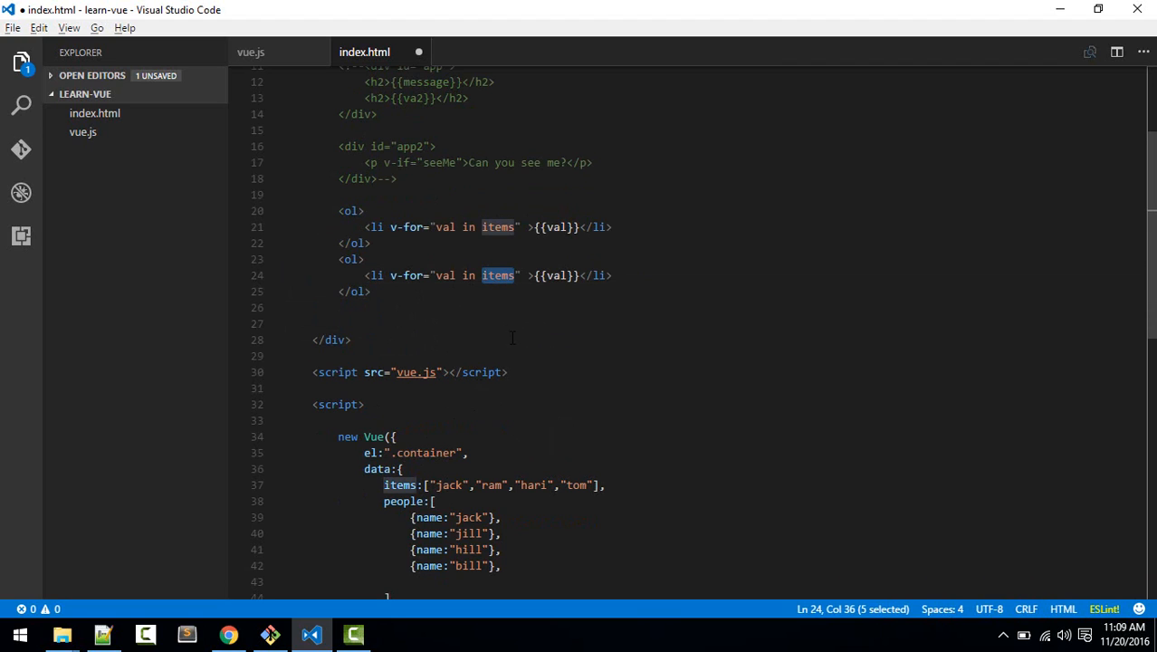
pyautogui.write('people')
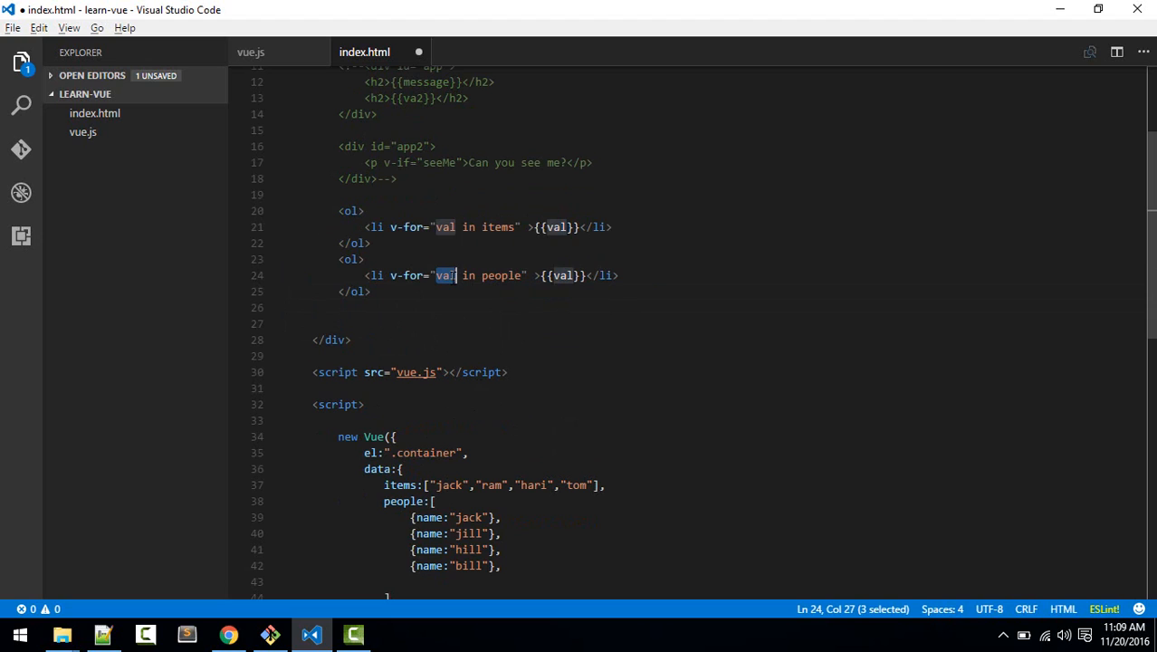
# Step: Use person as the second list's loop variable and output {{person}}, then switch to Chrome
pyautogui.write('perso')
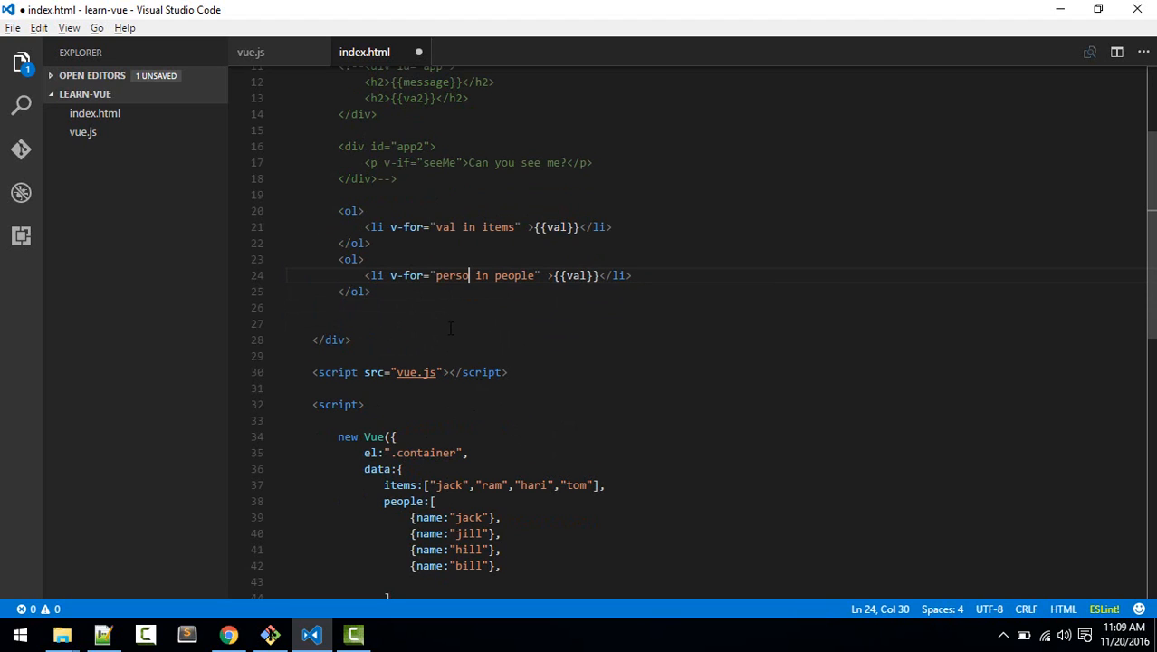
pyautogui.write('n')
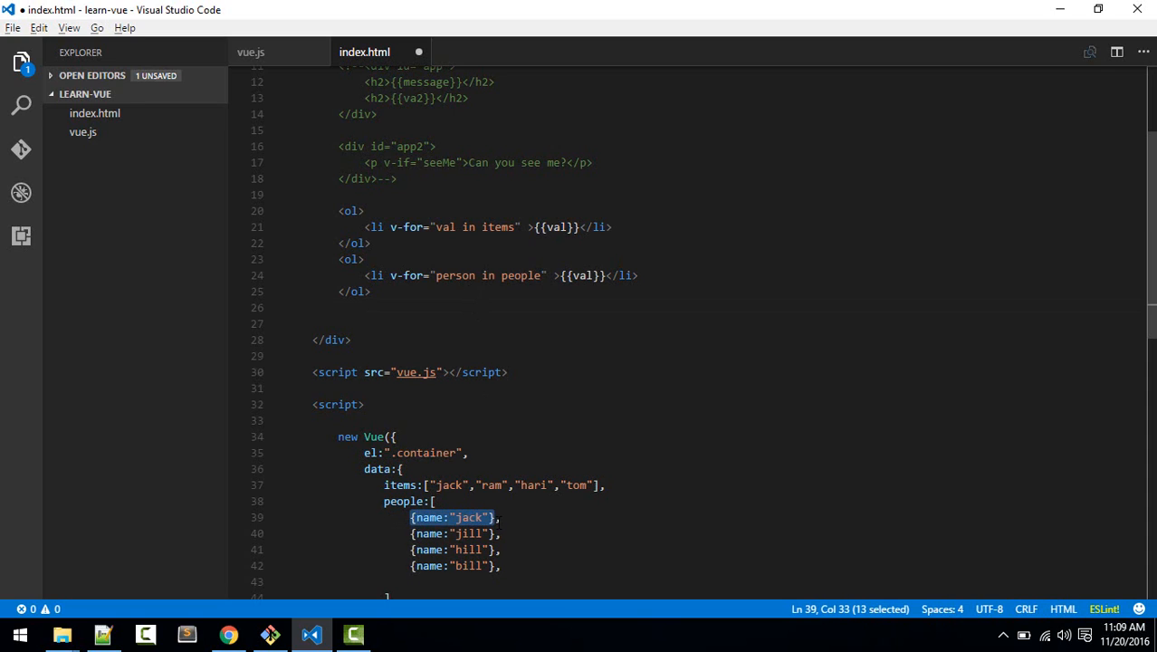
pyautogui.click(463, 532)
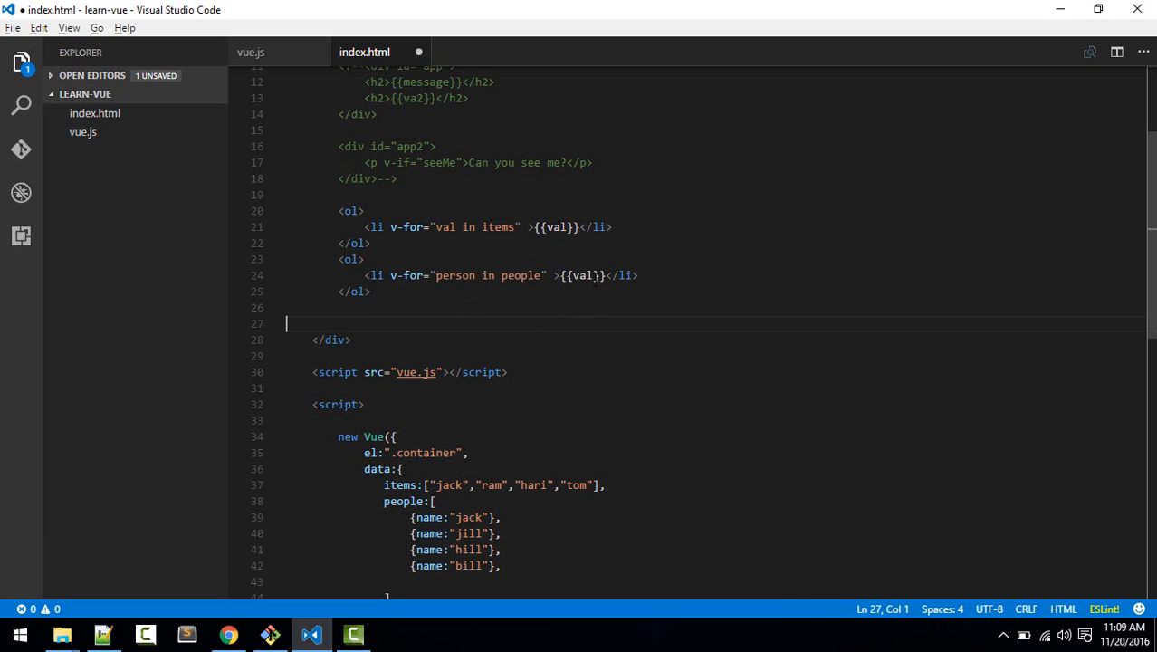
pyautogui.doubleClick(583, 275)
pyautogui.write('person')
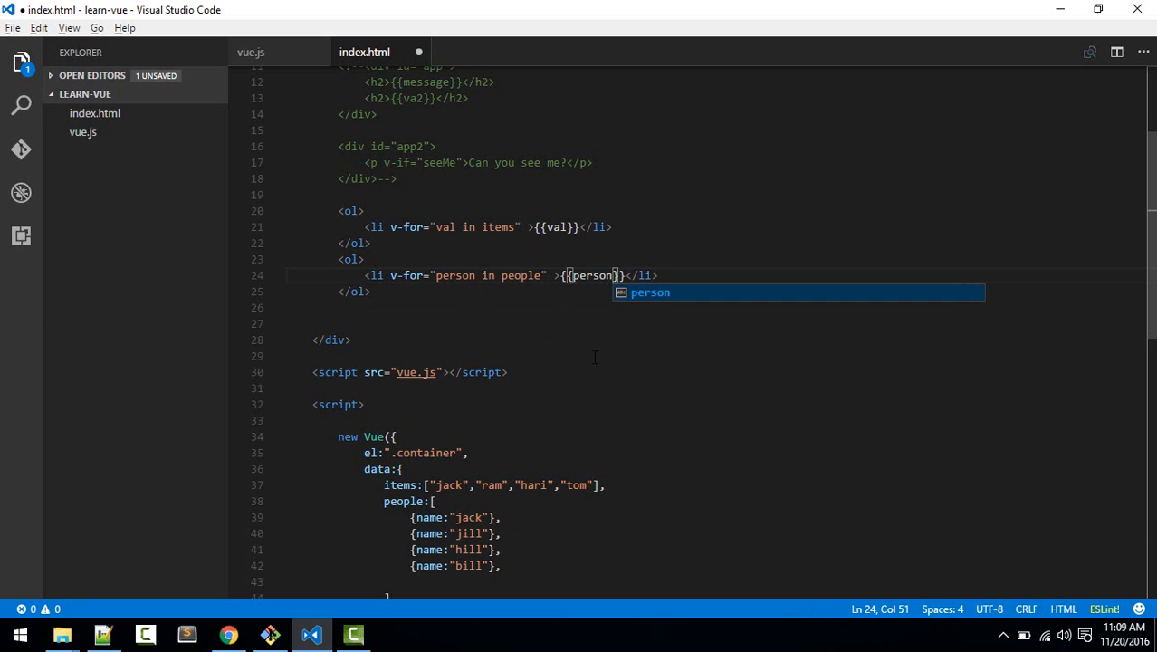
pyautogui.click(229, 633)
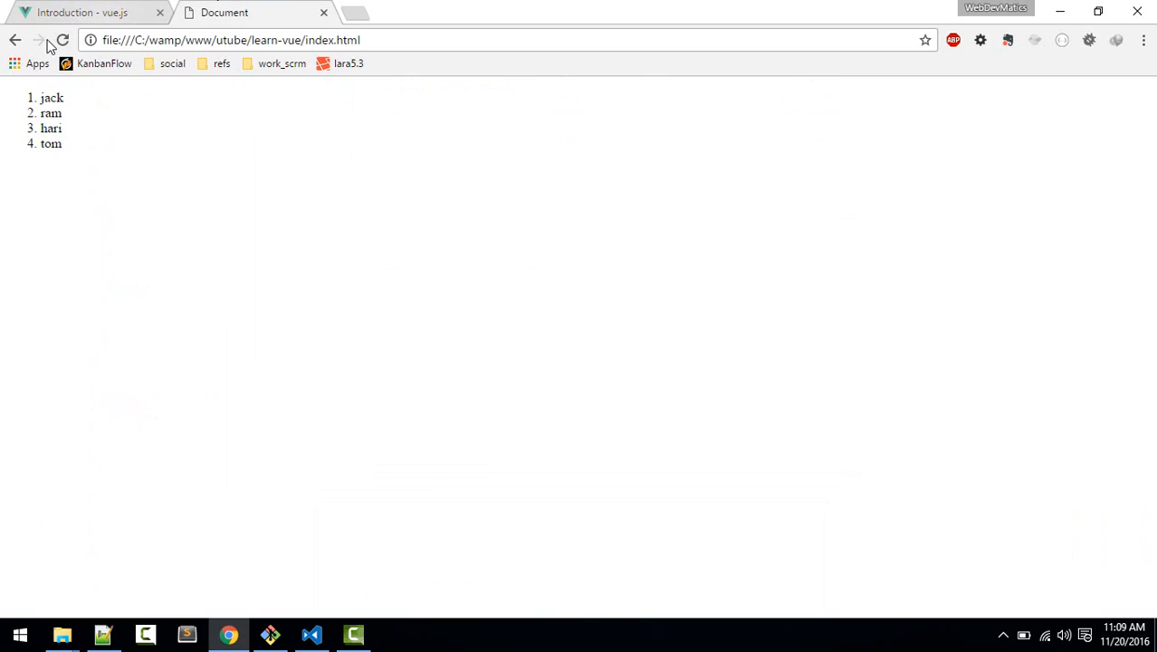
# Step: Reload the page in Chrome, still showing only jack, ram, hari, tom, and return to VS Code
pyautogui.click(64, 40)
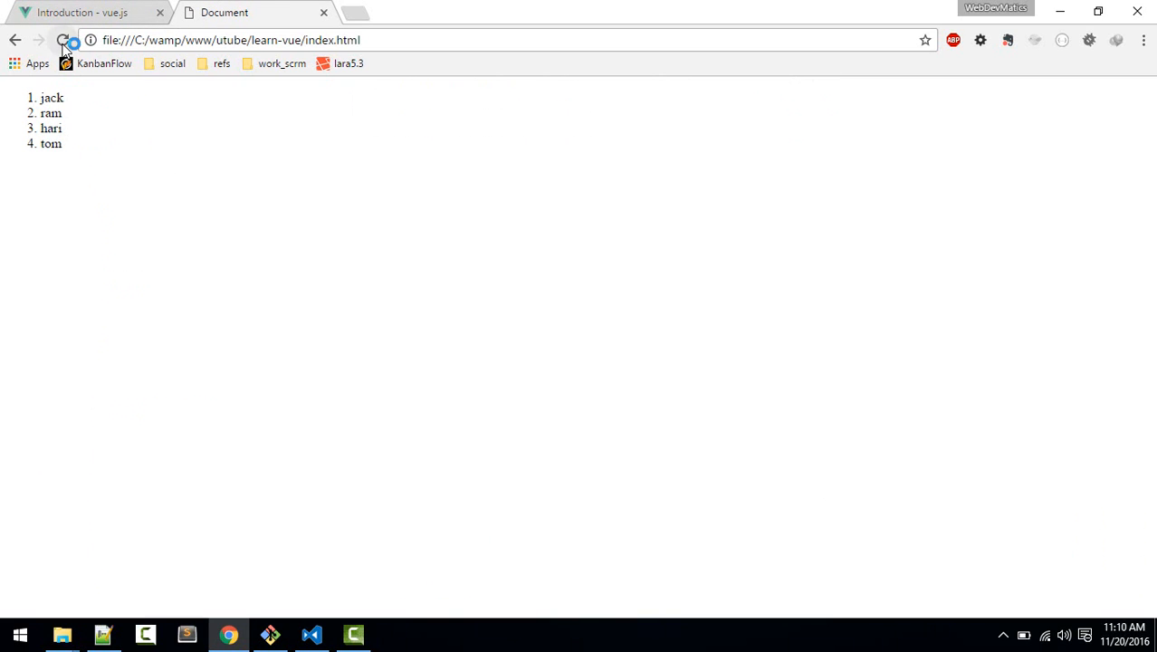
pyautogui.click(312, 634)
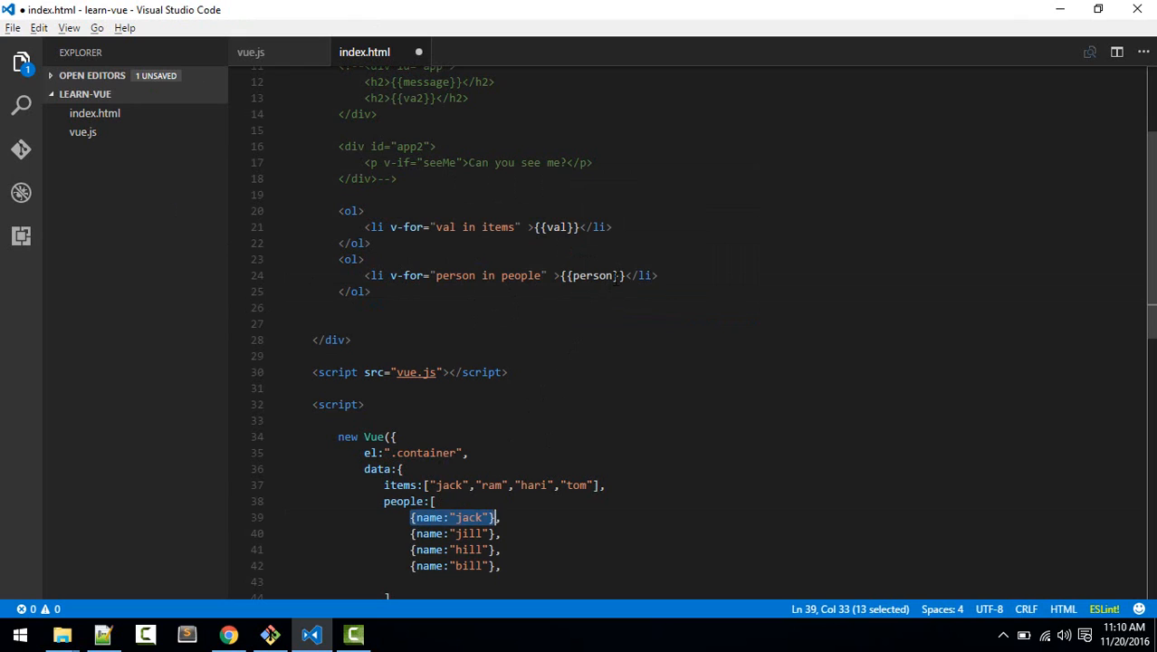
# Step: Change {{person}} to {{person.name}}, save, and confirm Chrome lists jack, jill, hill, bill
pyautogui.write('.')
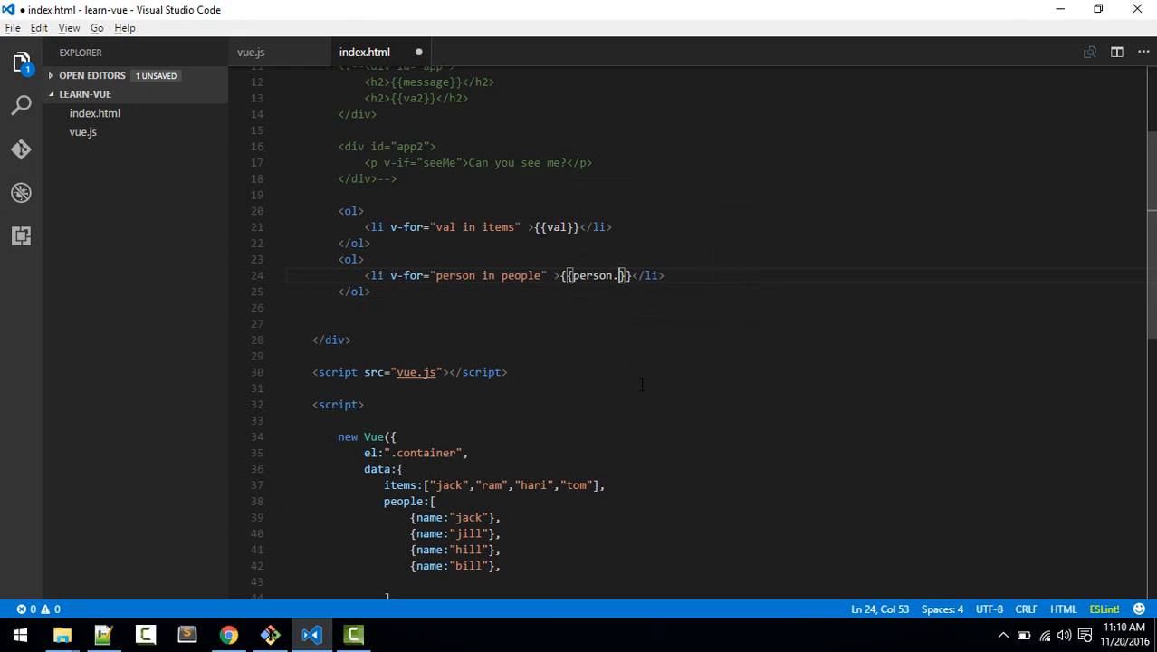
pyautogui.write('ame')
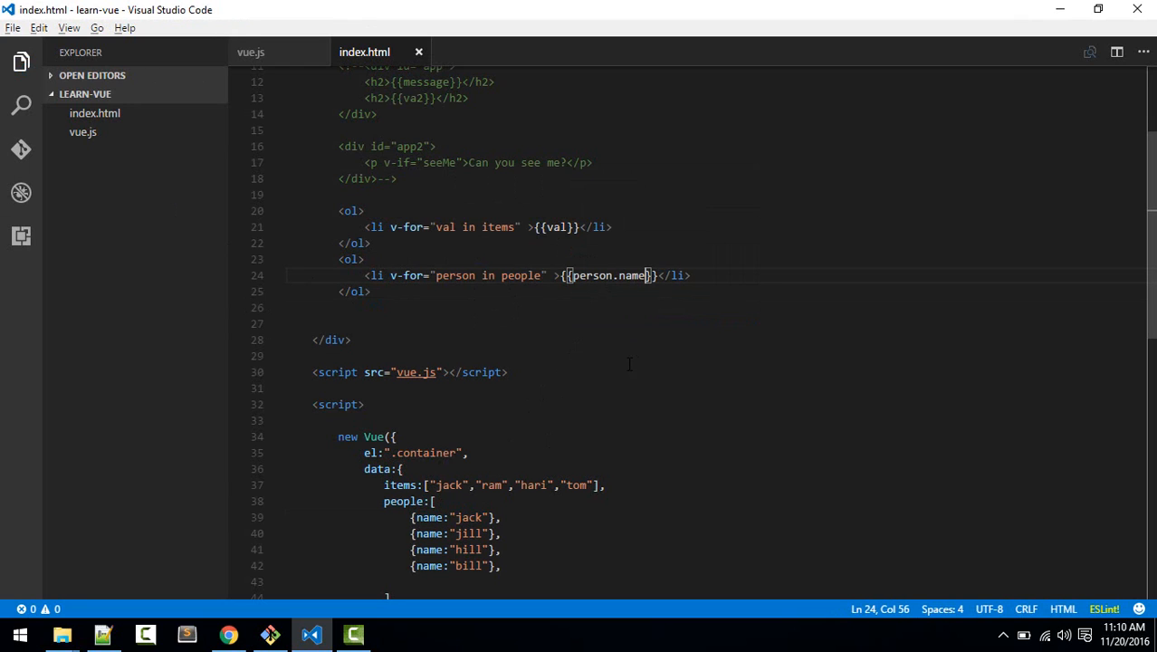
pyautogui.click(228, 633)
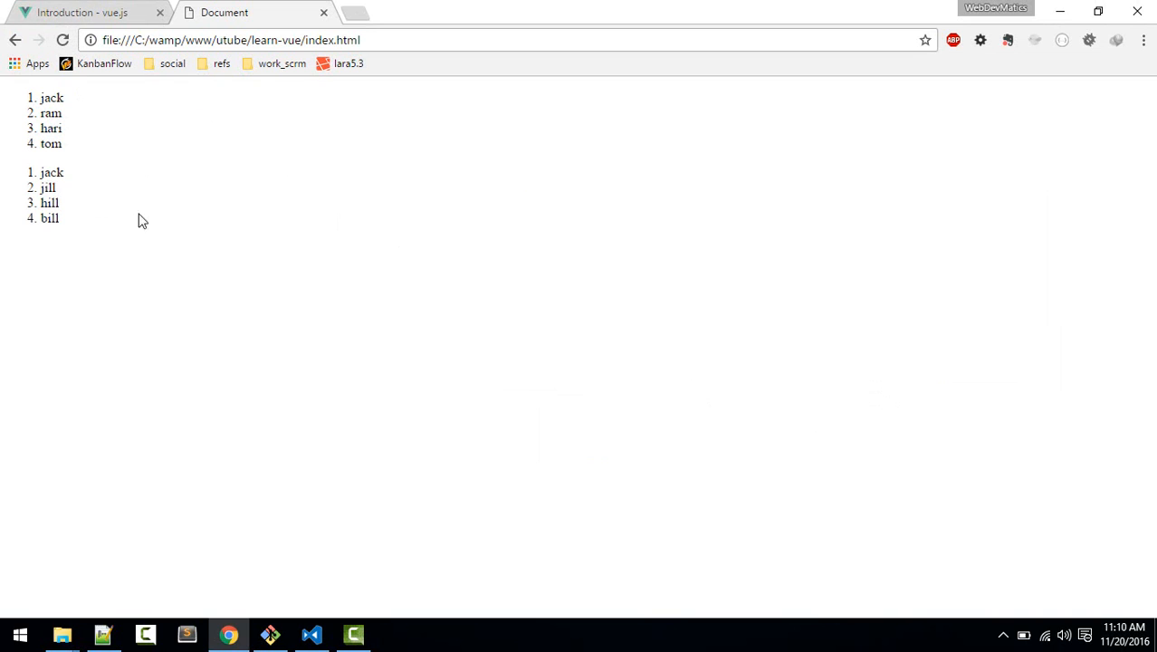
pyautogui.moveTo(91, 239)
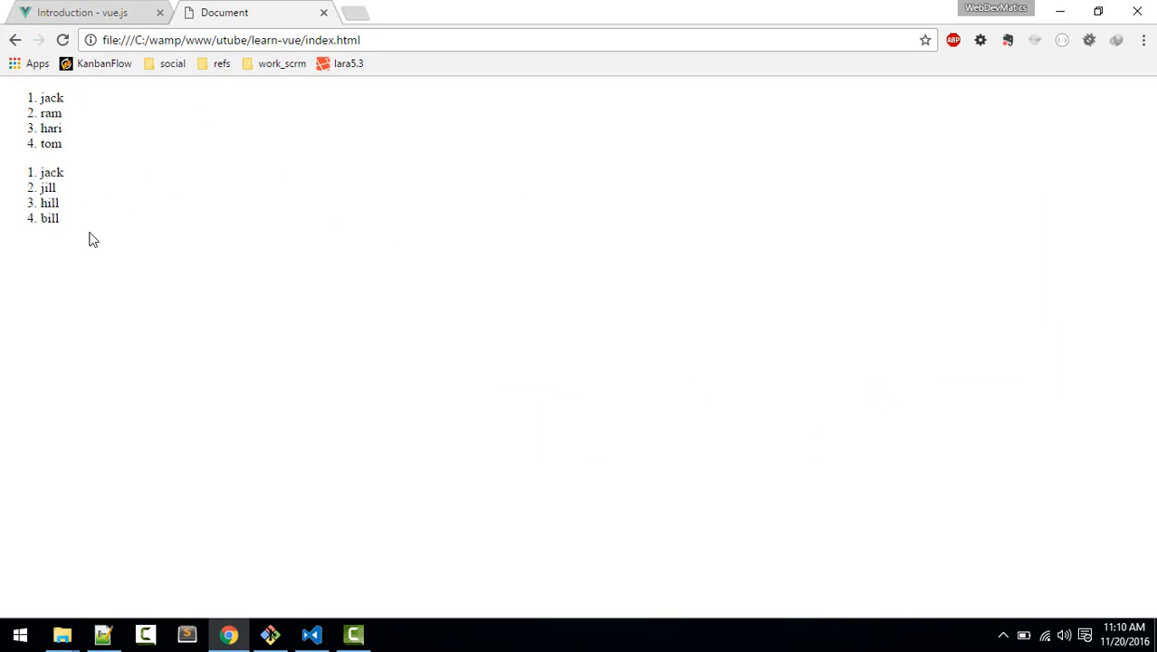
pyautogui.click(311, 634)
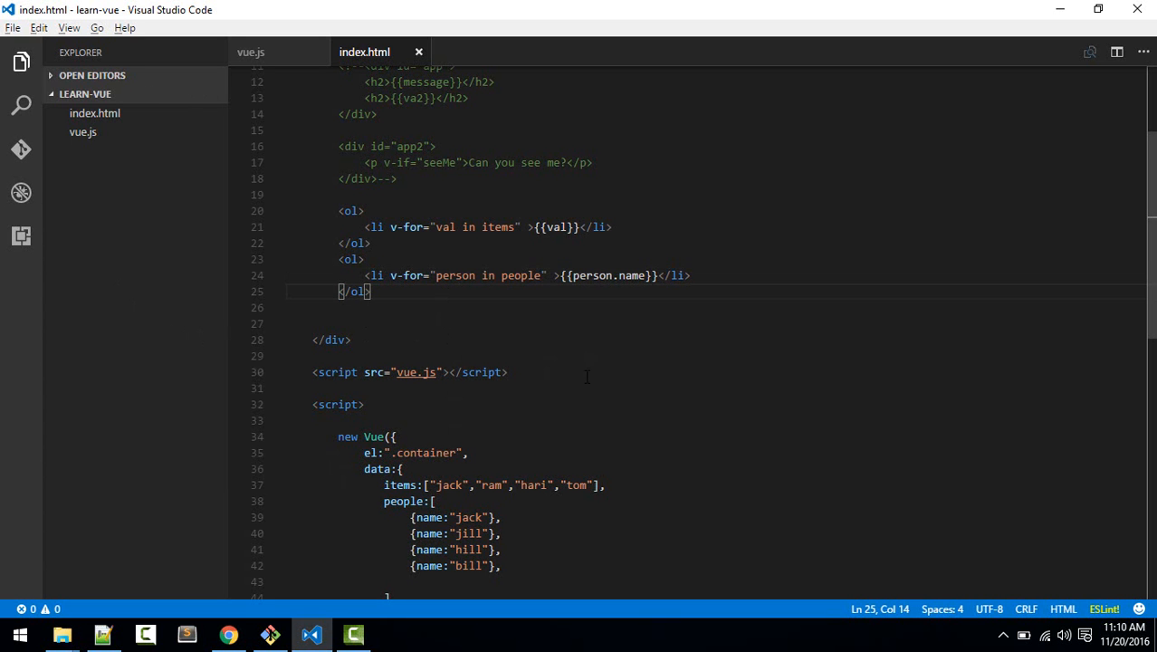
pyautogui.scroll(-3)
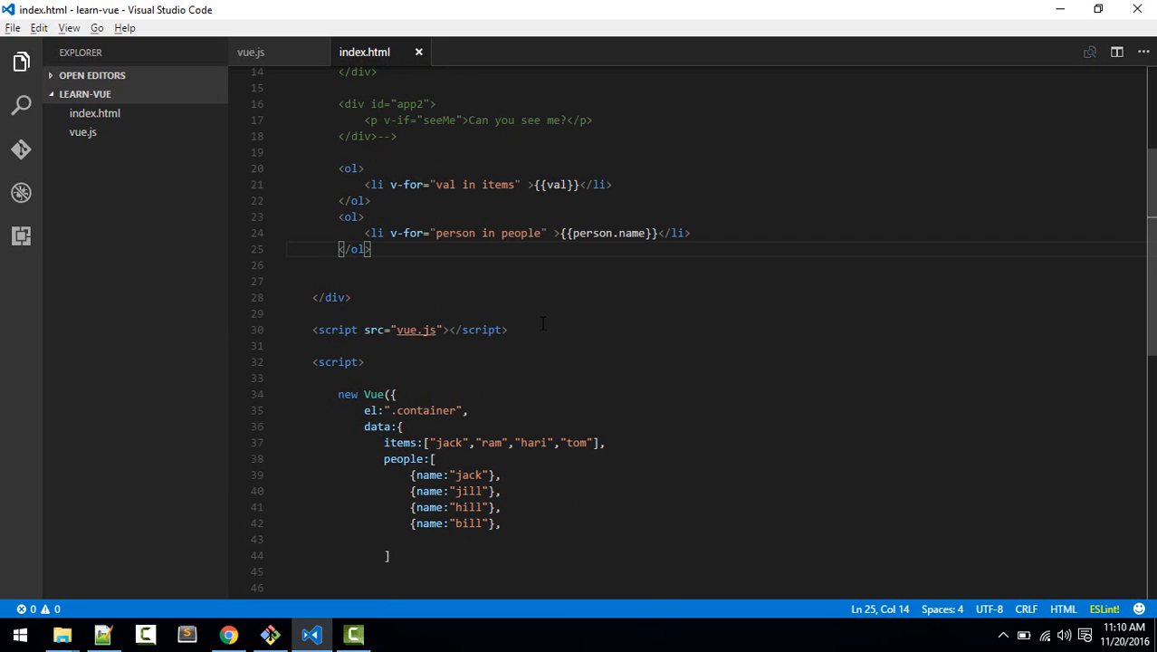